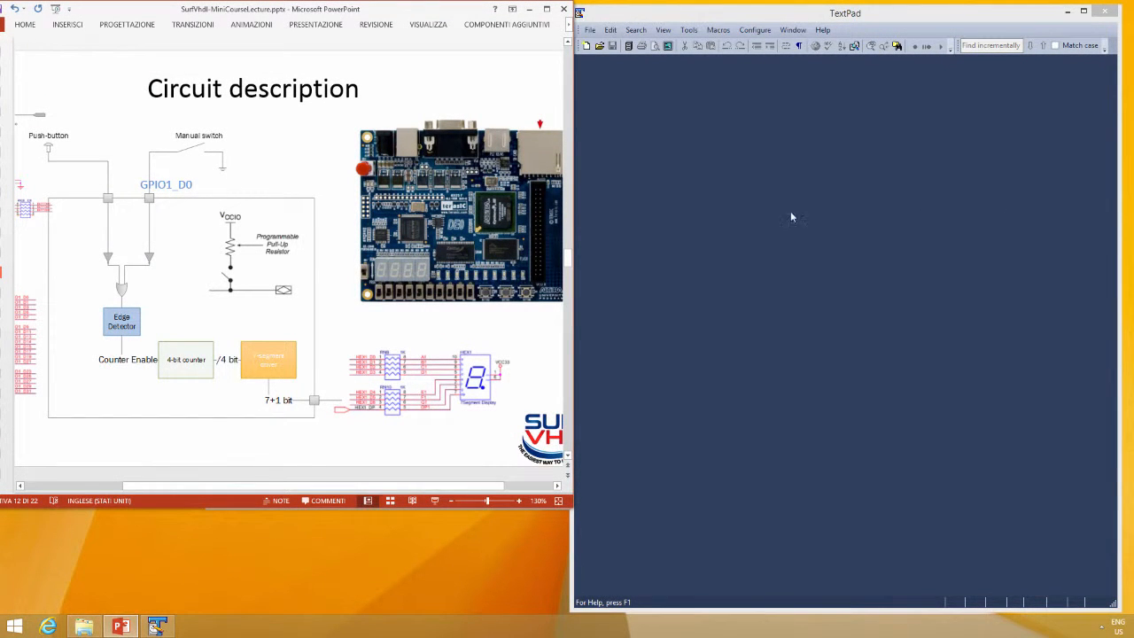
mouse_move(294, 257)
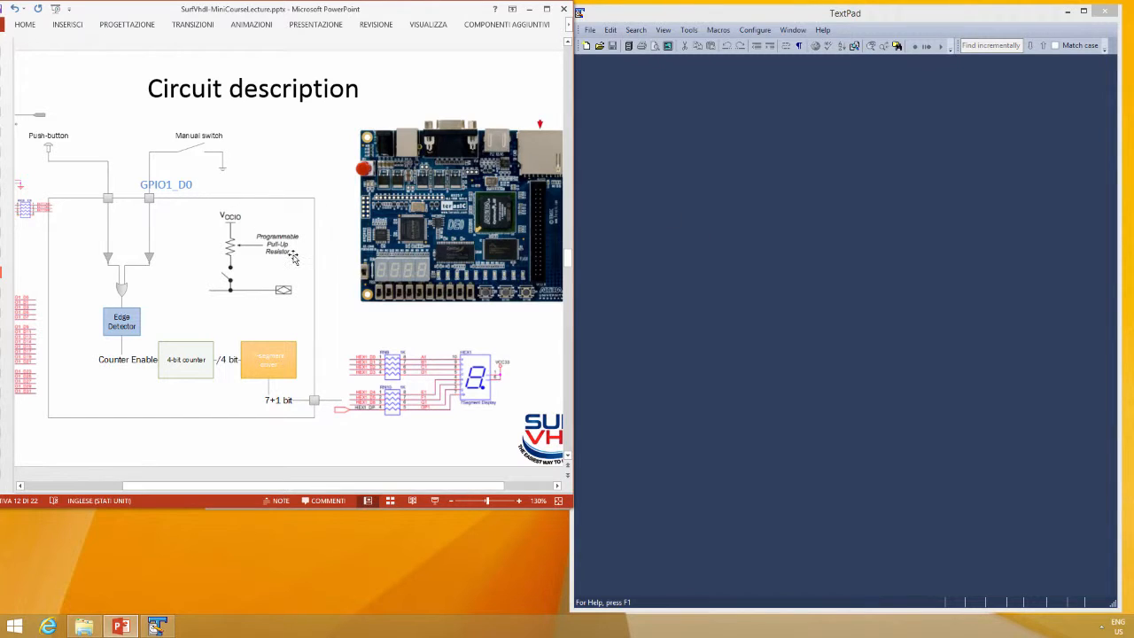
mouse_move(469, 167)
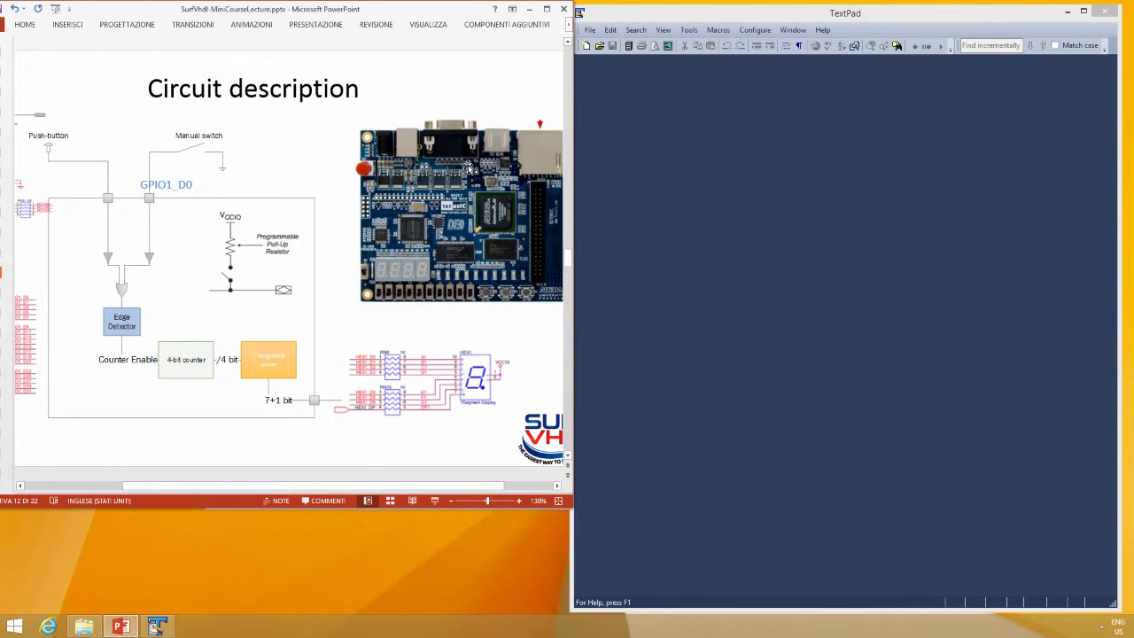
mouse_move(452, 217)
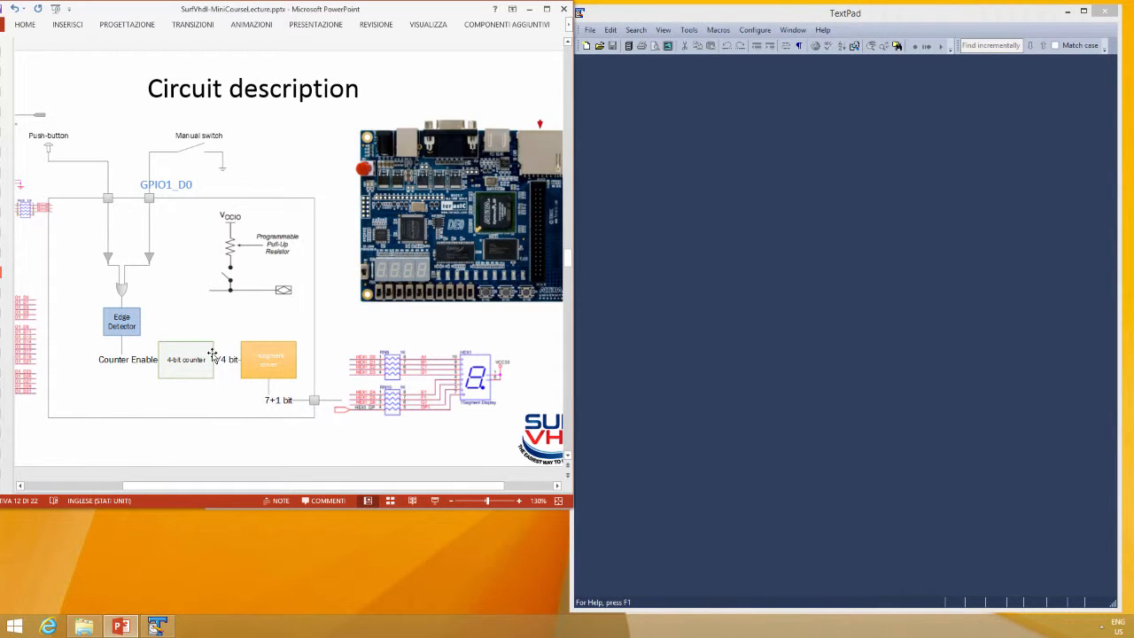
mouse_move(459, 223)
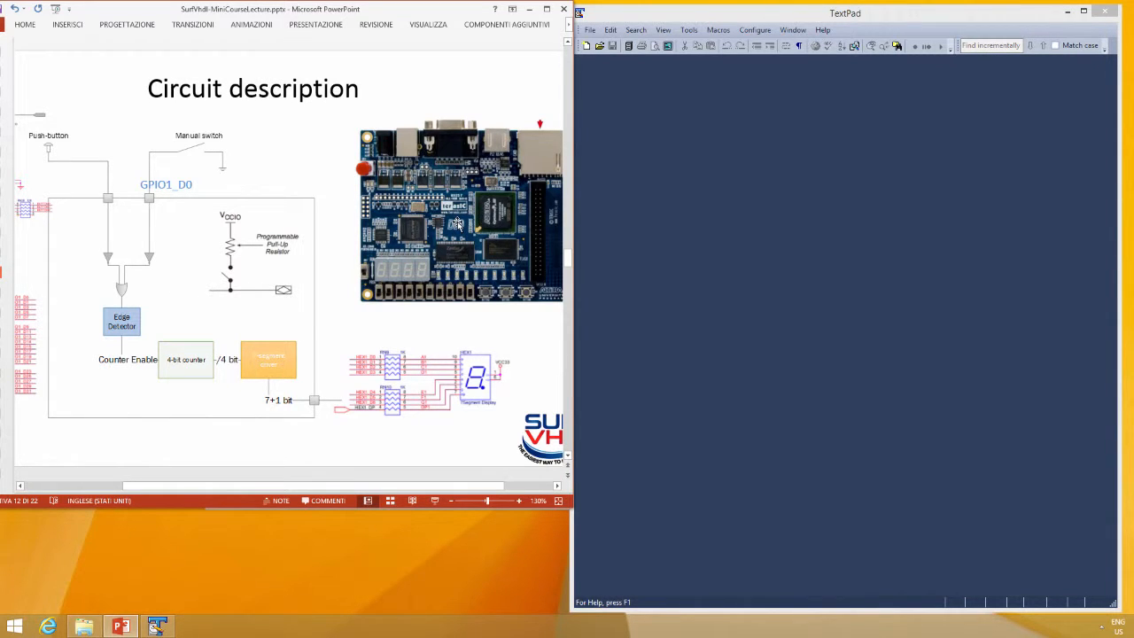
mouse_move(226, 266)
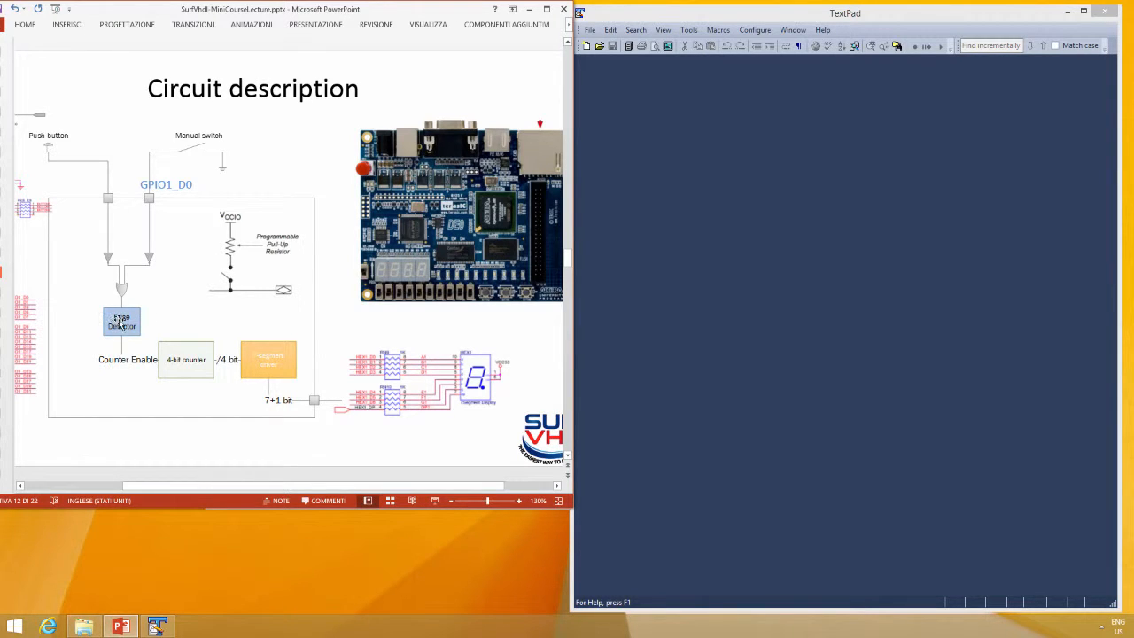
mouse_move(131, 330)
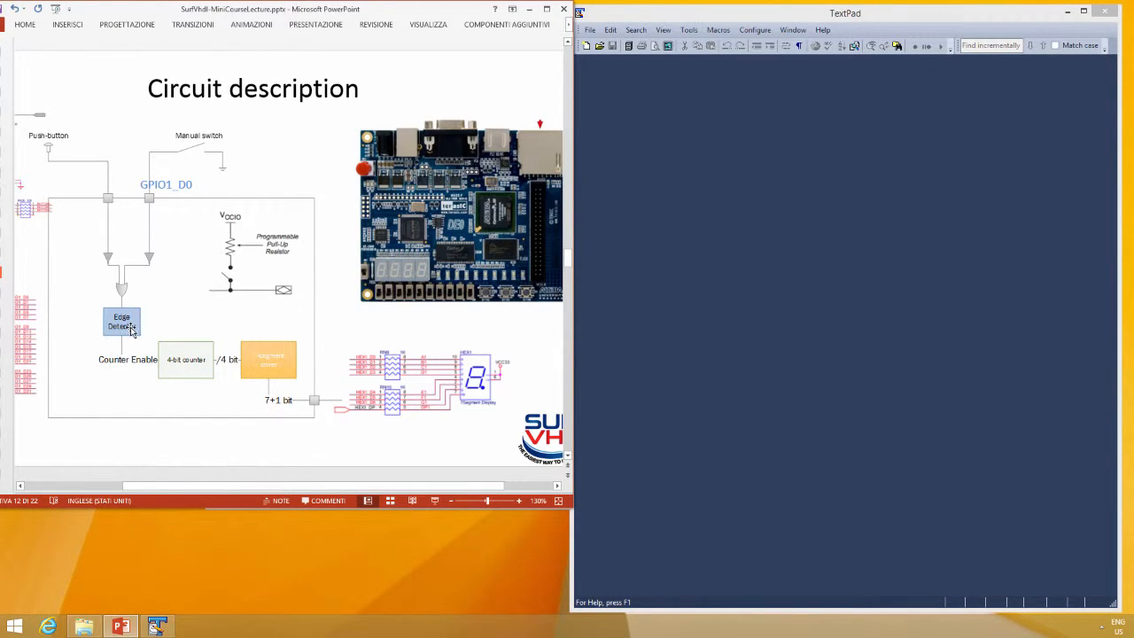
Open the lab2 VHDL folder in File Explorer and select rising_edge_detector.vhd
left_click(157, 626)
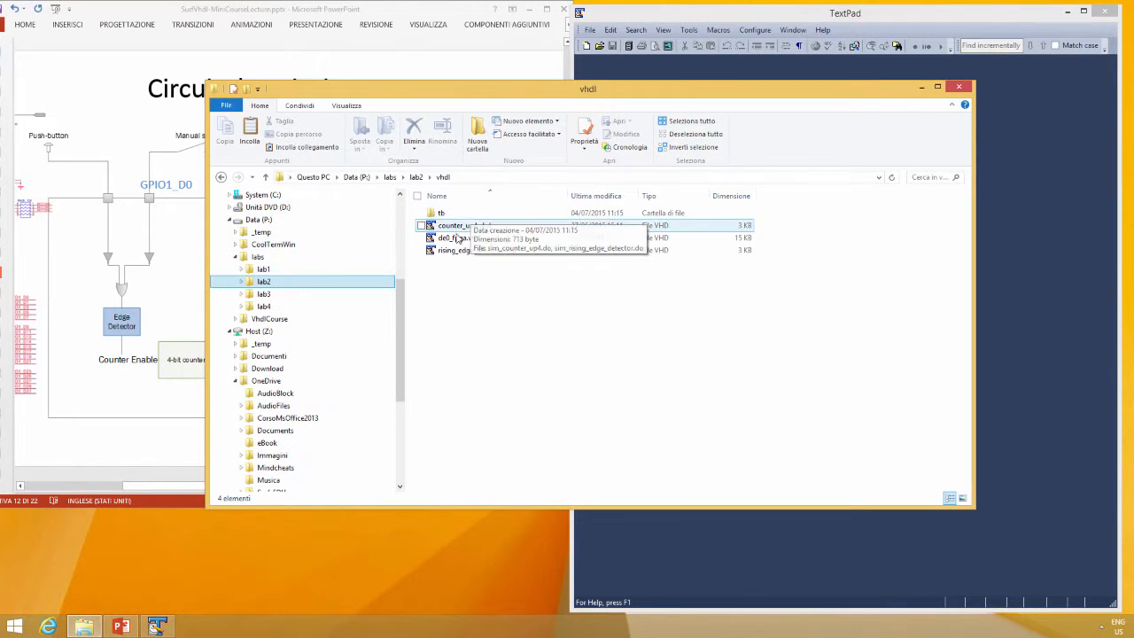
left_click(474, 249)
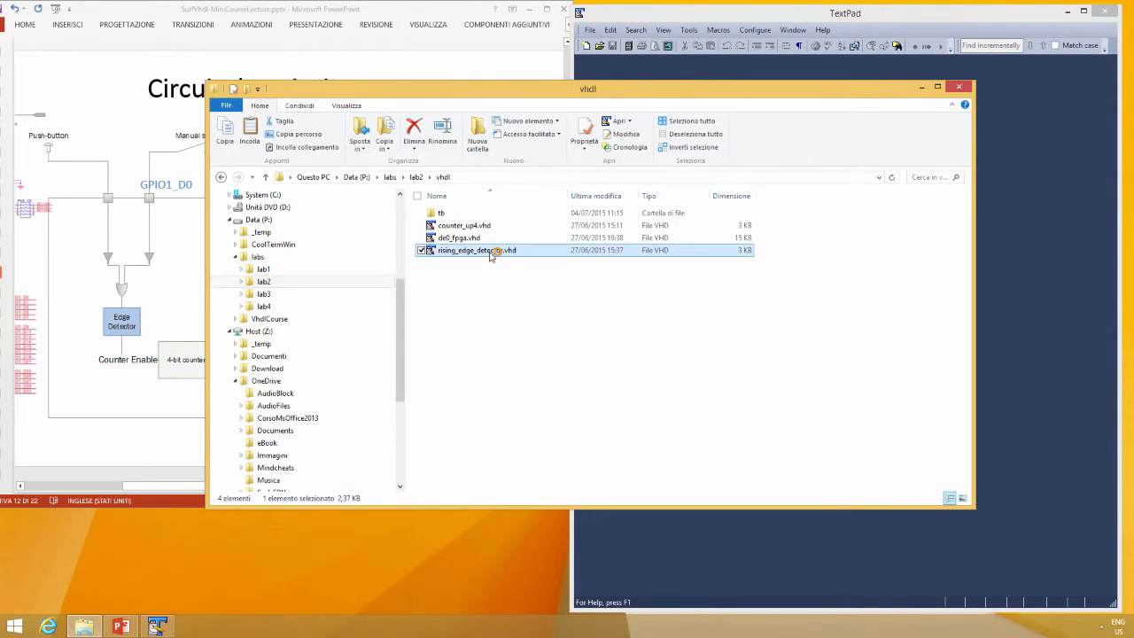
Open rising_edge_detector.vhd in TextPad and scroll down to its architecture
double_click(474, 250)
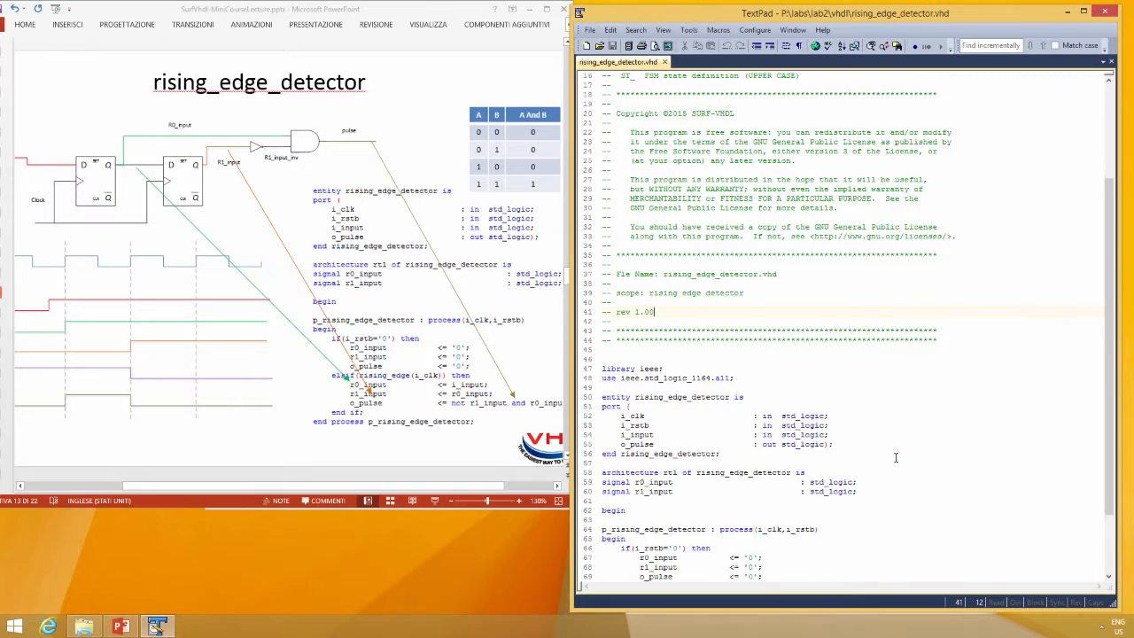
scroll("down", 3)
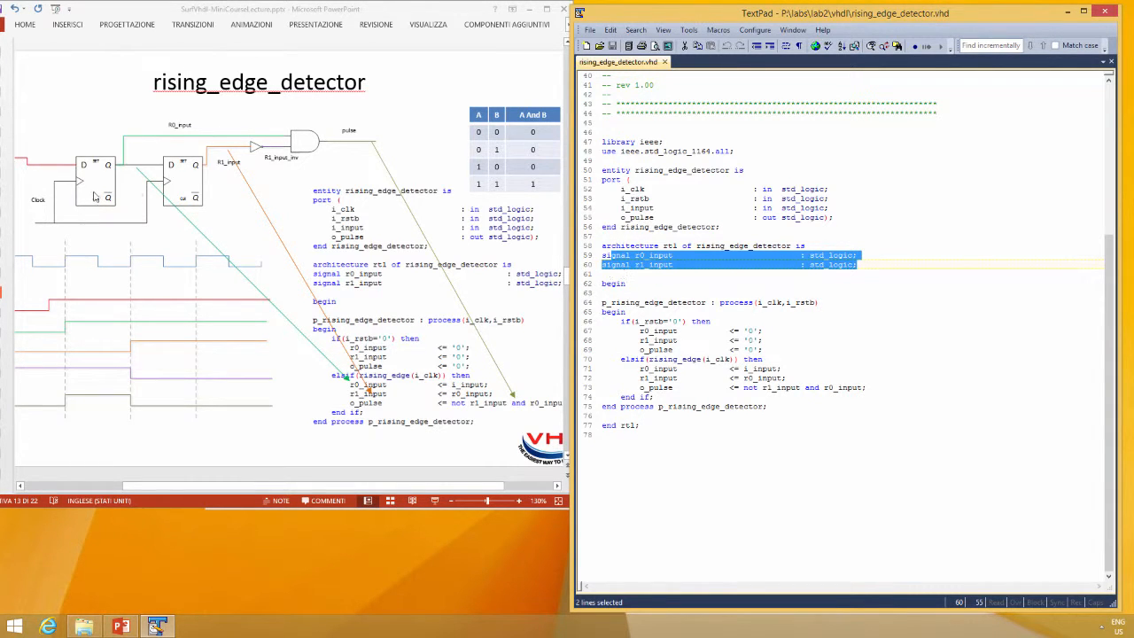
mouse_move(193, 186)
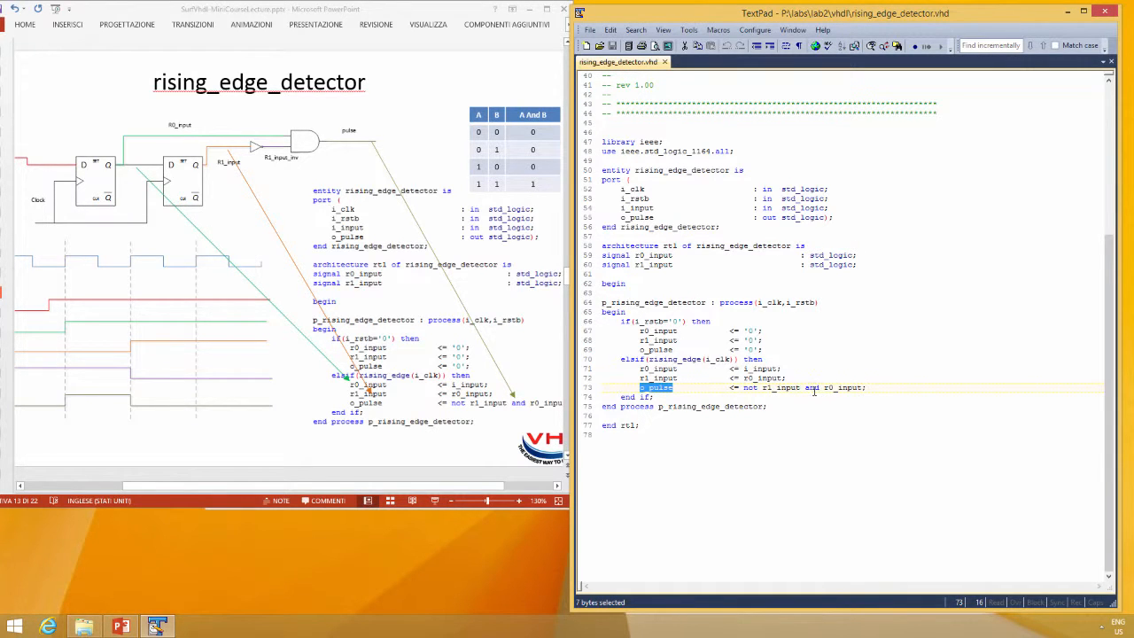
mouse_move(788, 388)
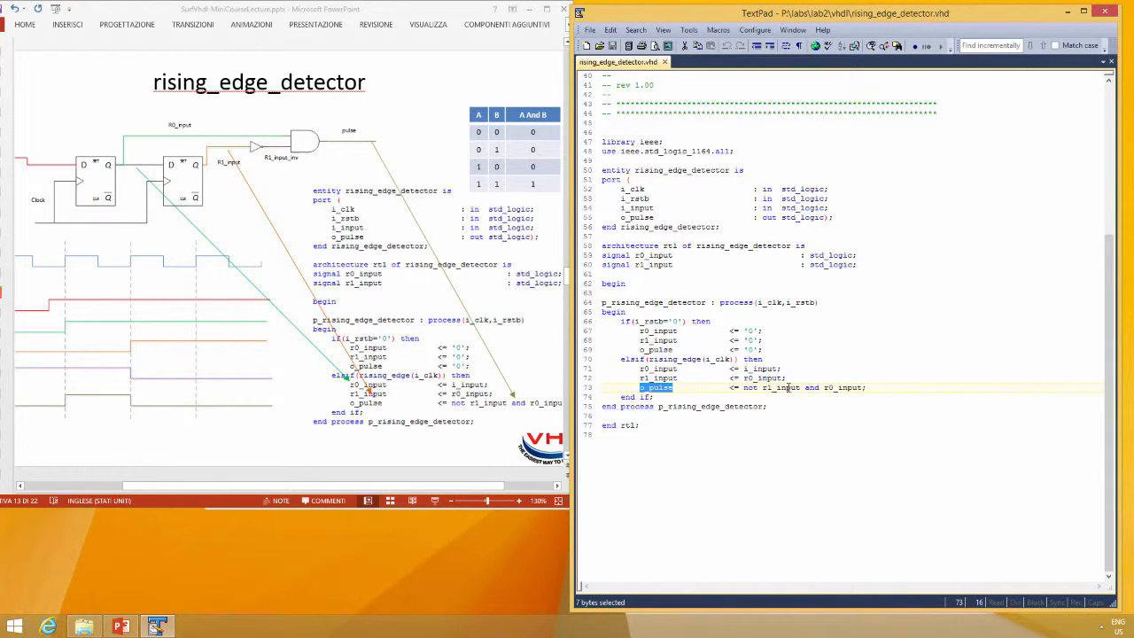
mouse_move(485, 532)
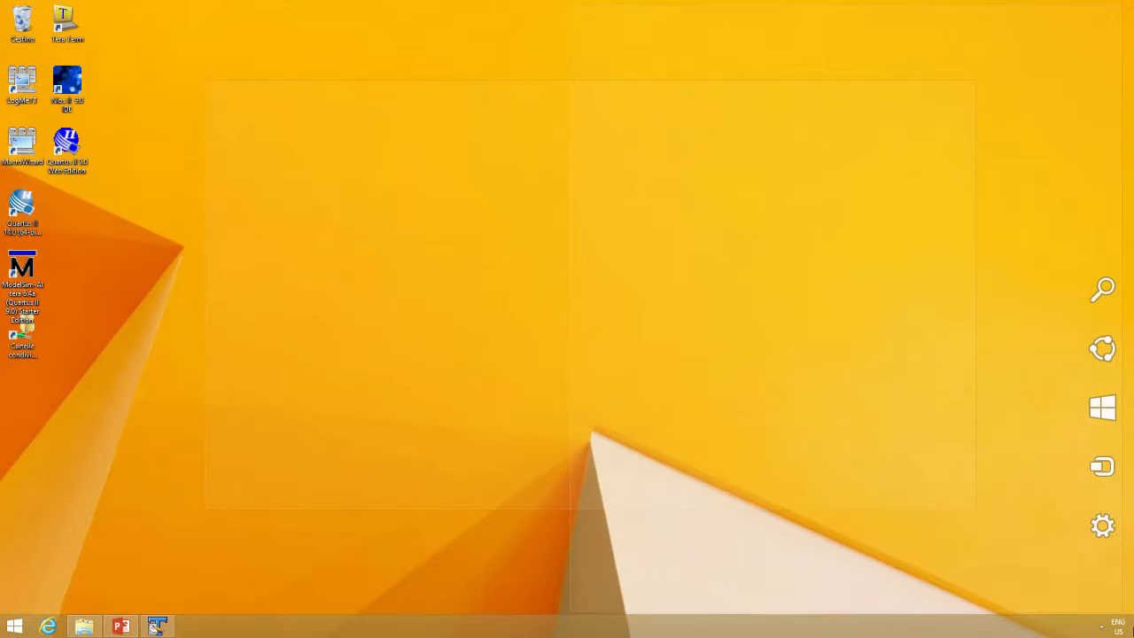
mouse_move(67, 147)
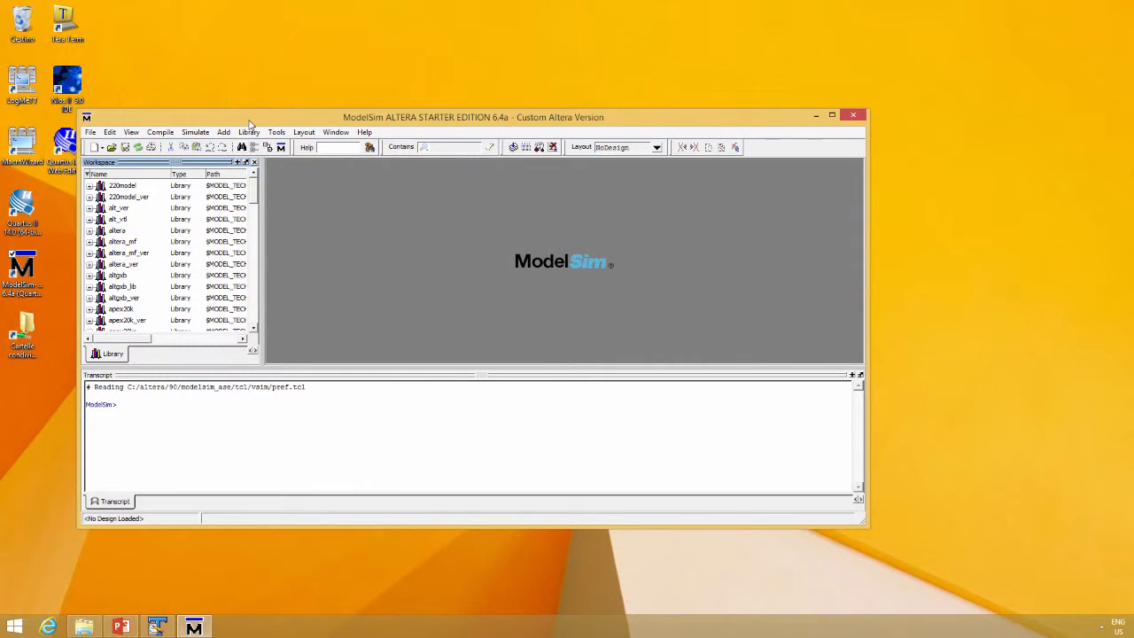
Set ModelSim's working directory to P:\labs\lab2\vhdl through Change Directory
left_click(105, 46)
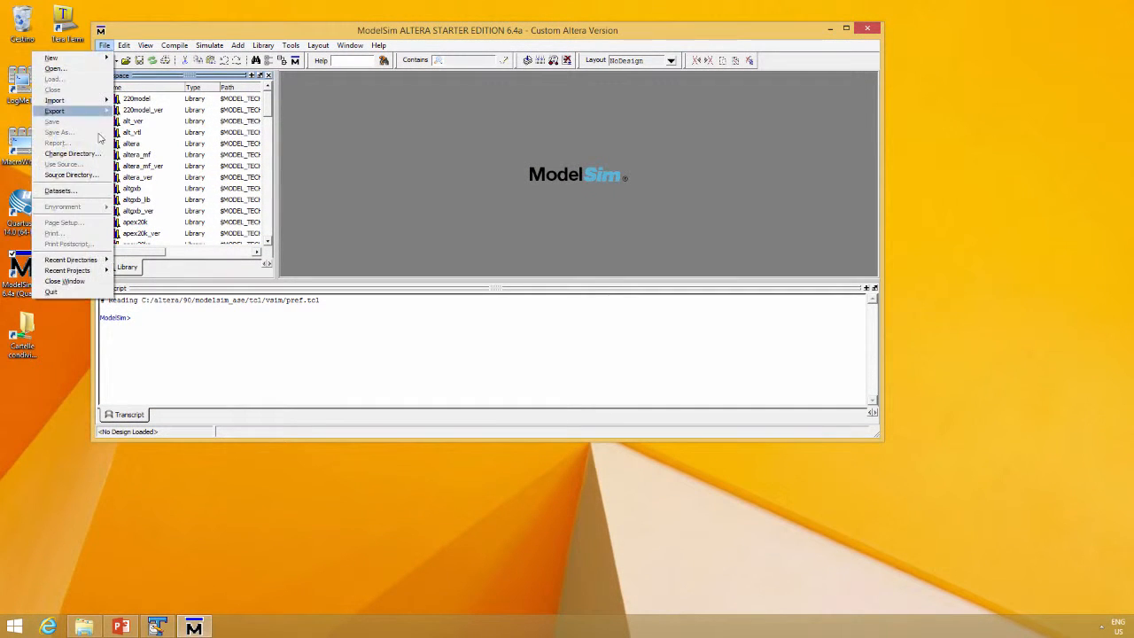
mouse_move(71, 153)
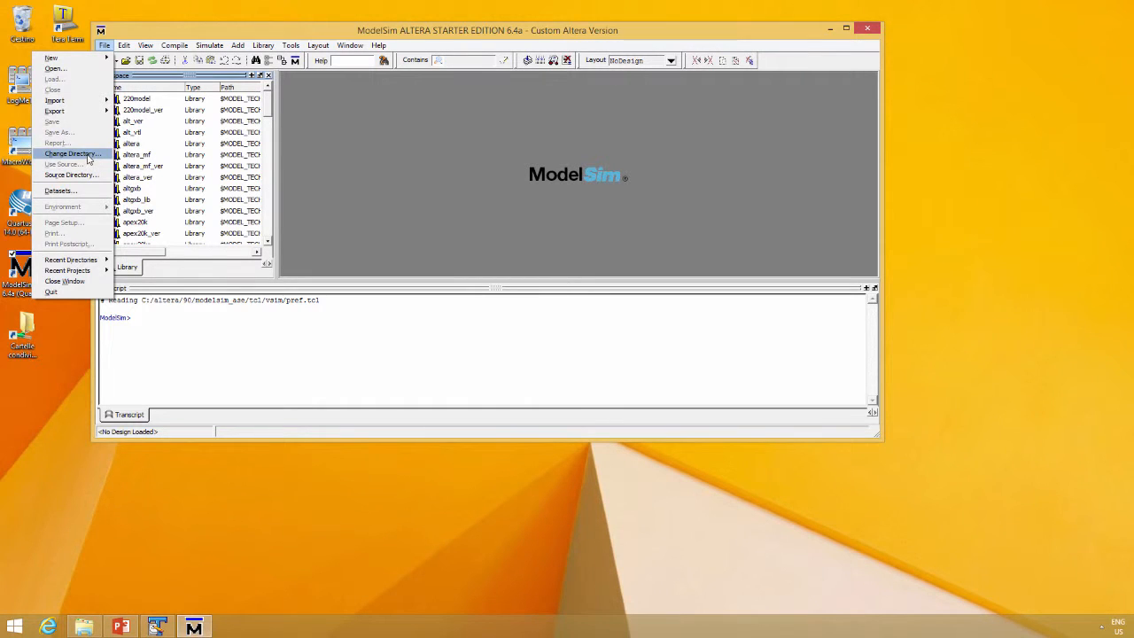
left_click(72, 154)
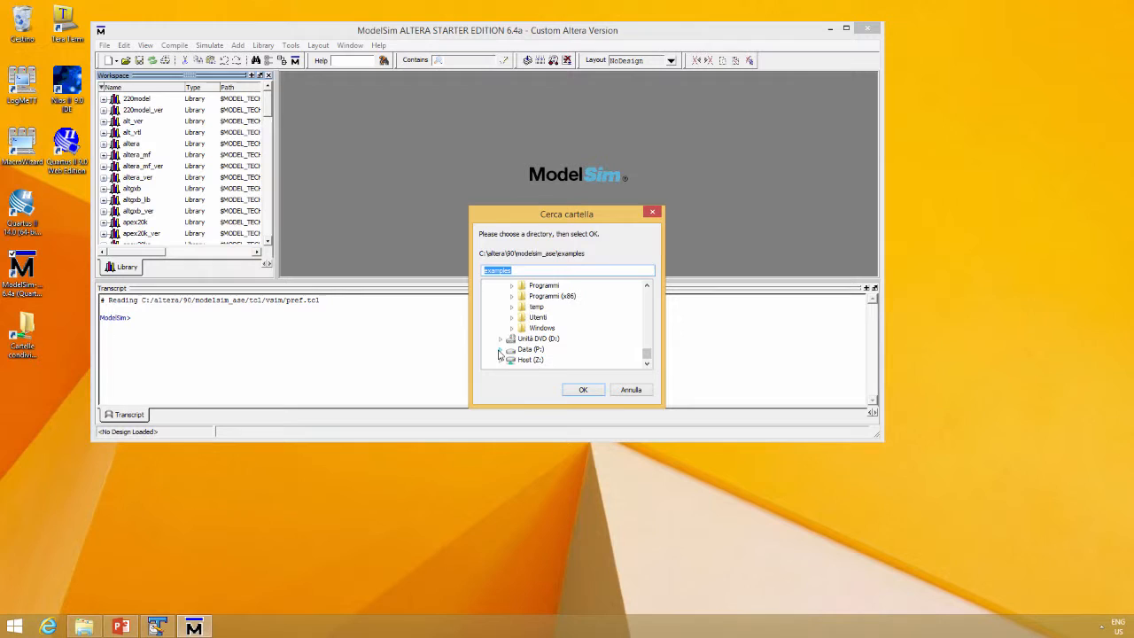
left_click(500, 317)
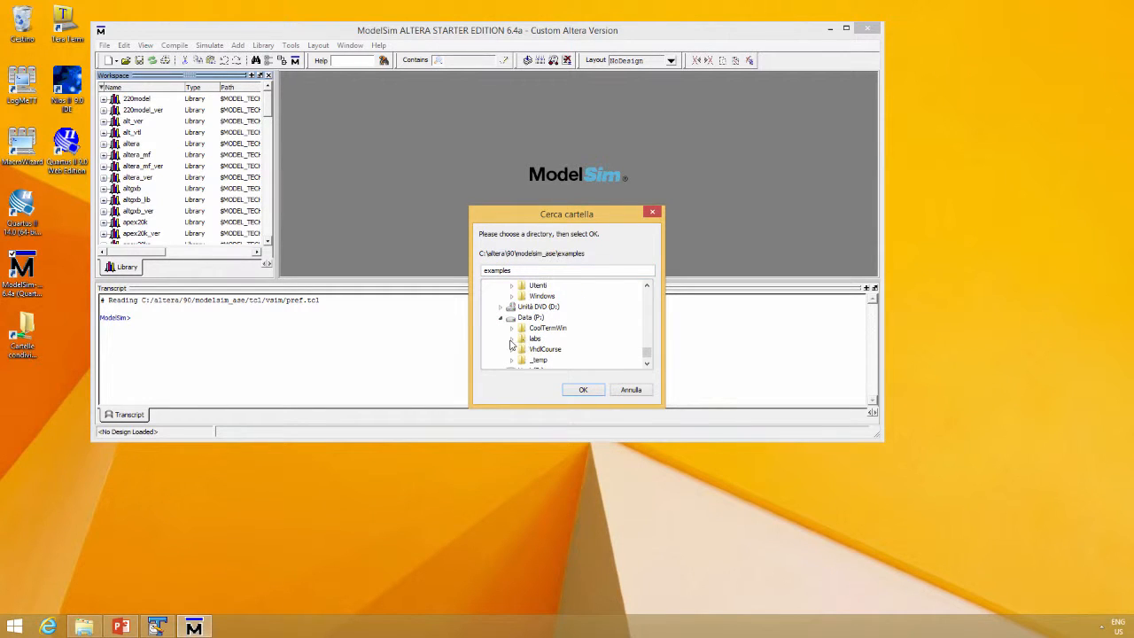
left_click(542, 338)
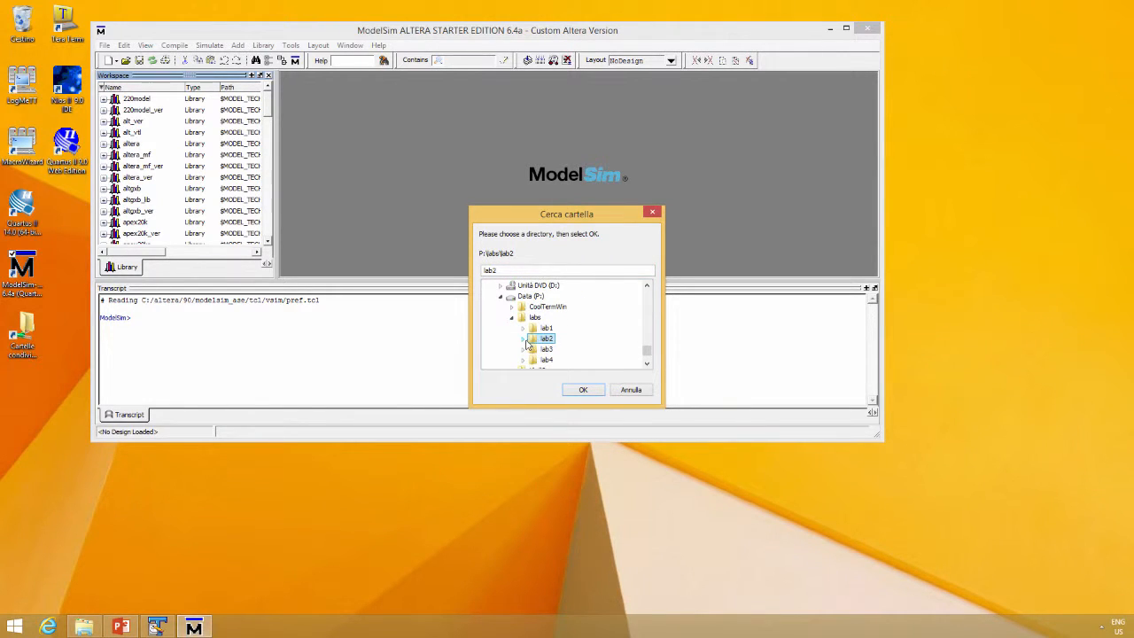
left_click(522, 338)
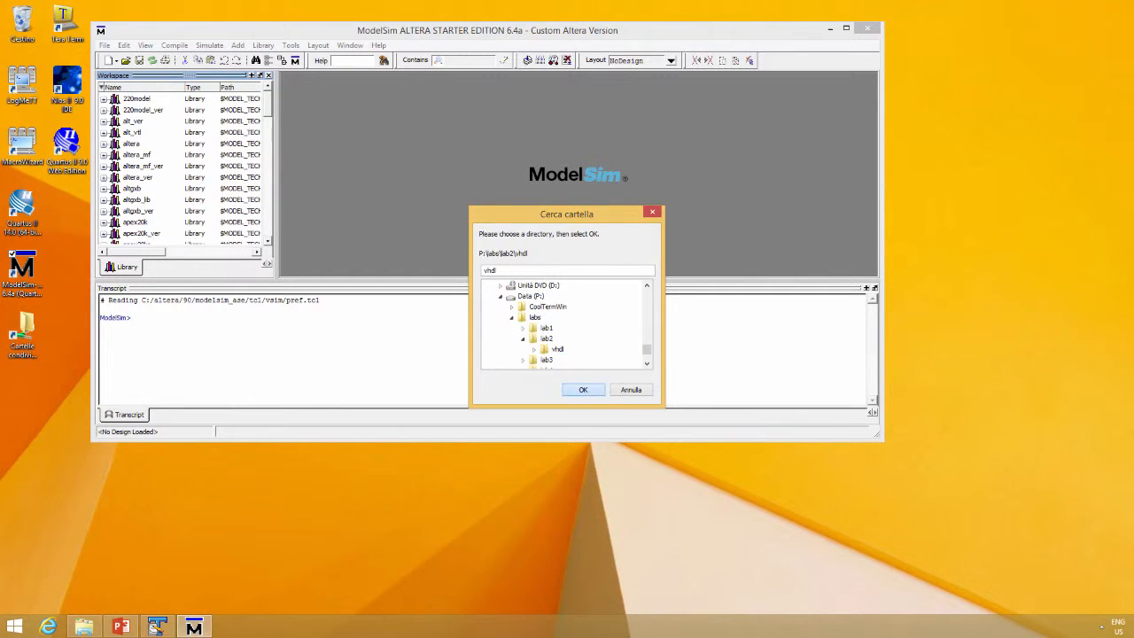
left_click(583, 390)
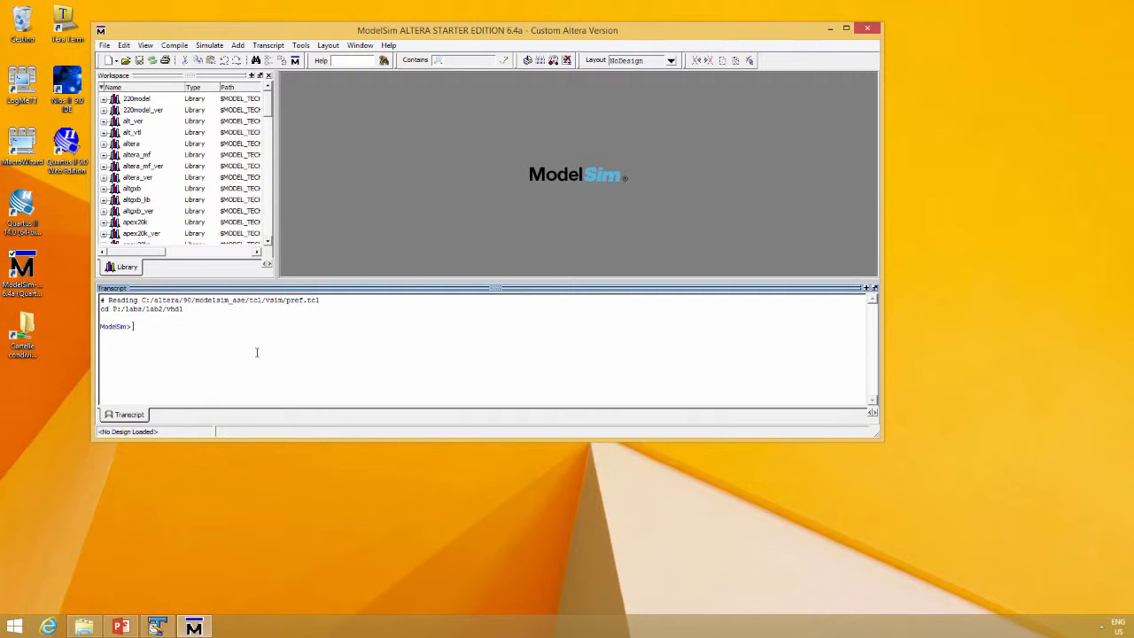
type("vlib work")
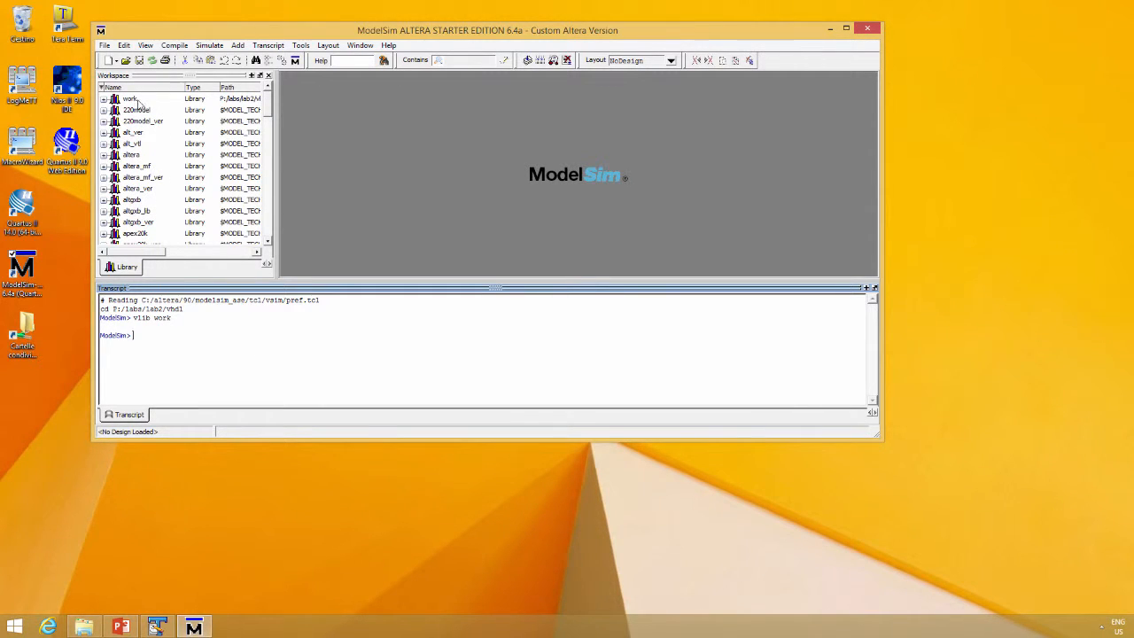
left_click(129, 99)
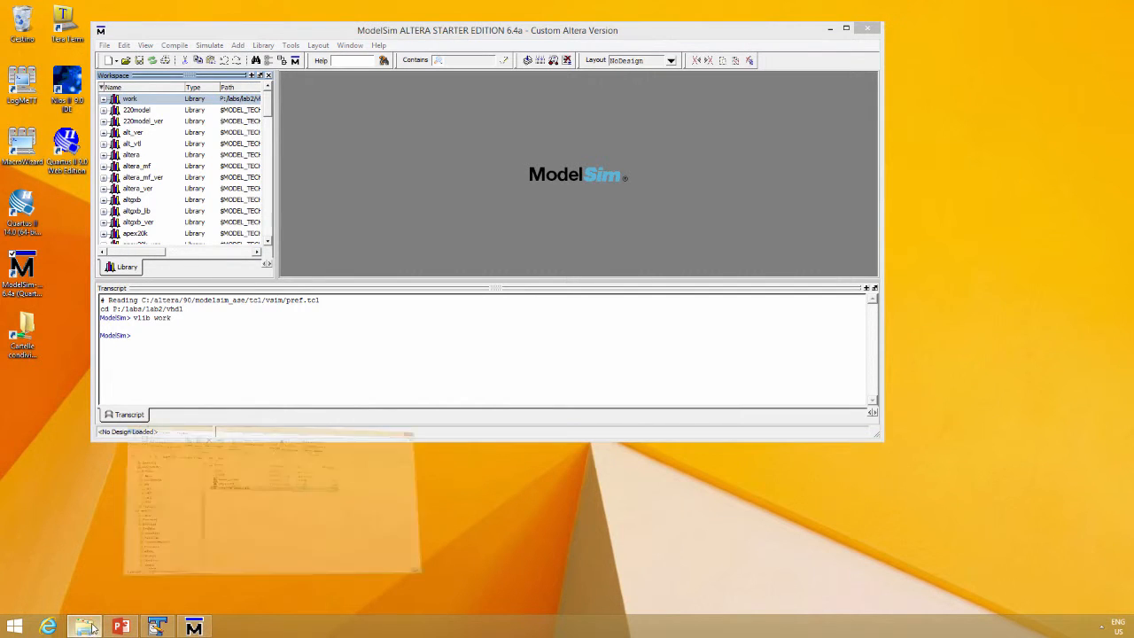
left_click(84, 627)
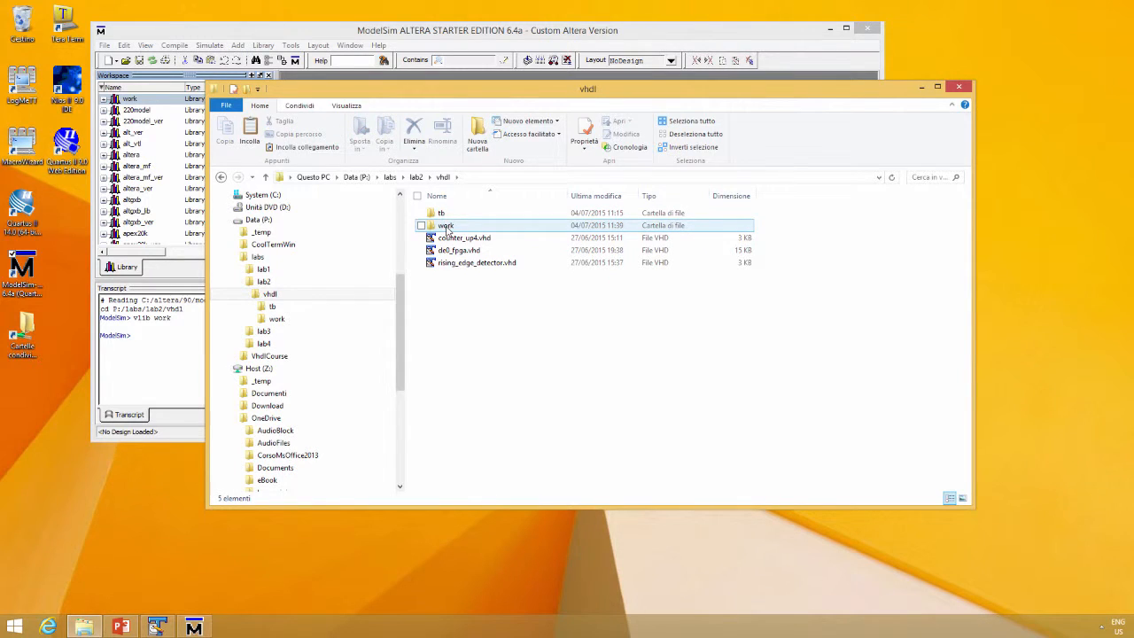
left_click(446, 225)
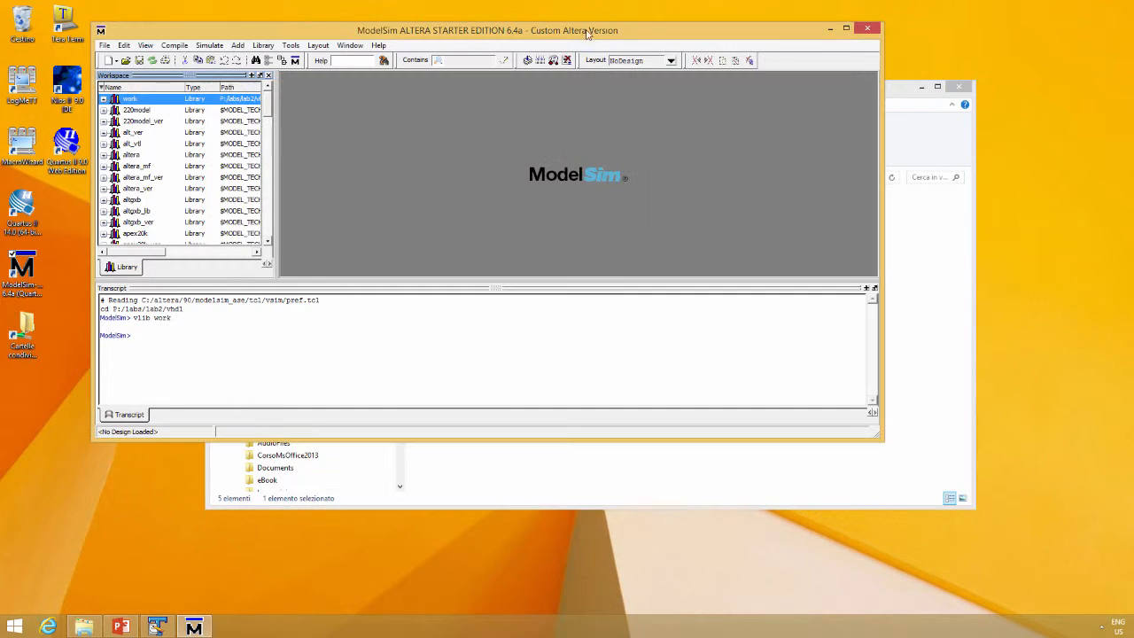
mouse_move(675, 193)
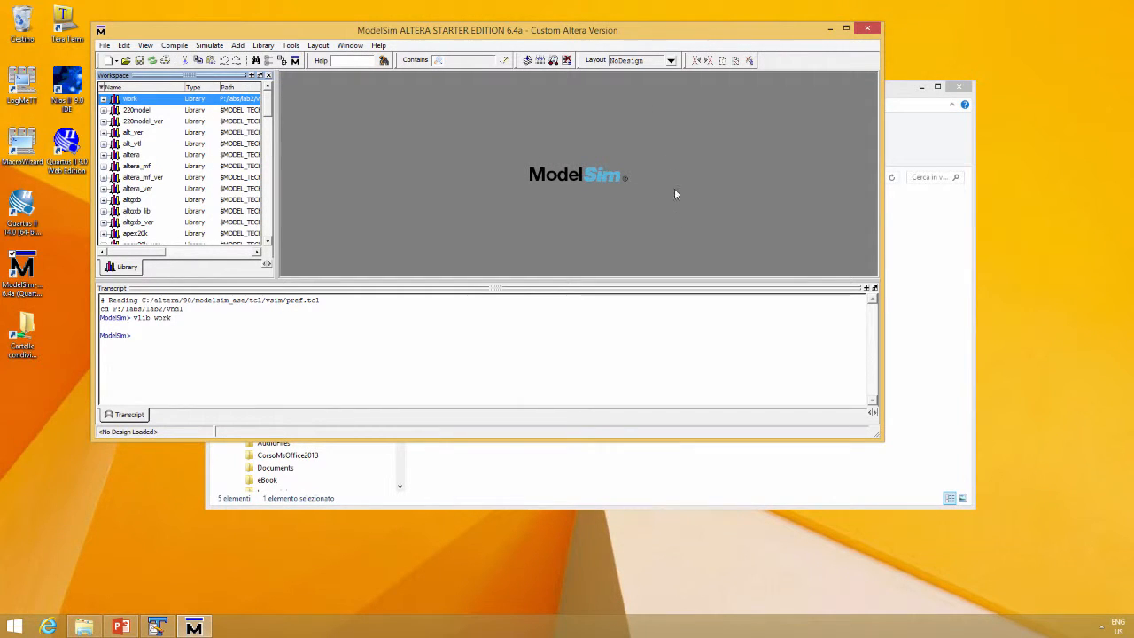
mouse_move(579, 155)
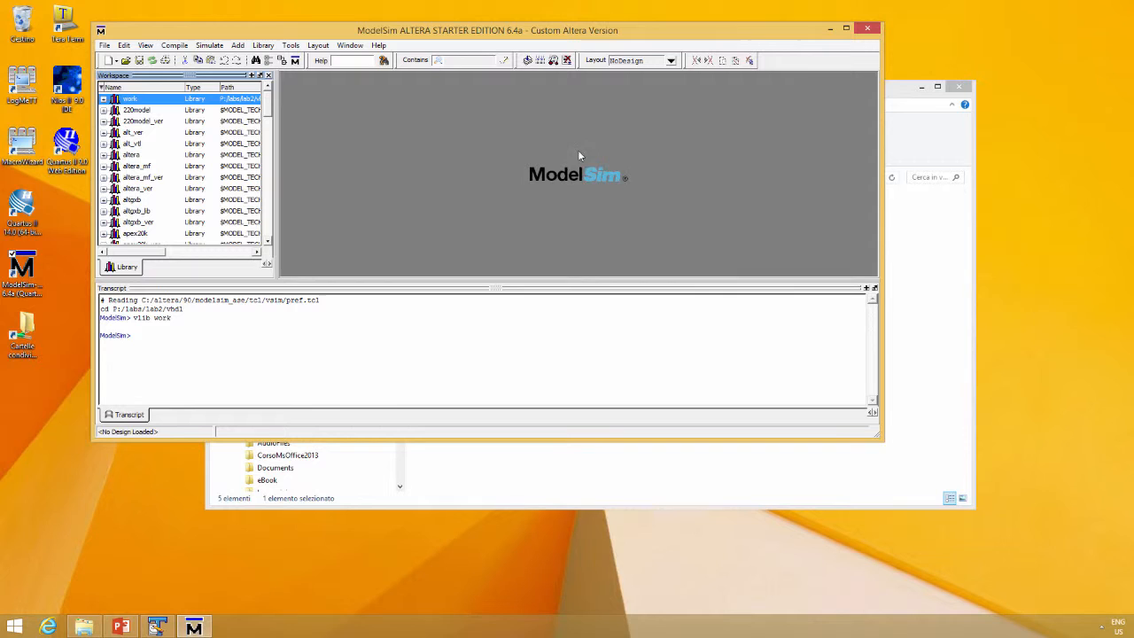
Compile rising_edge_detector.vhd into the work library from the Compile dialog
left_click(173, 45)
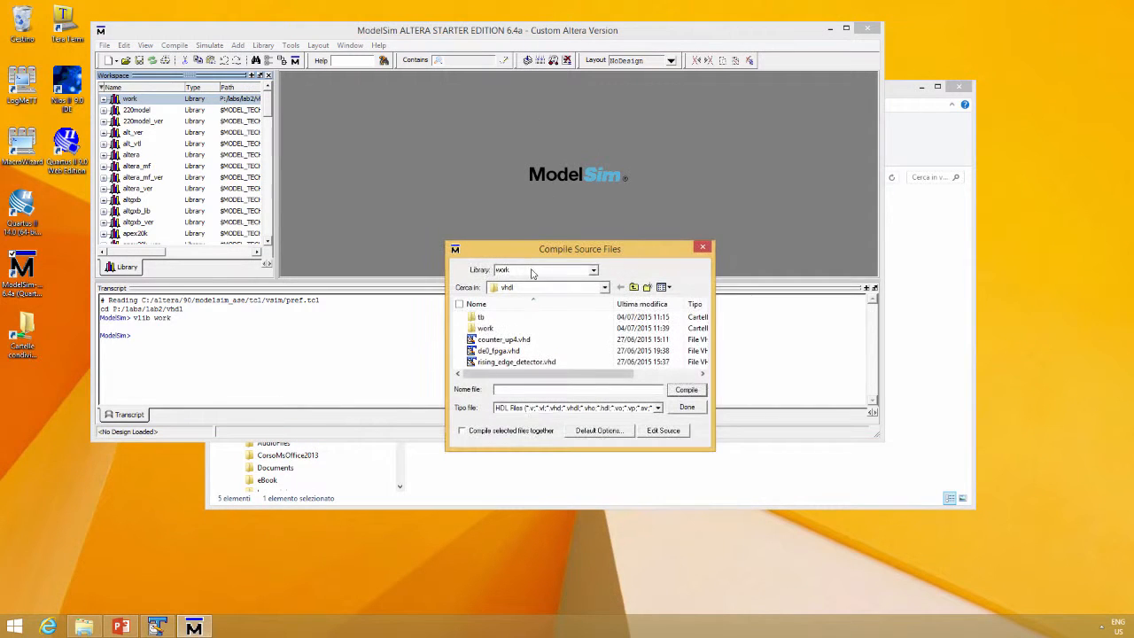
left_click(516, 361)
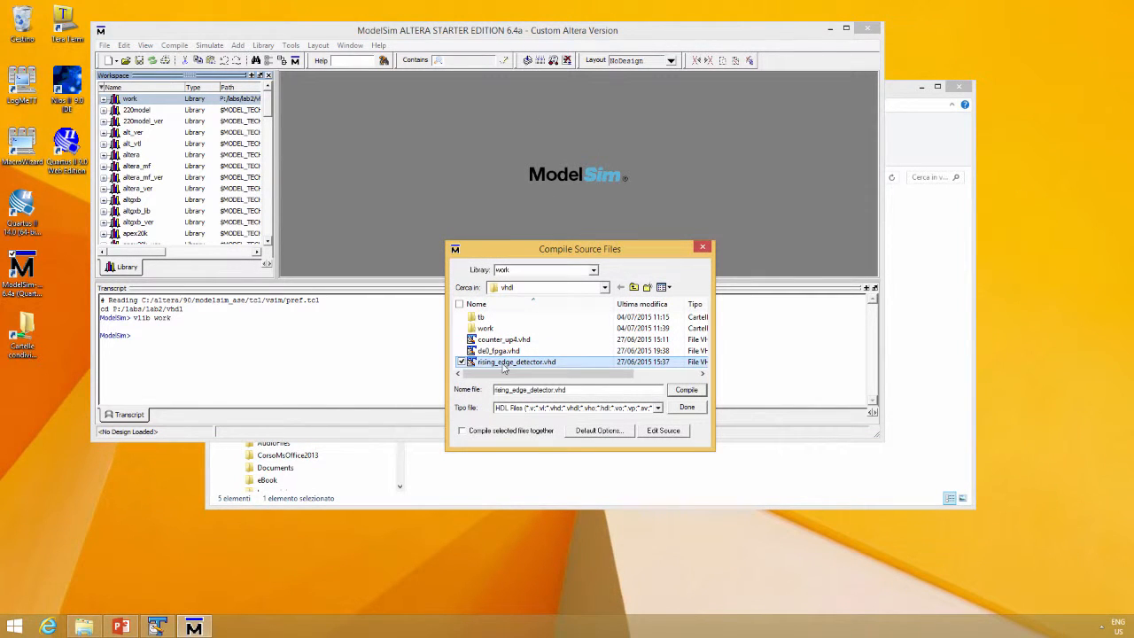
left_click(686, 390)
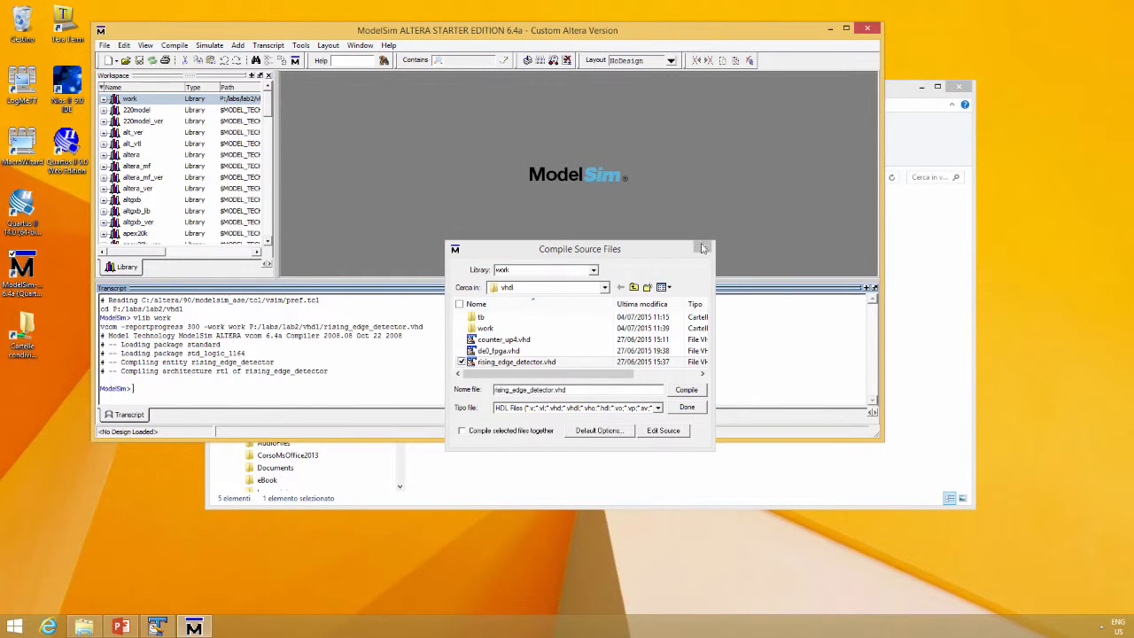
left_click(687, 406)
type("vsim work.rising_edge_detector")
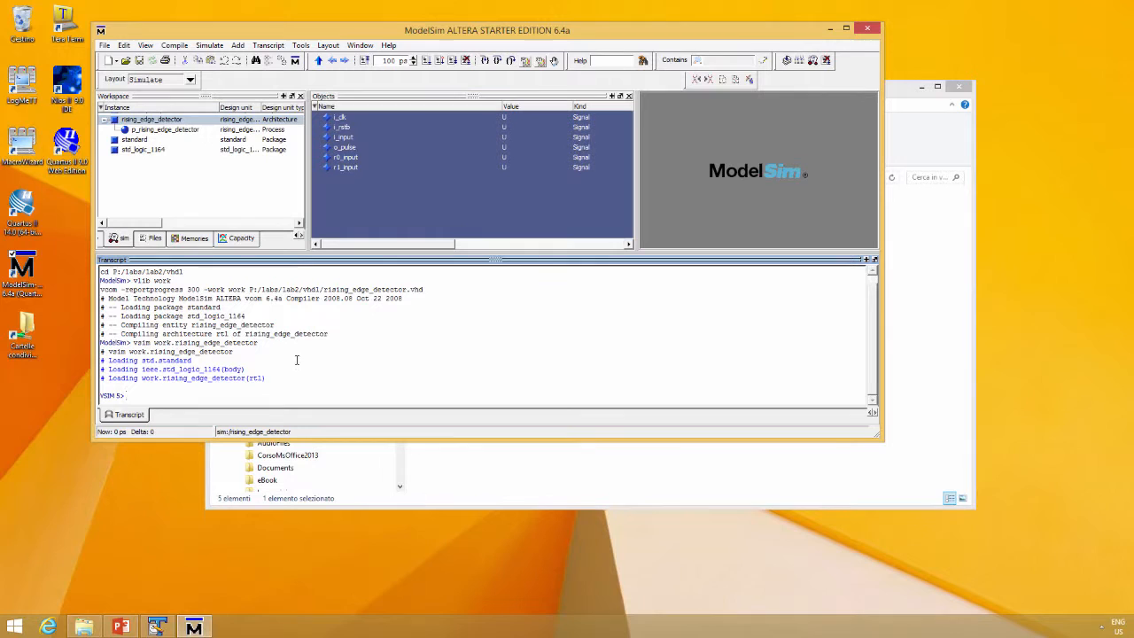
mouse_move(520, 390)
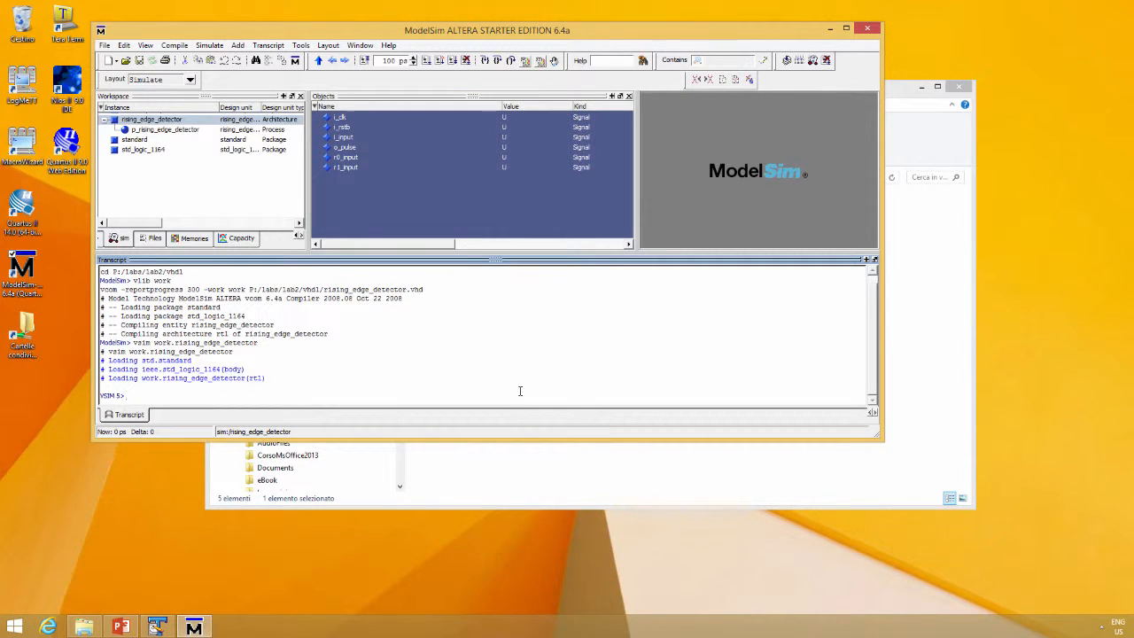
Add every rising_edge_detector signal to the waveform with 'add wave *'
type("add")
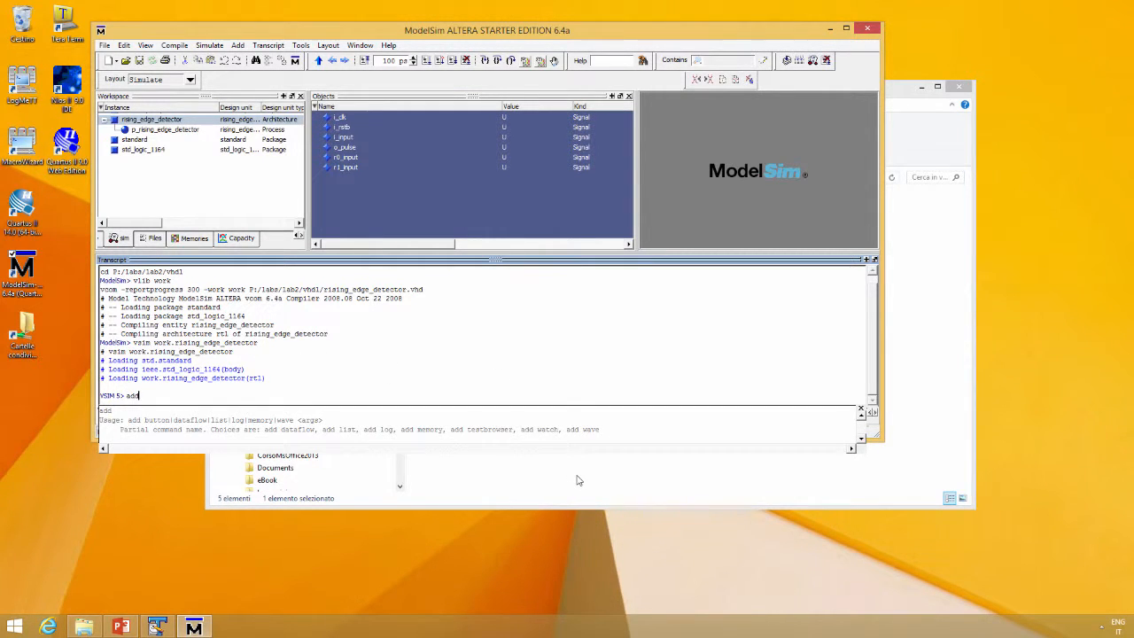
type("wave")
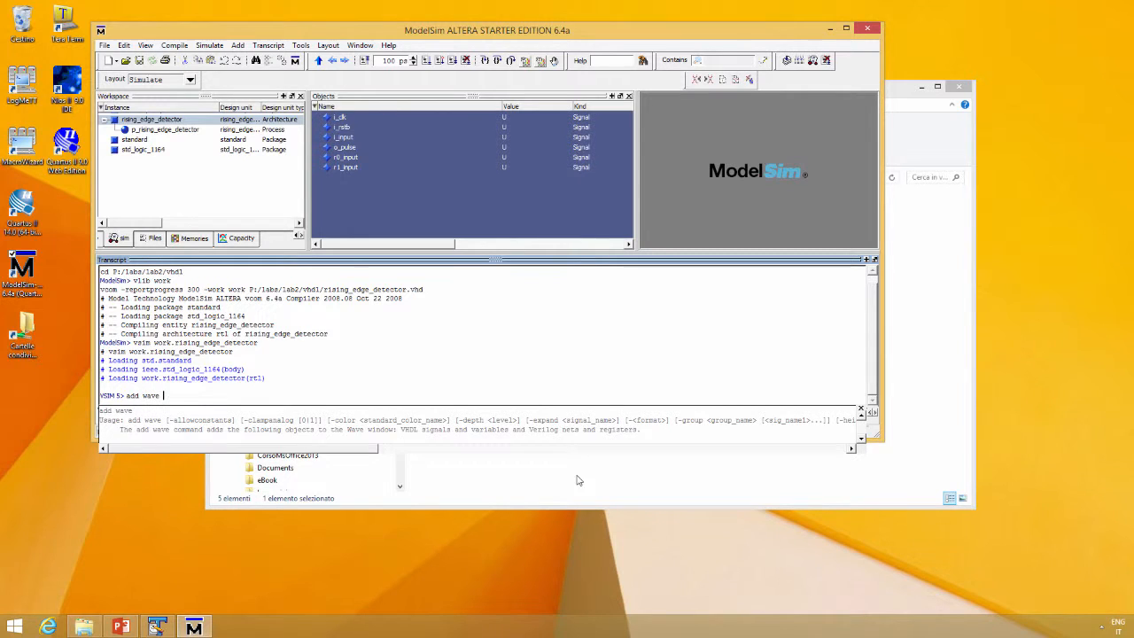
key("Return")
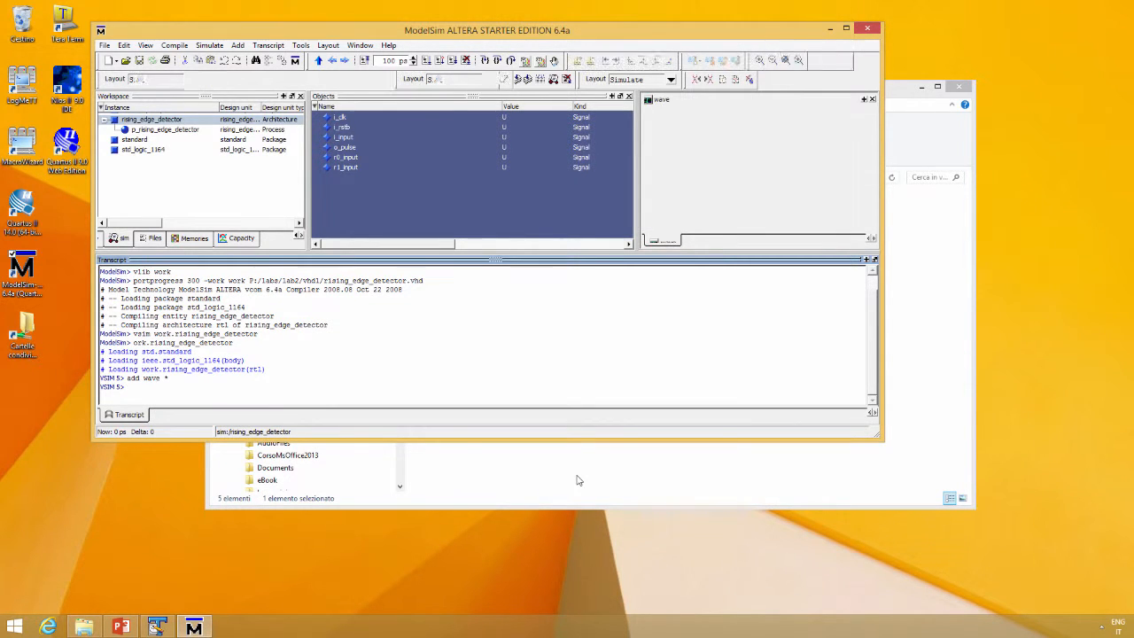
key("Return")
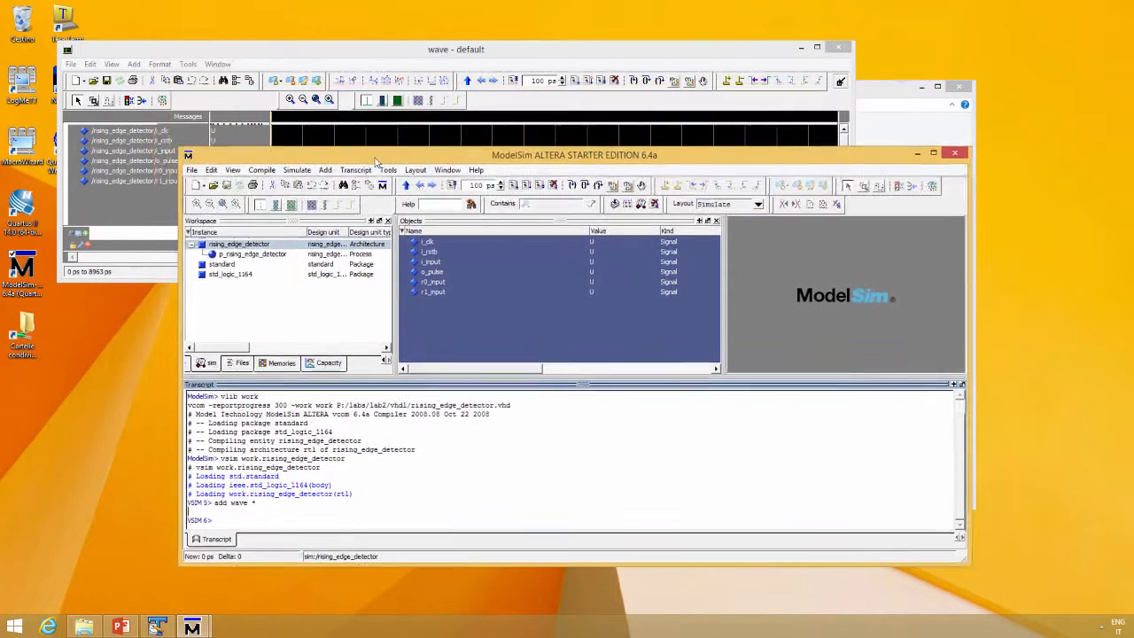
Make i_clk a 10 ns clock and force i_rstb to 0
left_click(430, 241)
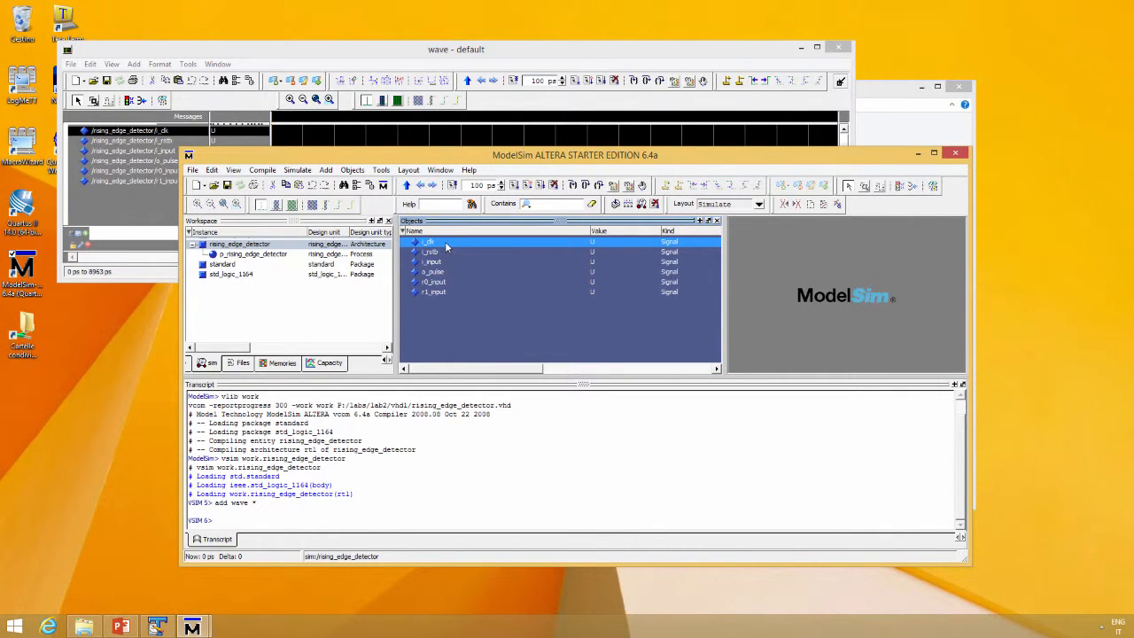
right_click(430, 243)
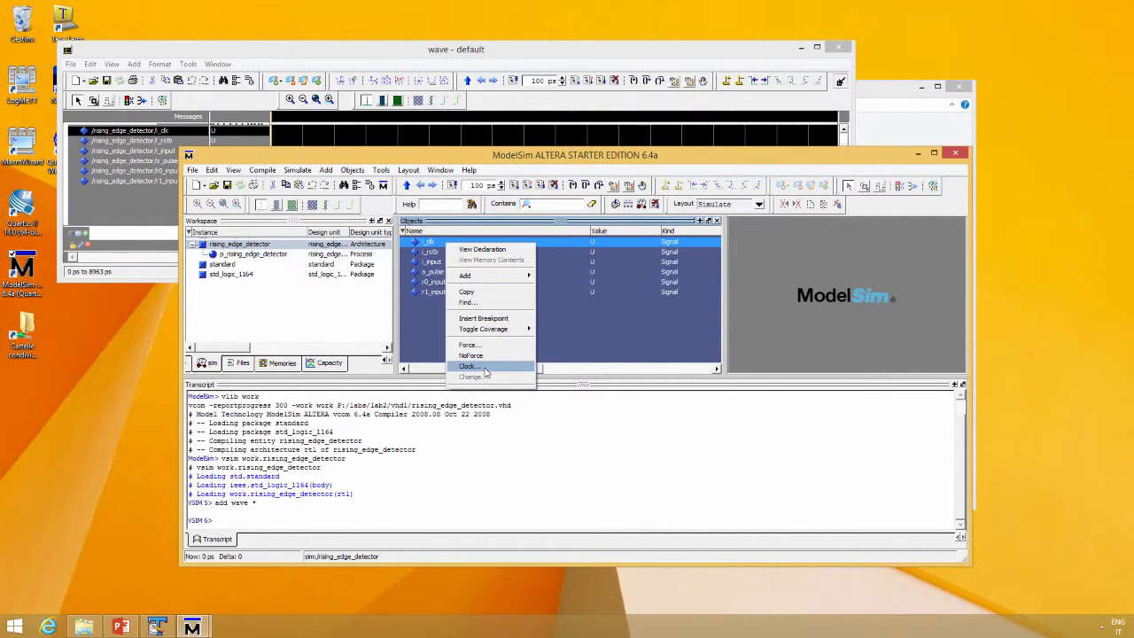
left_click(469, 366)
type("10 ns")
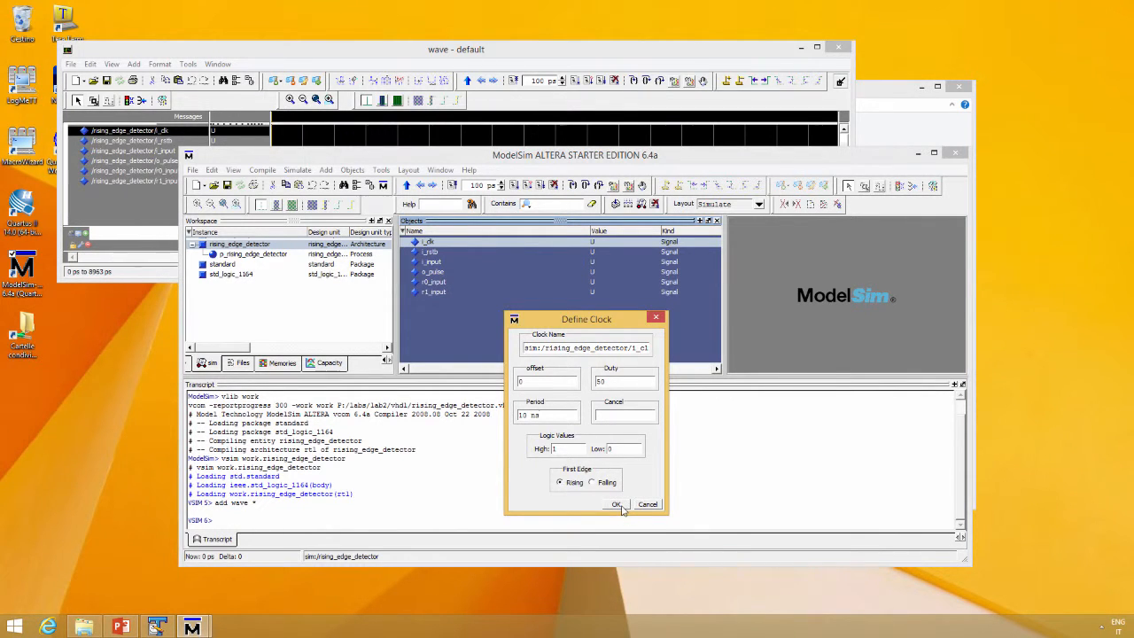
left_click(616, 504)
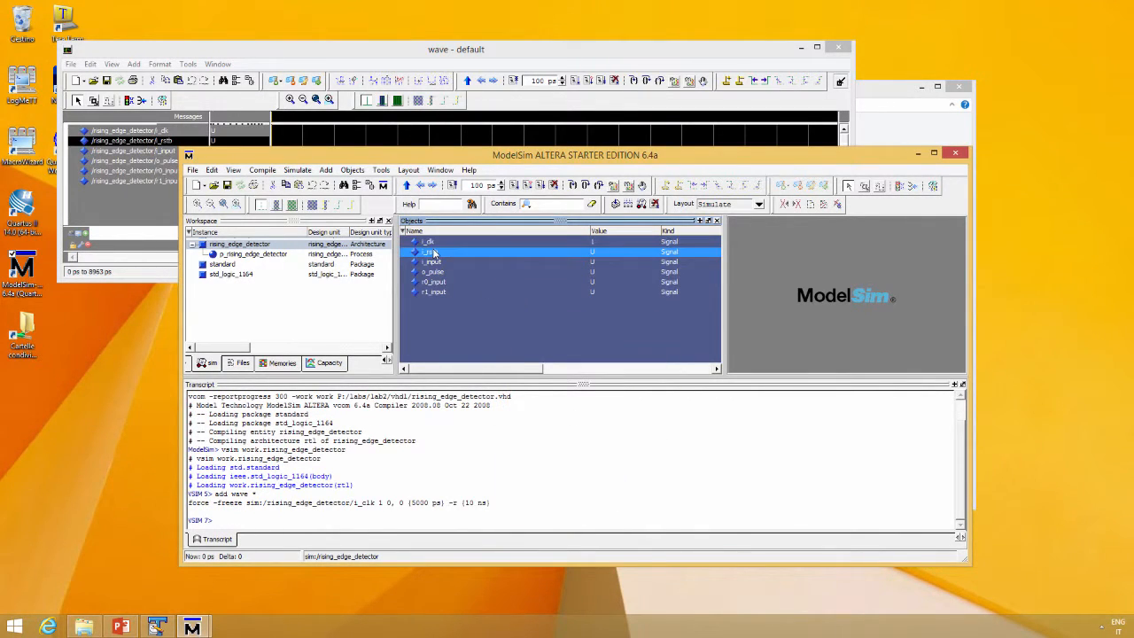
right_click(431, 252)
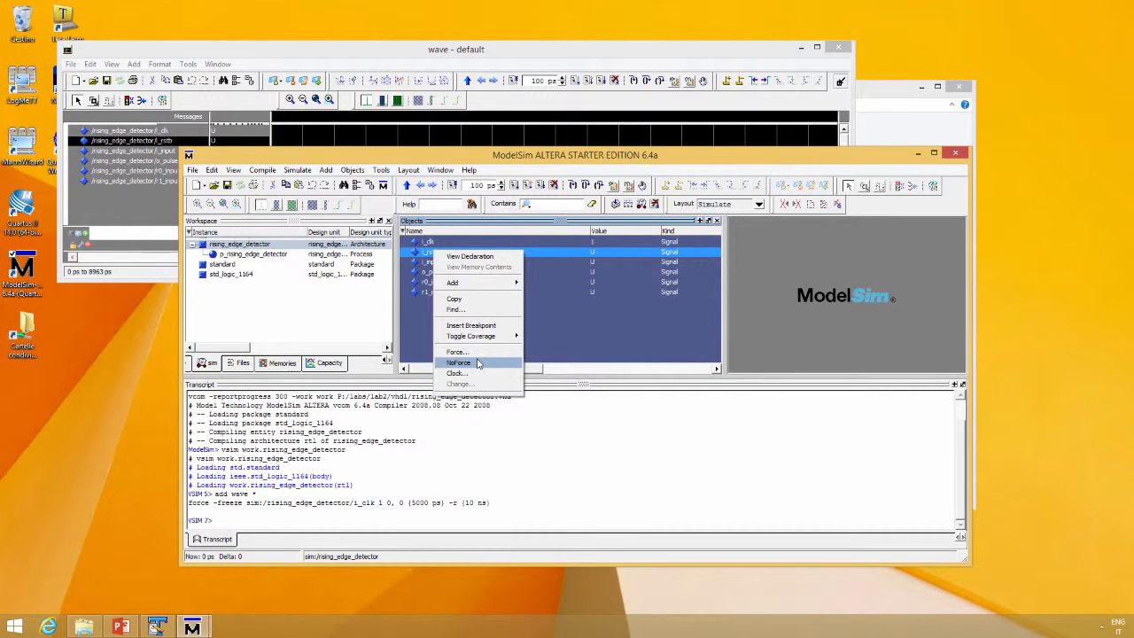
left_click(456, 352)
type("0")
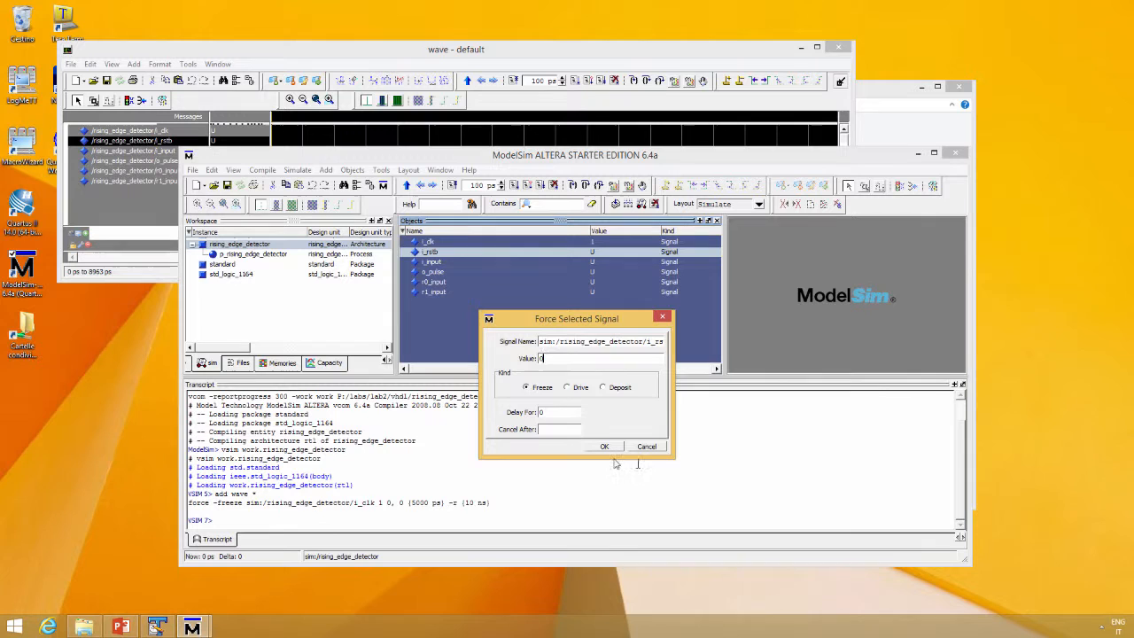
left_click(605, 445)
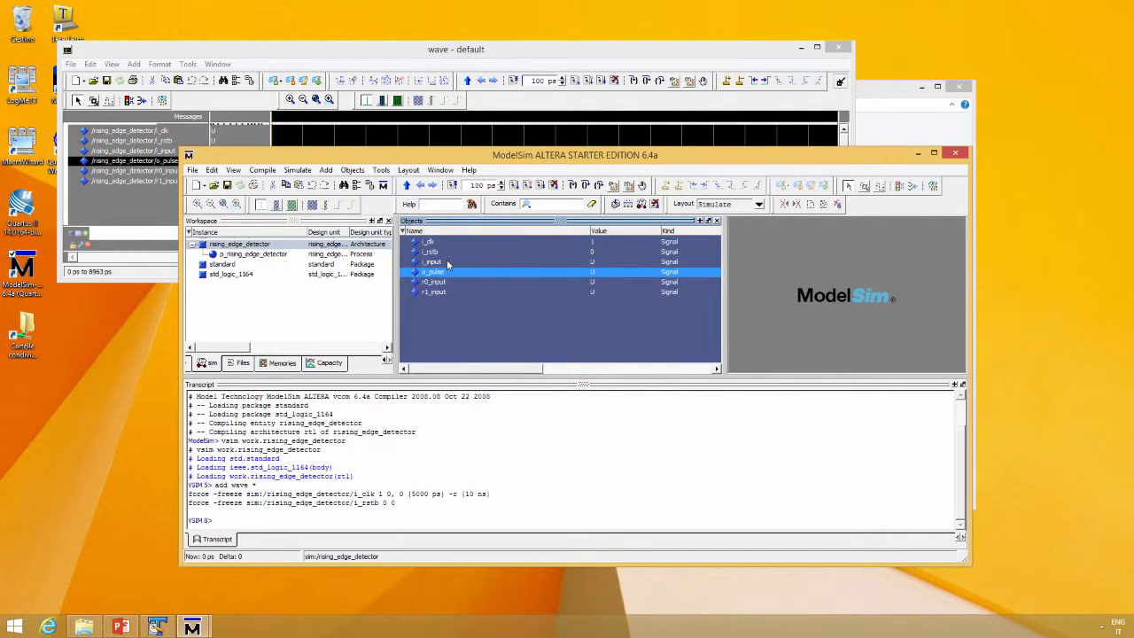
Force i_input to 0 and run in 50 ns steps, releasing reset
right_click(434, 261)
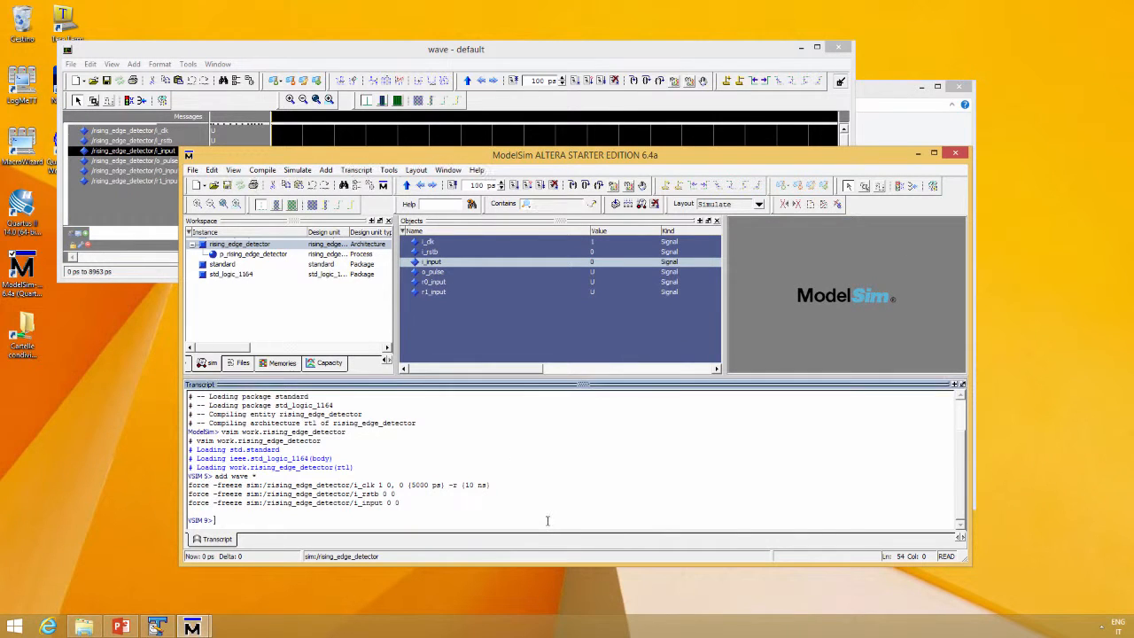
type("run")
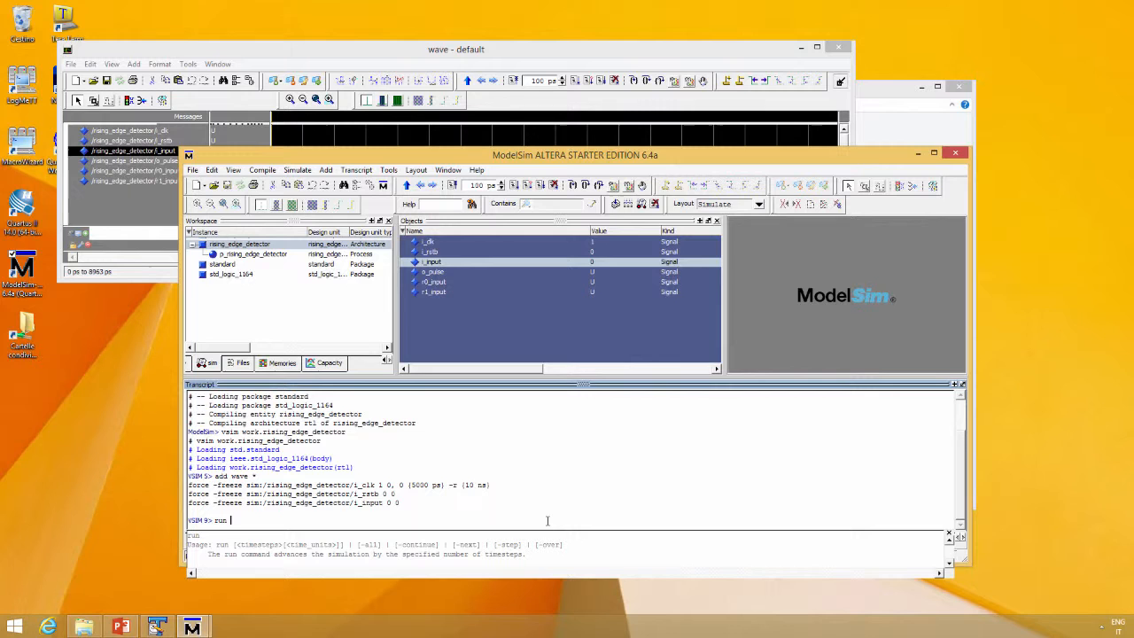
type("50 ns")
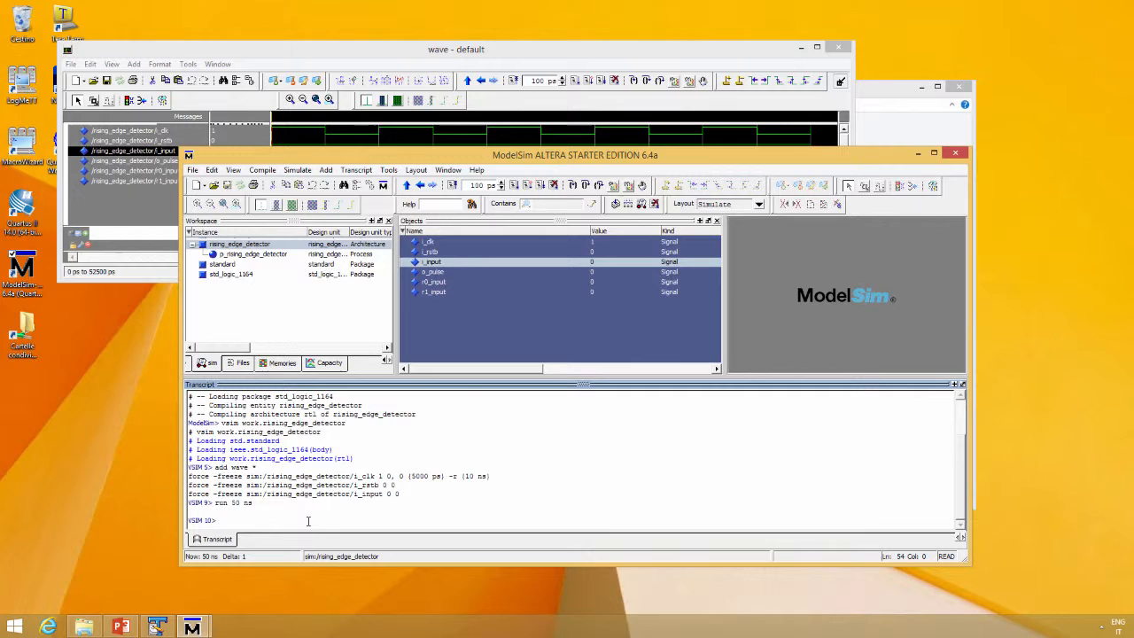
type("run 50 ns")
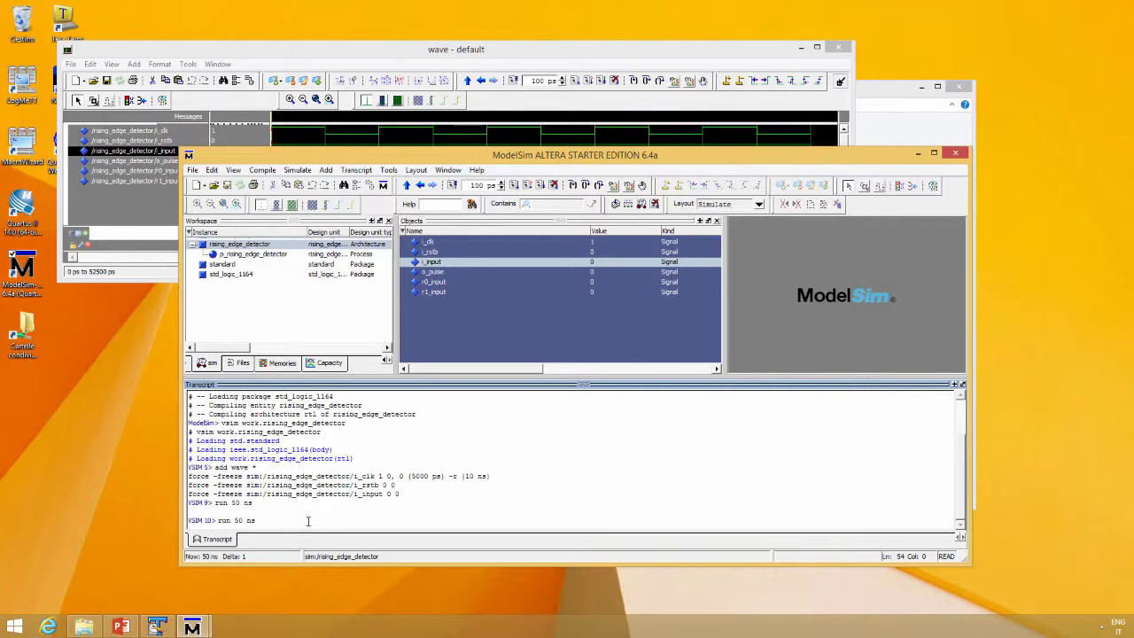
type("force -freeze sim:/rising_edge_detector/i_input 0 0")
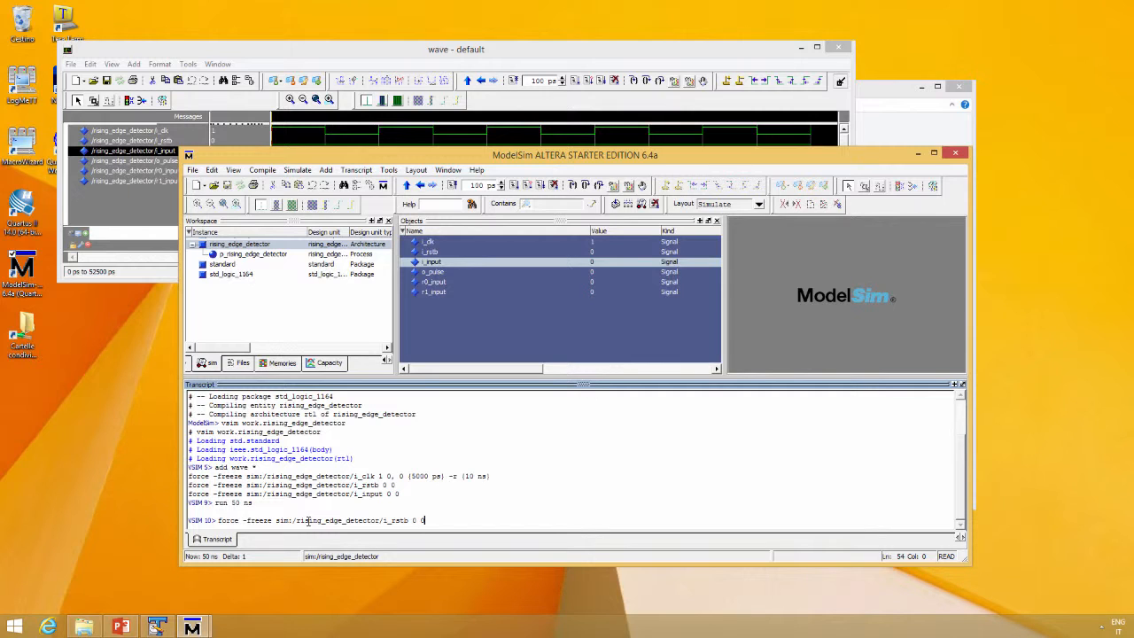
type("1")
type("run 50 ns")
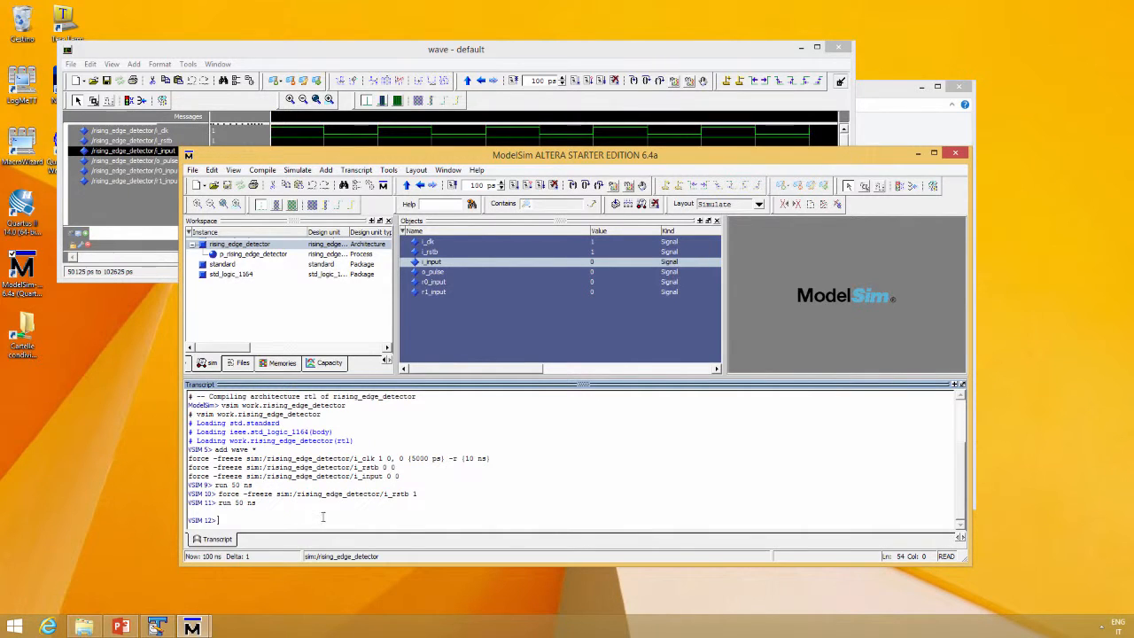
left_click(455, 49)
type("run 50 ns")
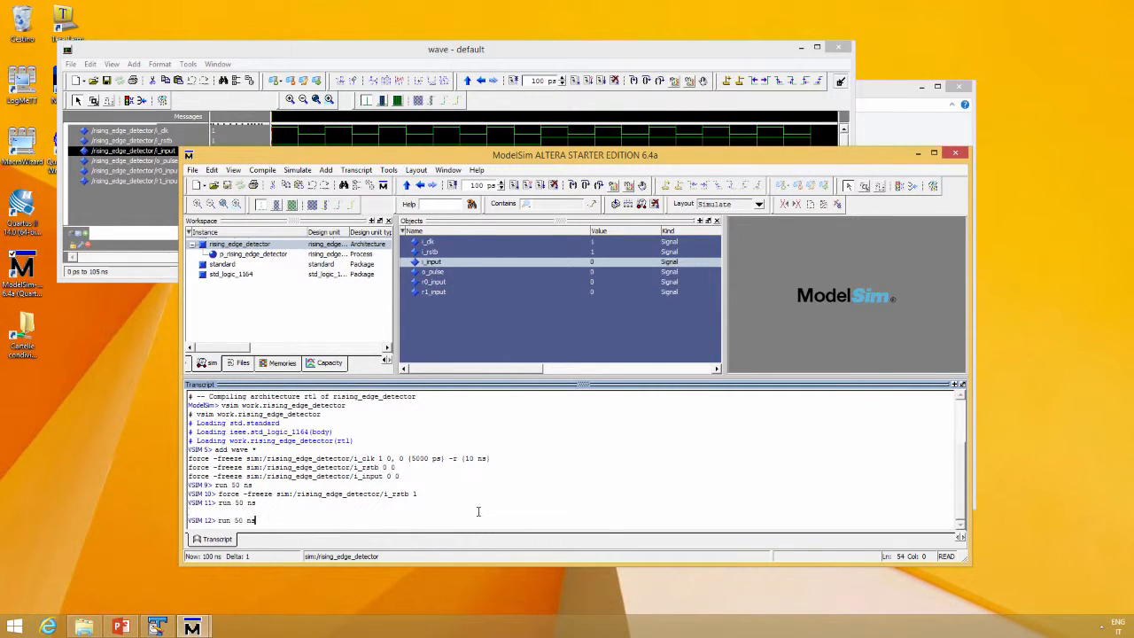
type("force -freeze sim:/rising_edge_detector/i_input 0 0")
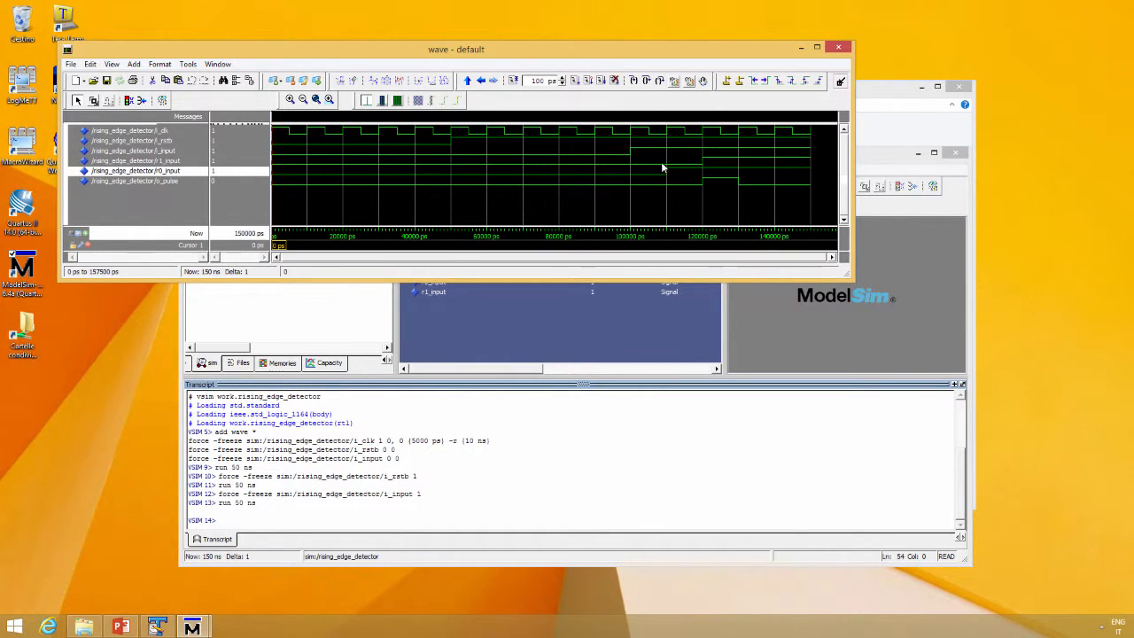
mouse_move(149, 159)
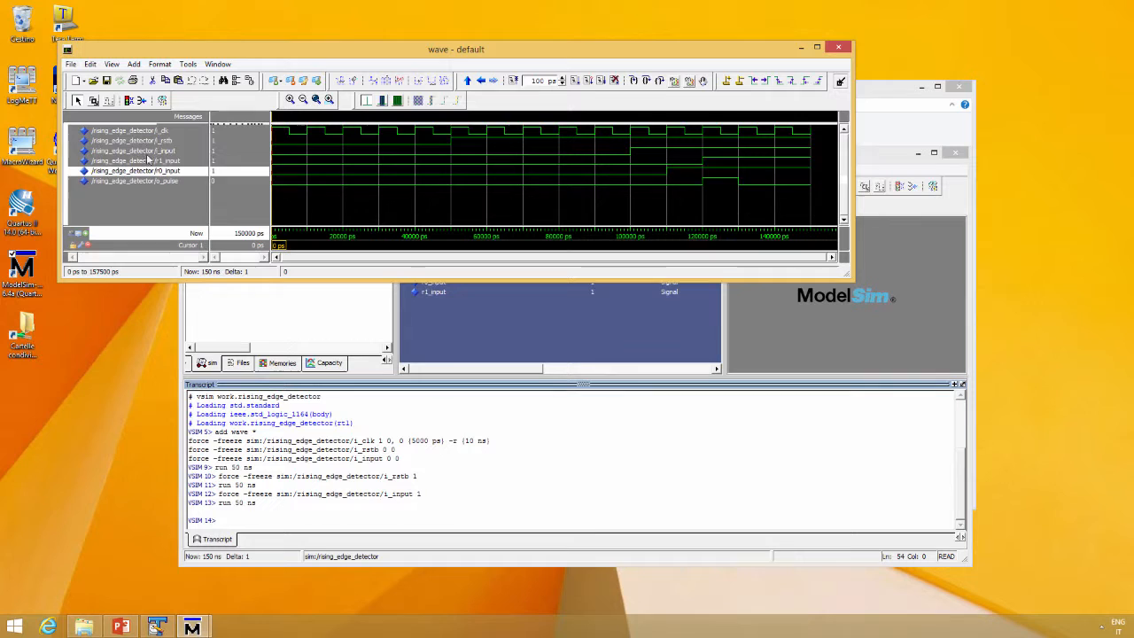
Move r0_input above r1_input and place a cursor near 138 ns
left_click(133, 171)
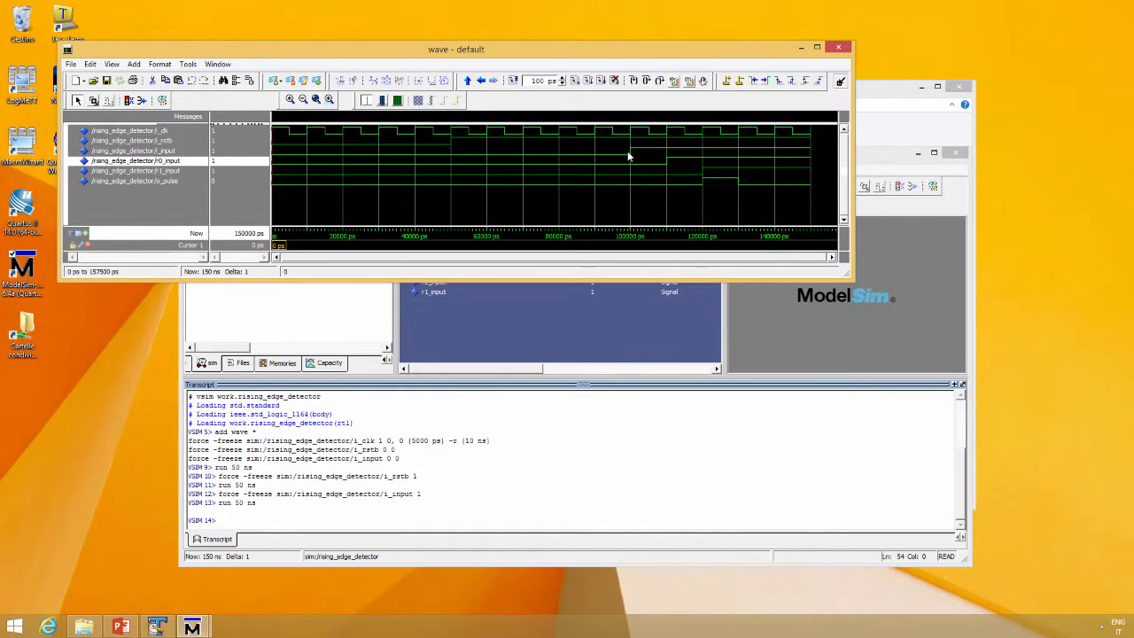
mouse_move(667, 171)
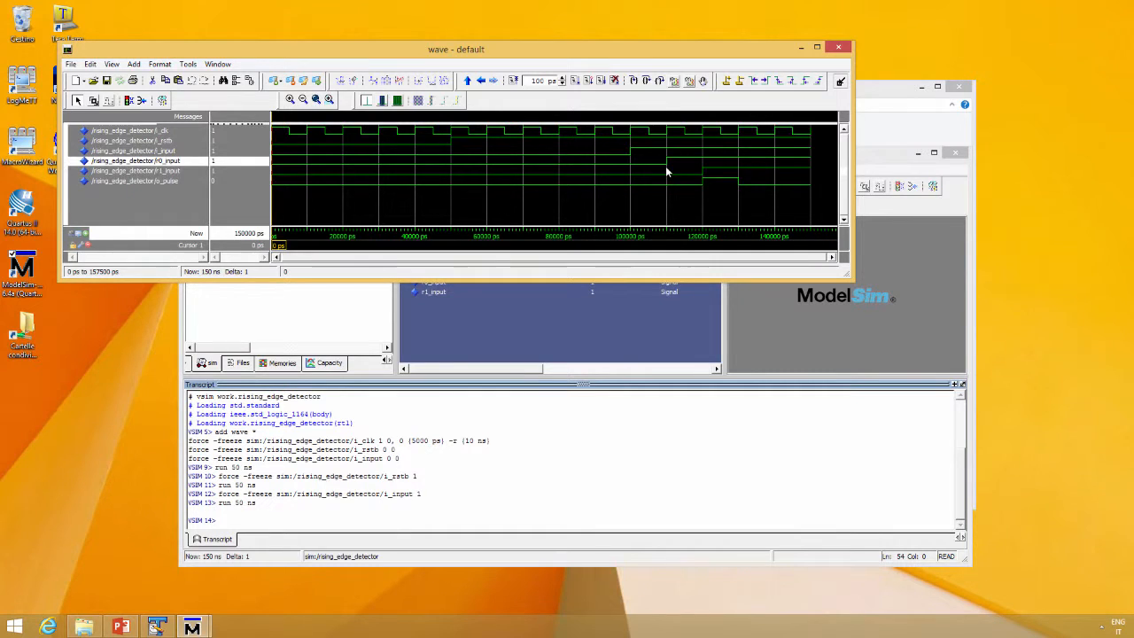
left_click(708, 173)
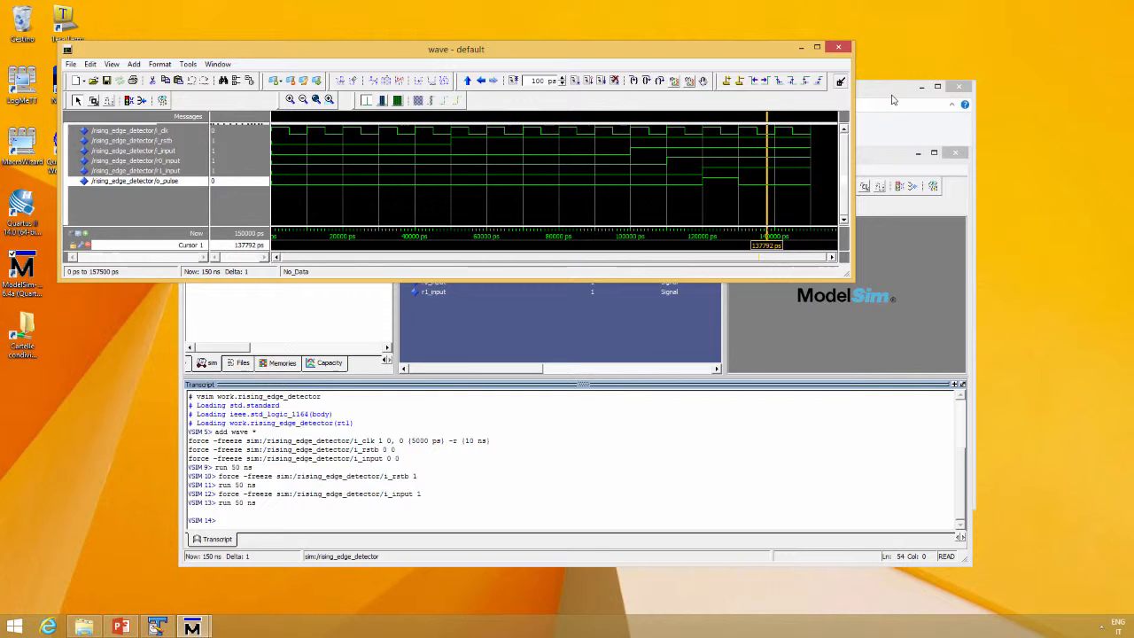
mouse_move(879, 100)
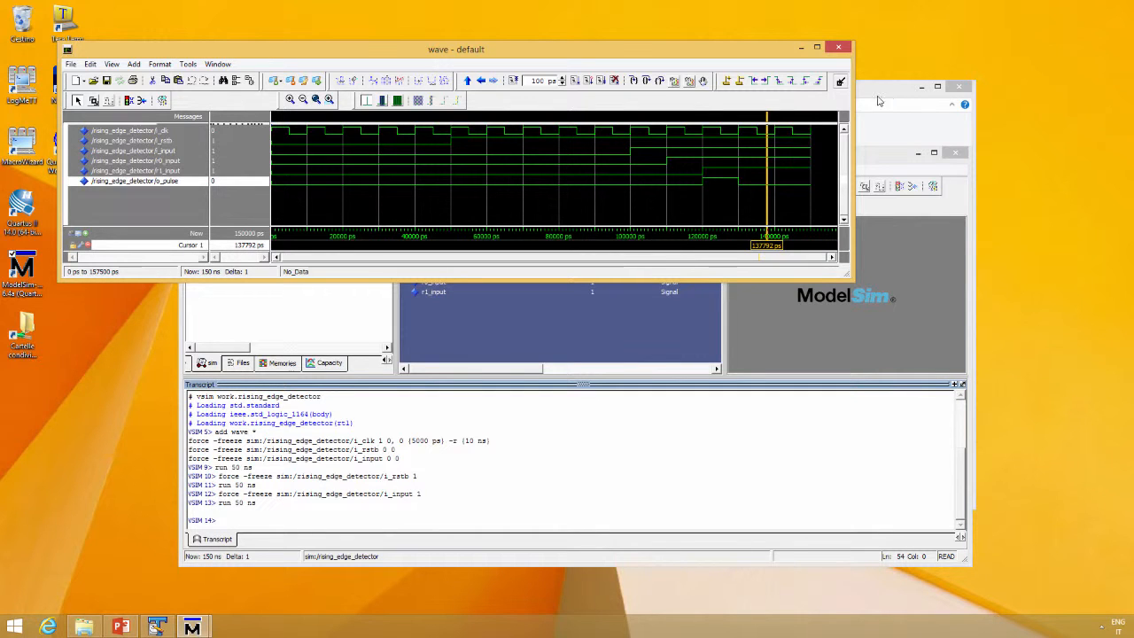
mouse_move(904, 252)
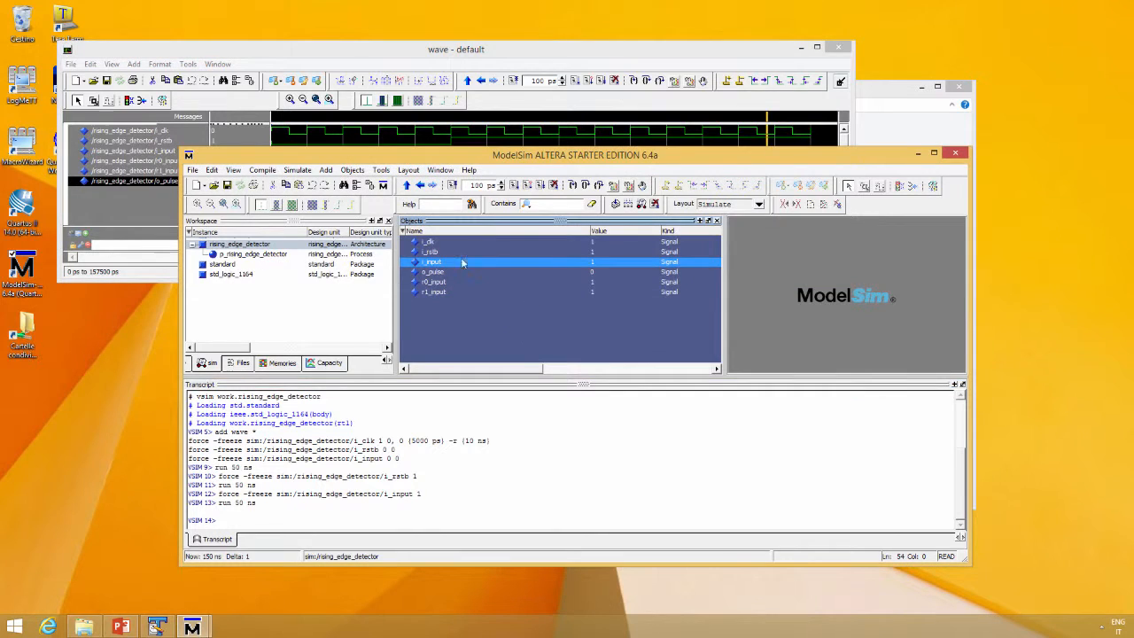
mouse_move(433, 261)
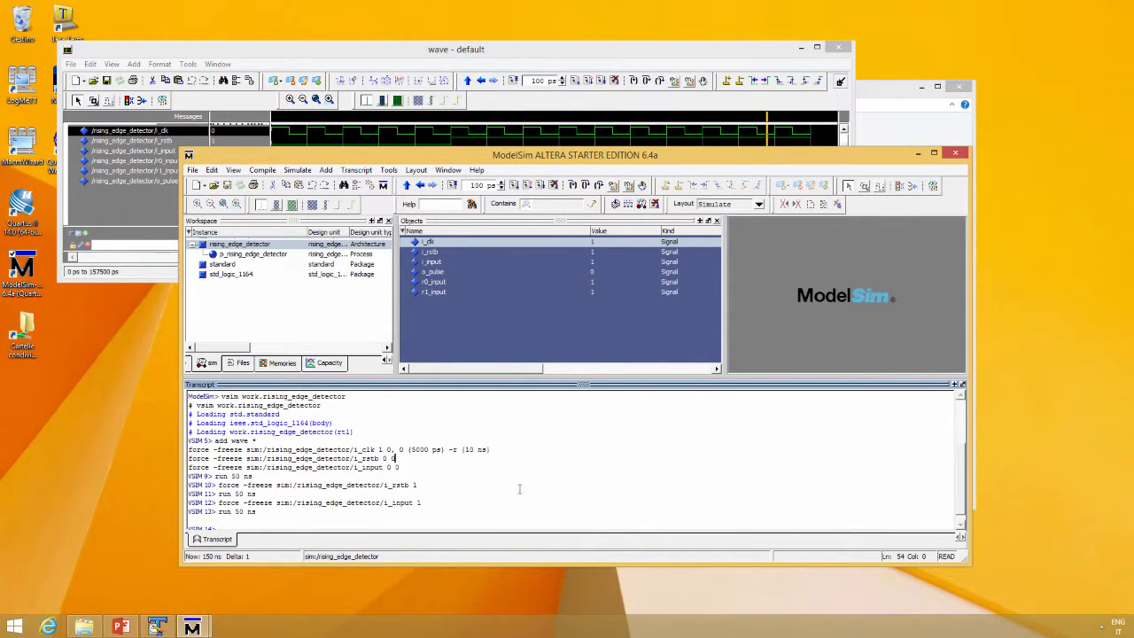
left_click_drag(217, 442, 420, 502)
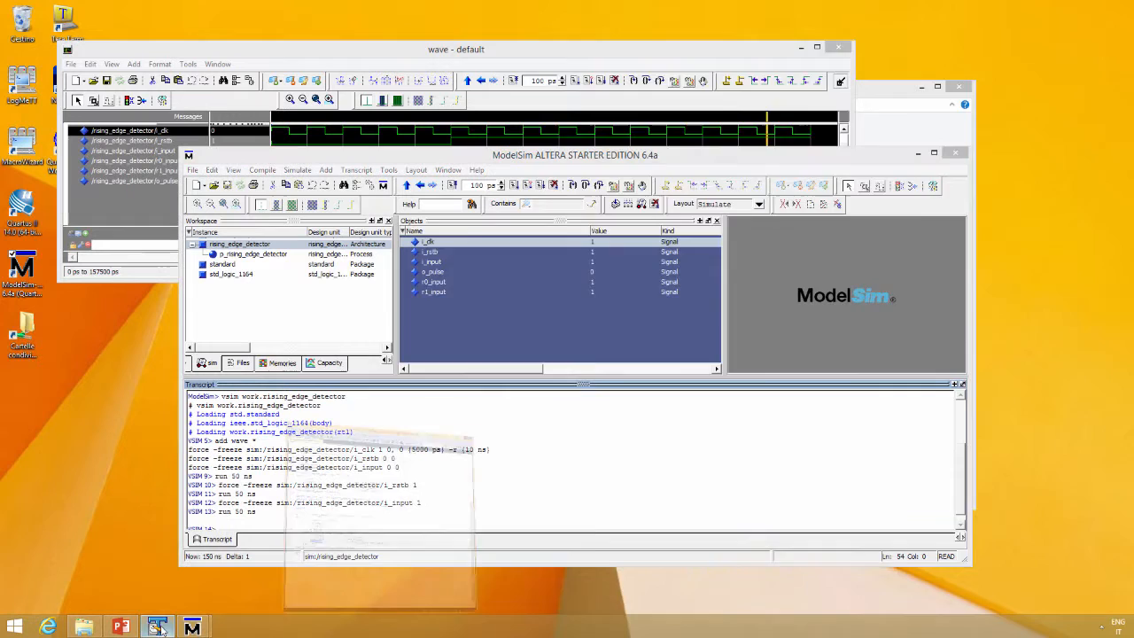
Open sim_rising_edge_detector.do in TextPad and select its compile line
left_click(157, 626)
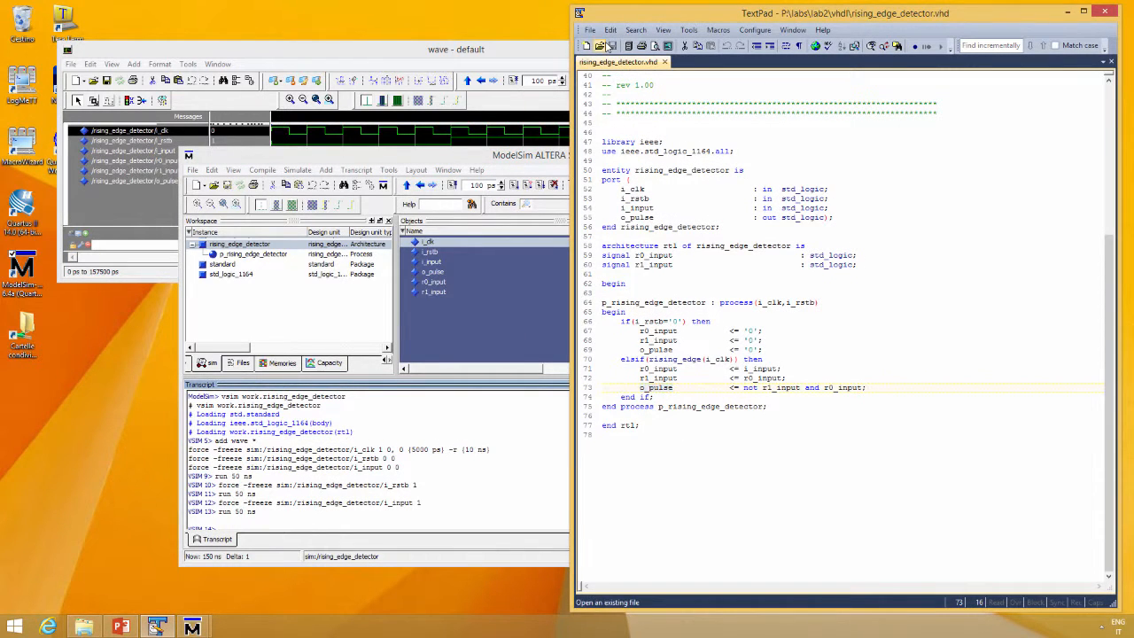
left_click(604, 45)
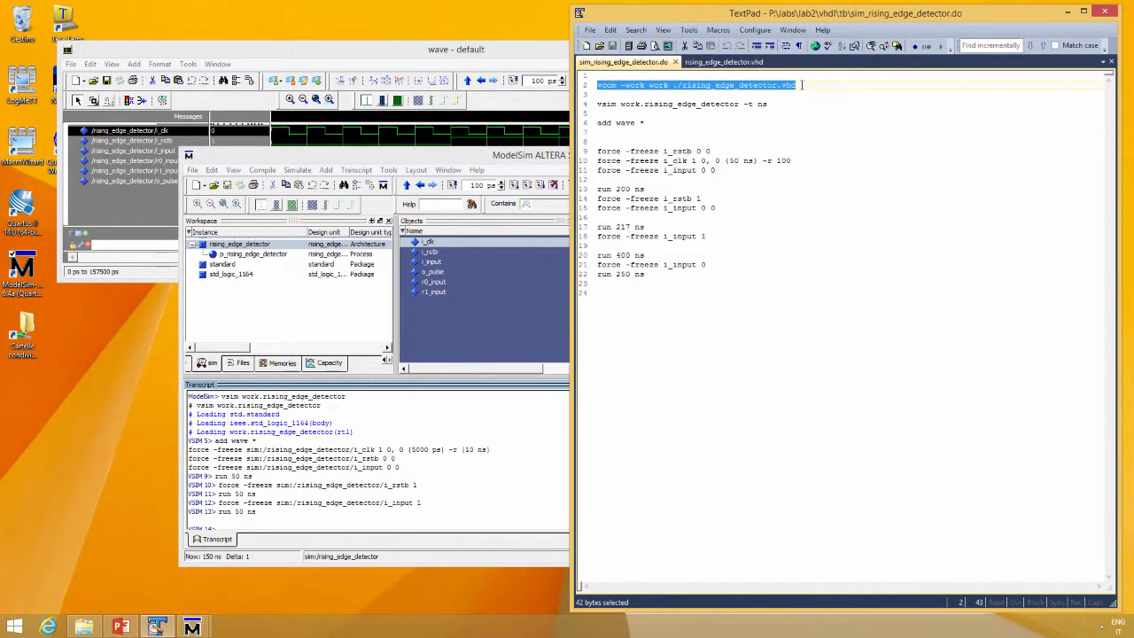
left_click_drag(801, 84, 766, 104)
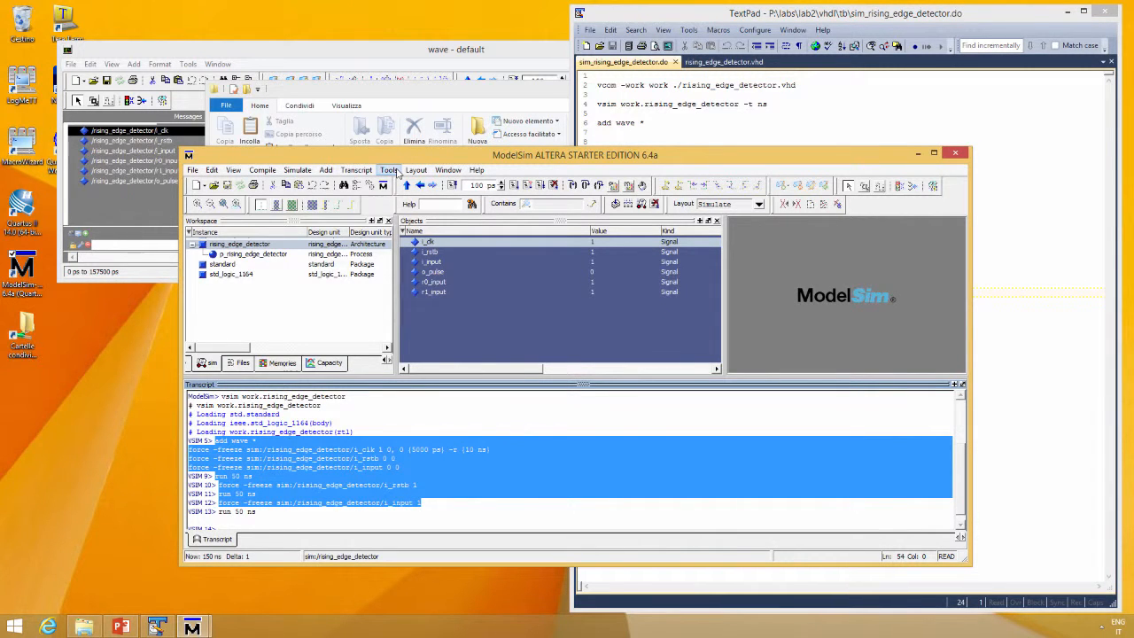
Execute the tb/sim_rising_edge_detector.do macro and mark a time on the new waveforms
left_click(388, 169)
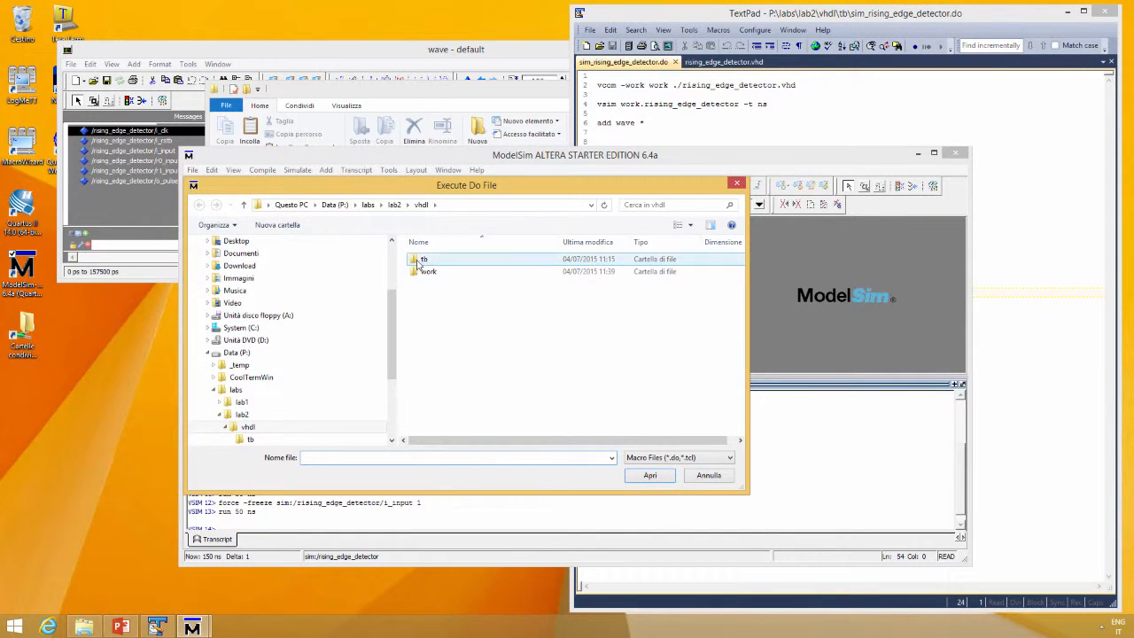
double_click(423, 259)
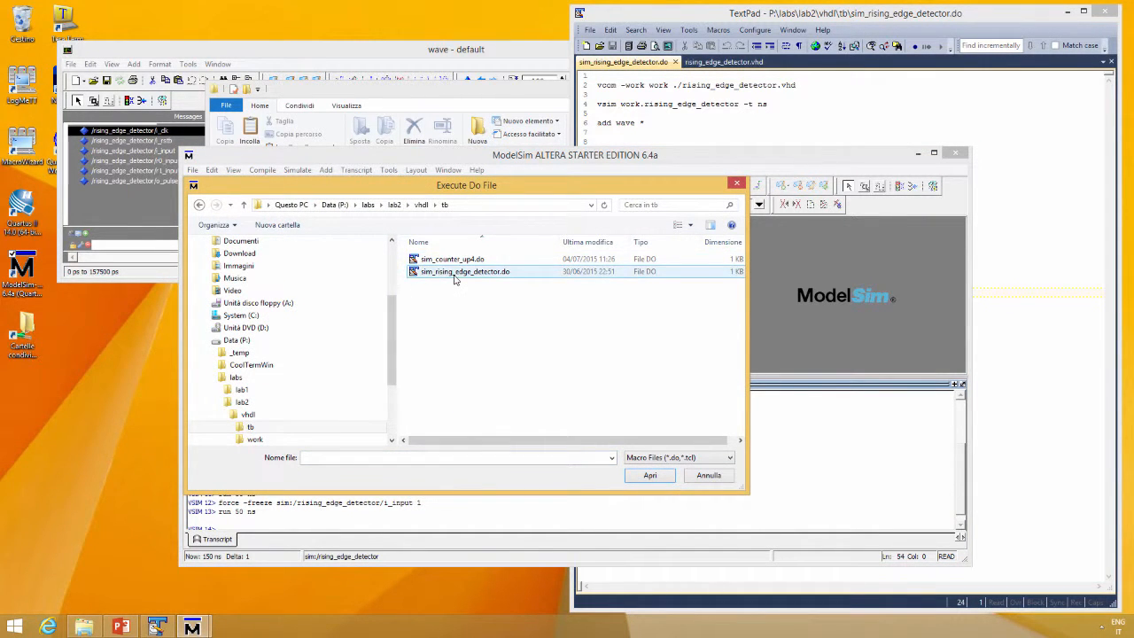
double_click(465, 271)
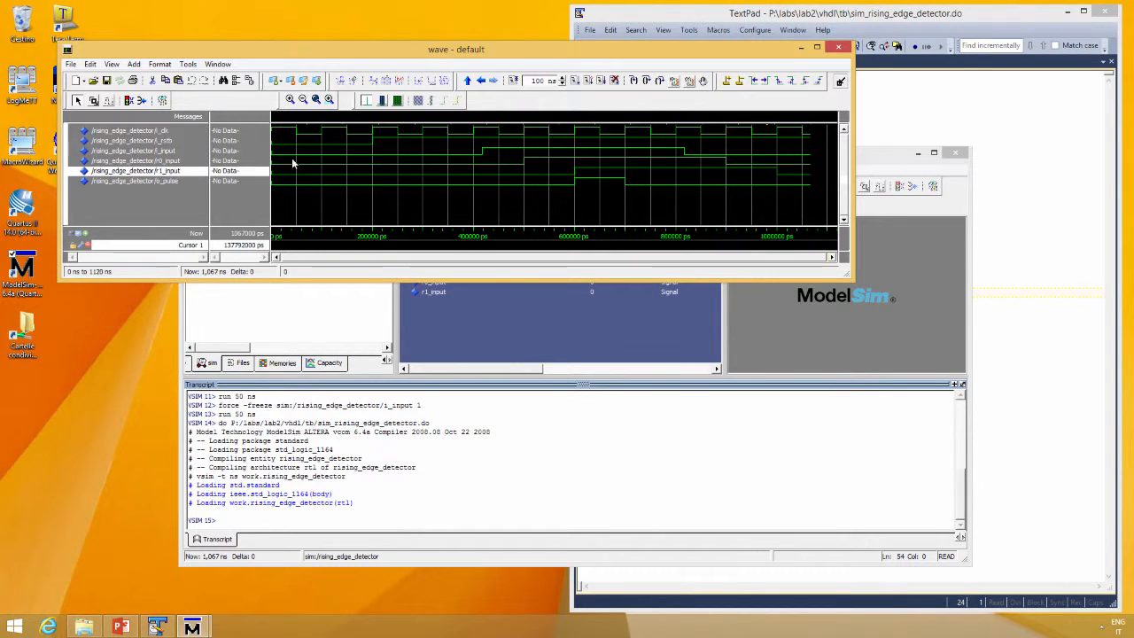
left_click(525, 169)
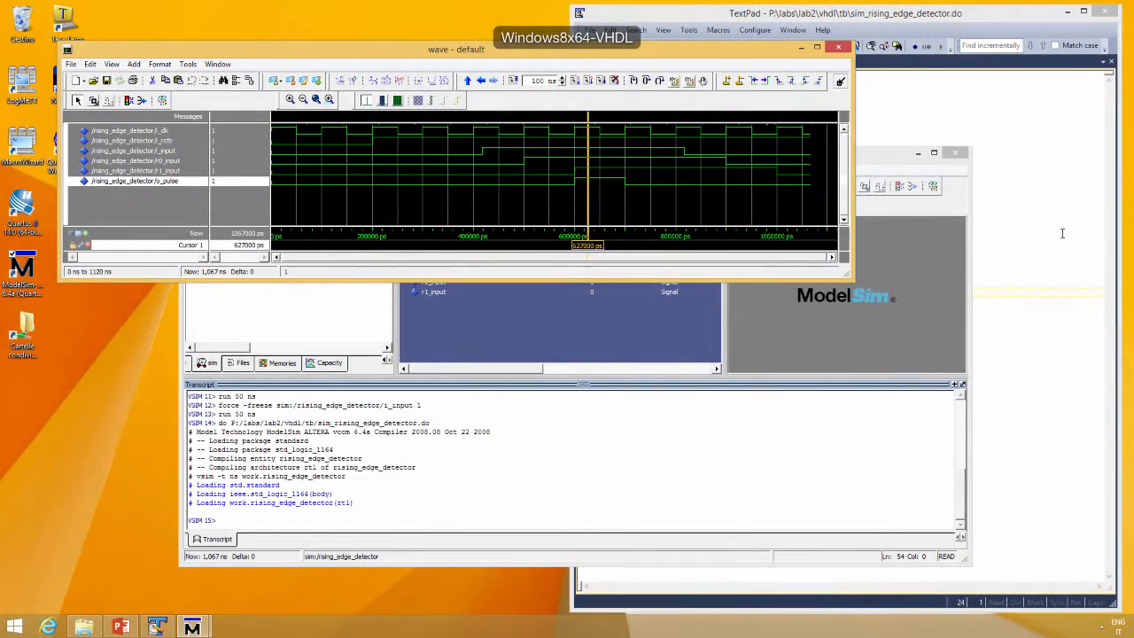
left_click(842, 14)
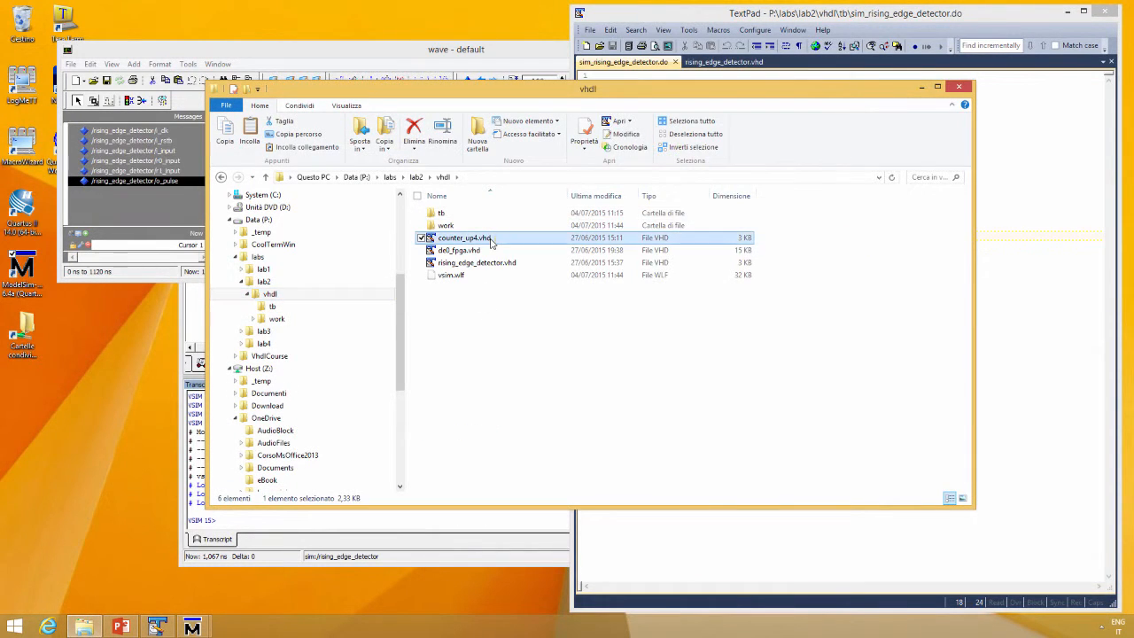
Open counter_up4.vhd in TextPad and select the i_counter_ena port
double_click(463, 237)
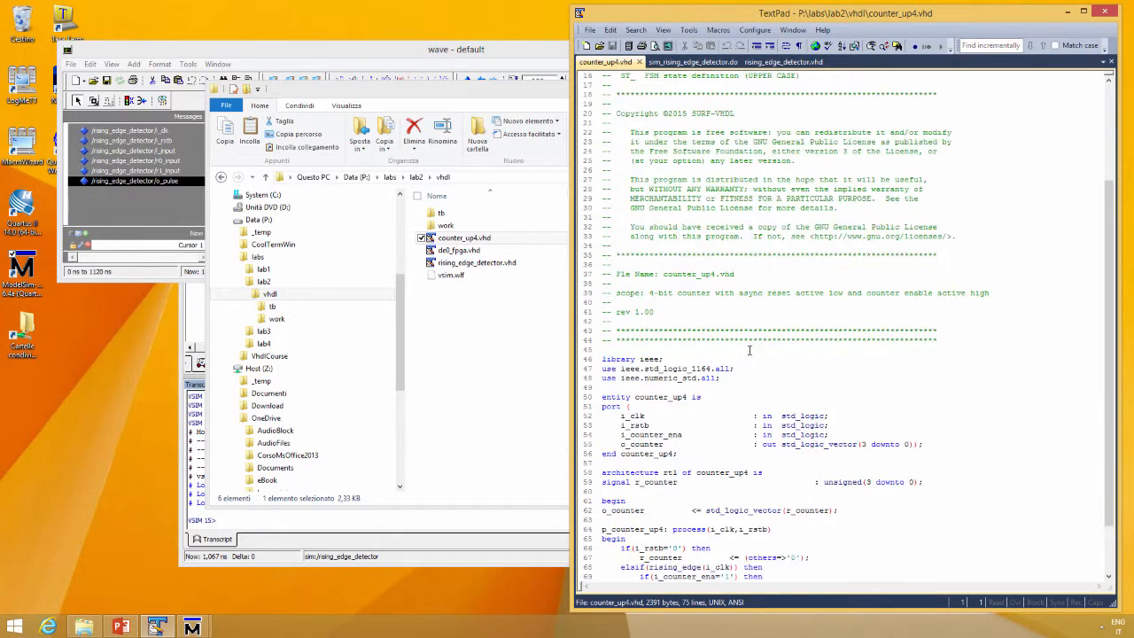
scroll("down", 3)
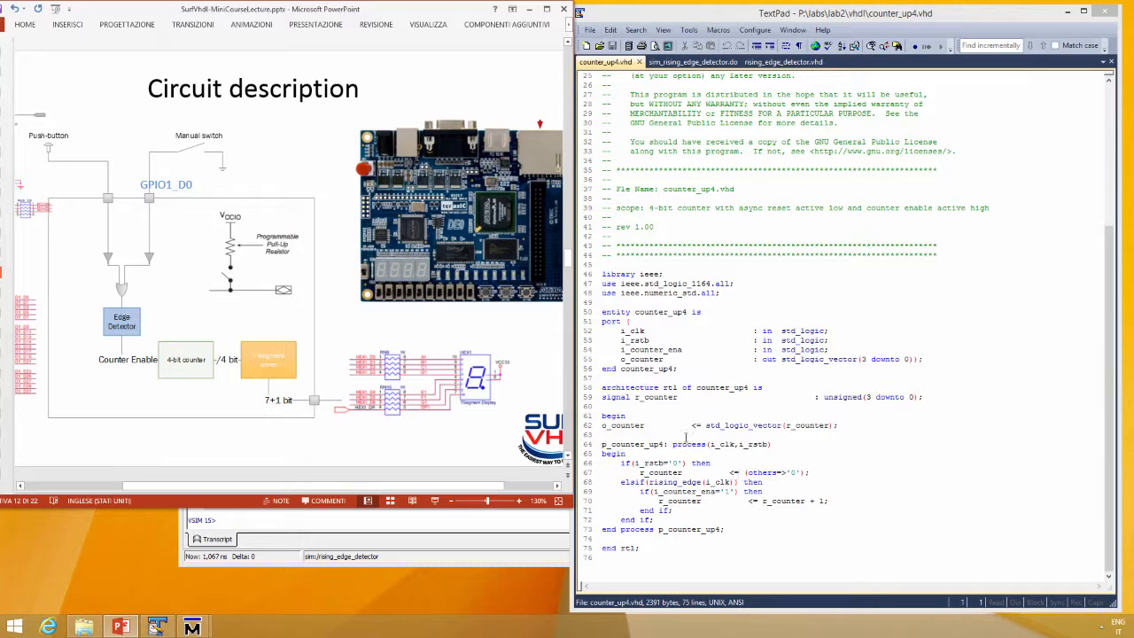
double_click(647, 349)
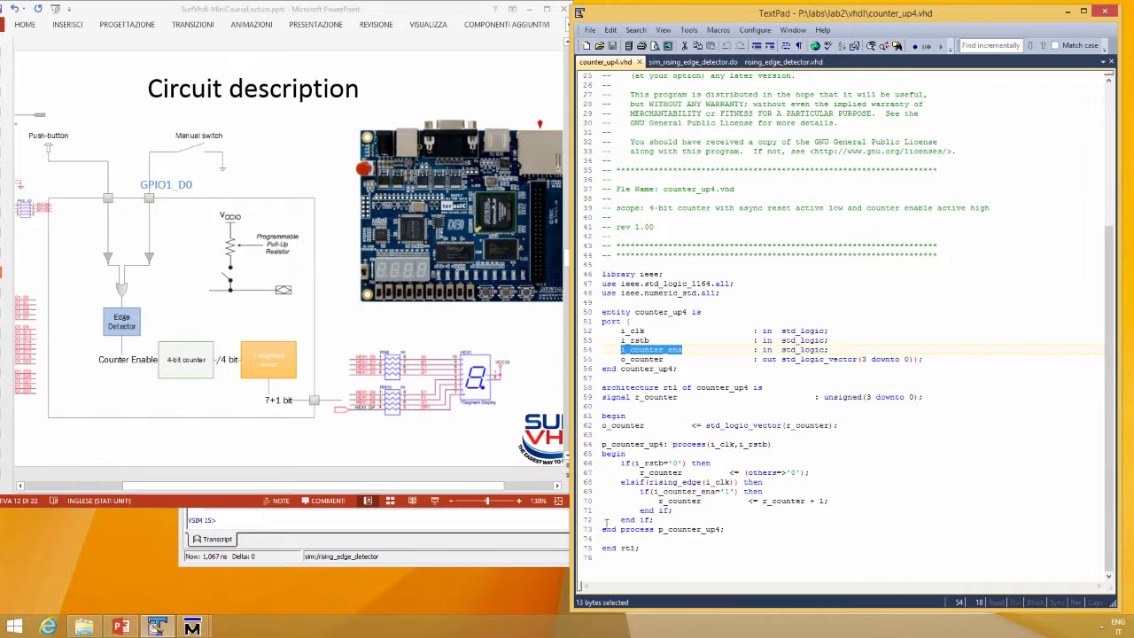
mouse_move(488, 567)
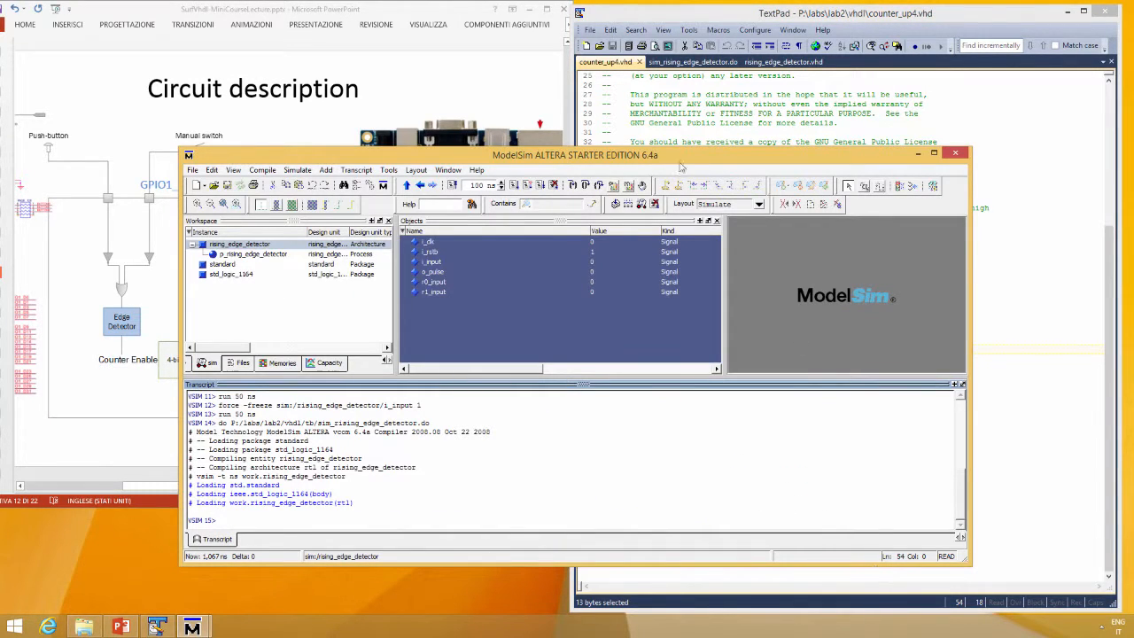
Run the tb/sim_counter_up4.do macro for counter_up4 and open sim_counter_up4.do in TextPad
left_click(388, 170)
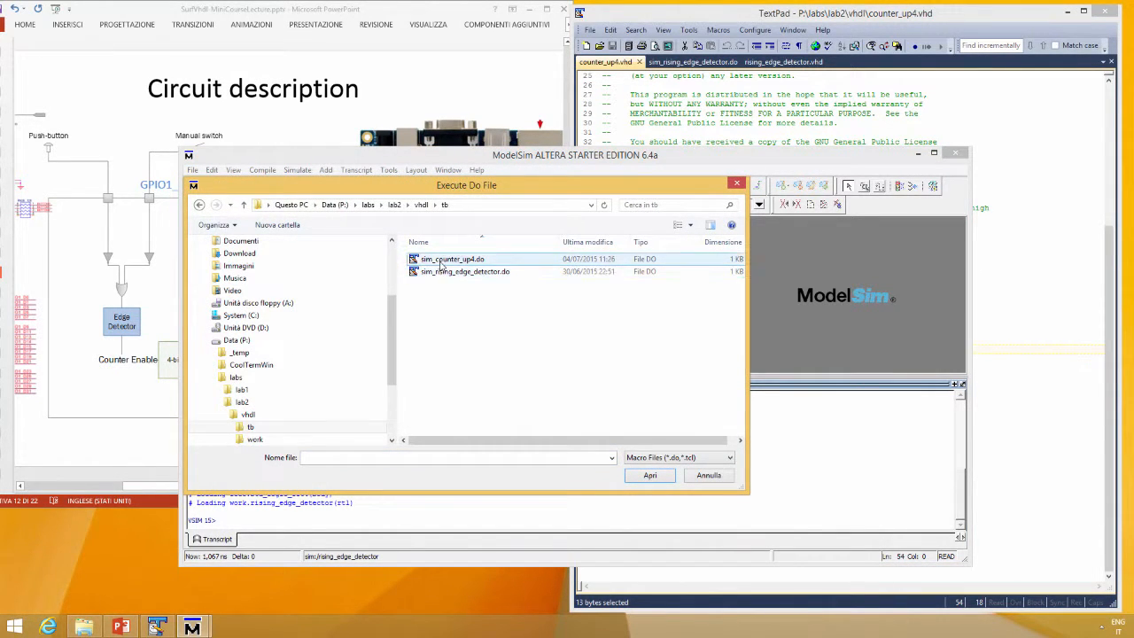
double_click(453, 258)
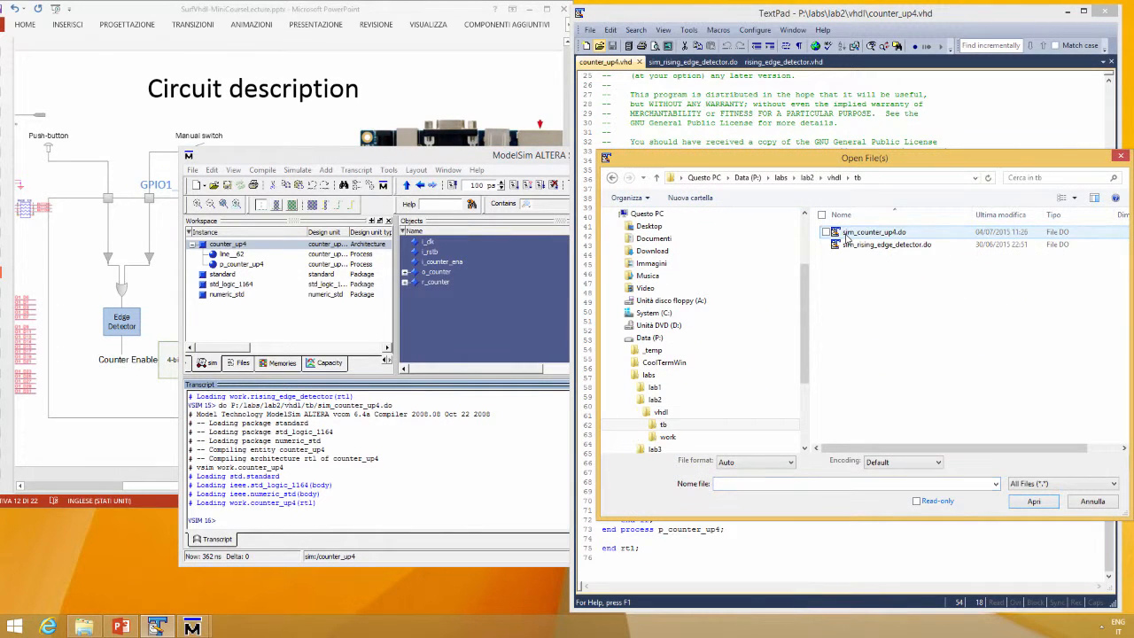
double_click(872, 231)
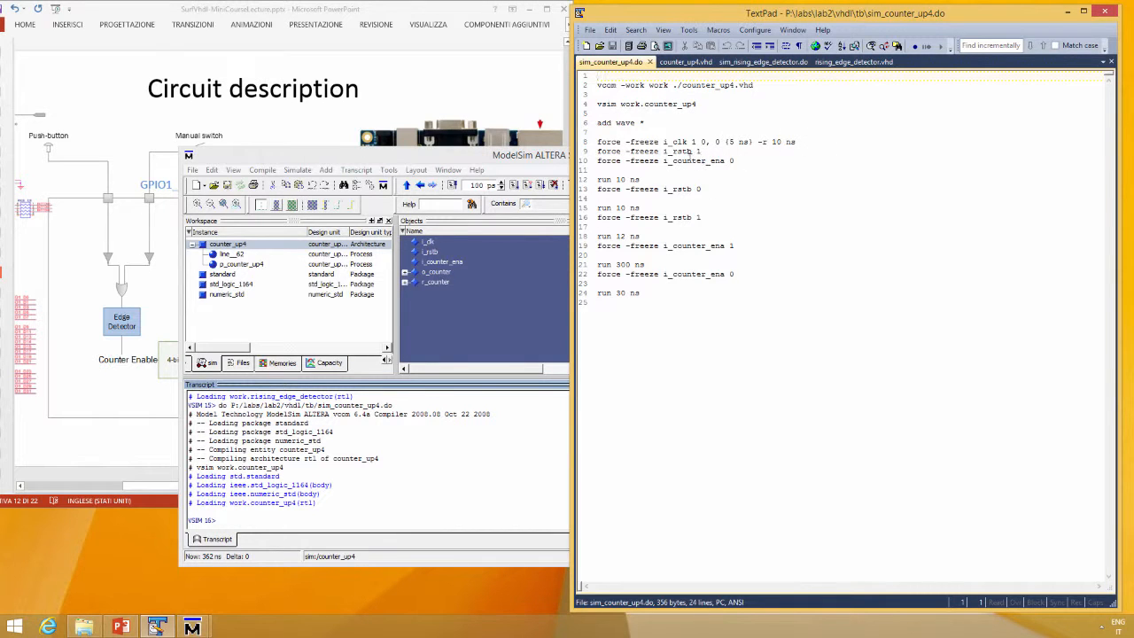
mouse_move(673, 200)
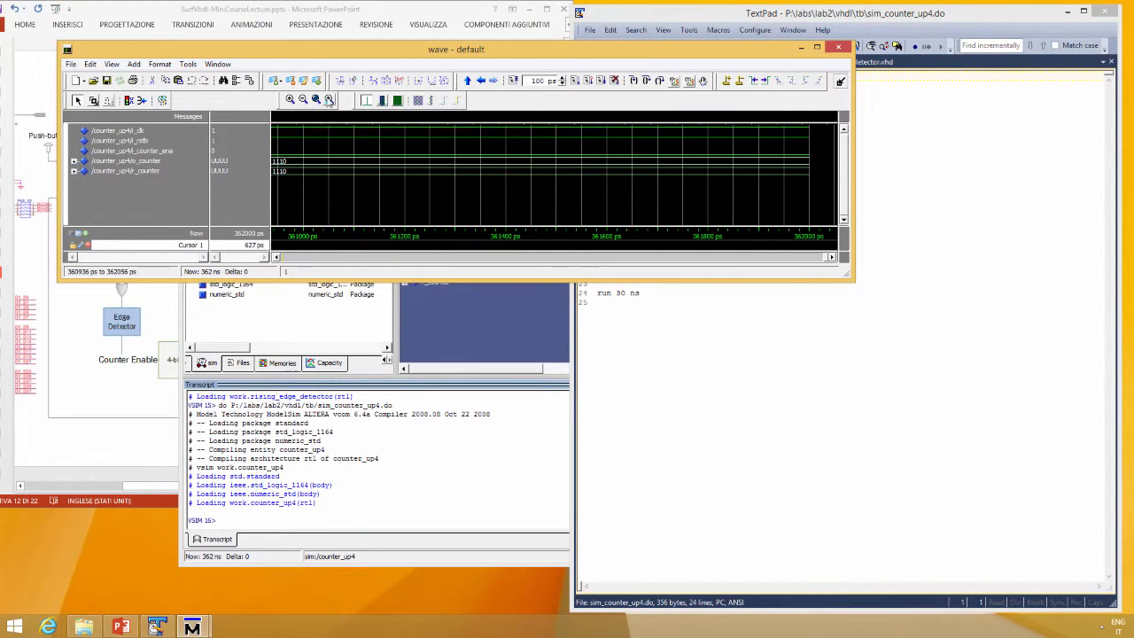
left_click(315, 99)
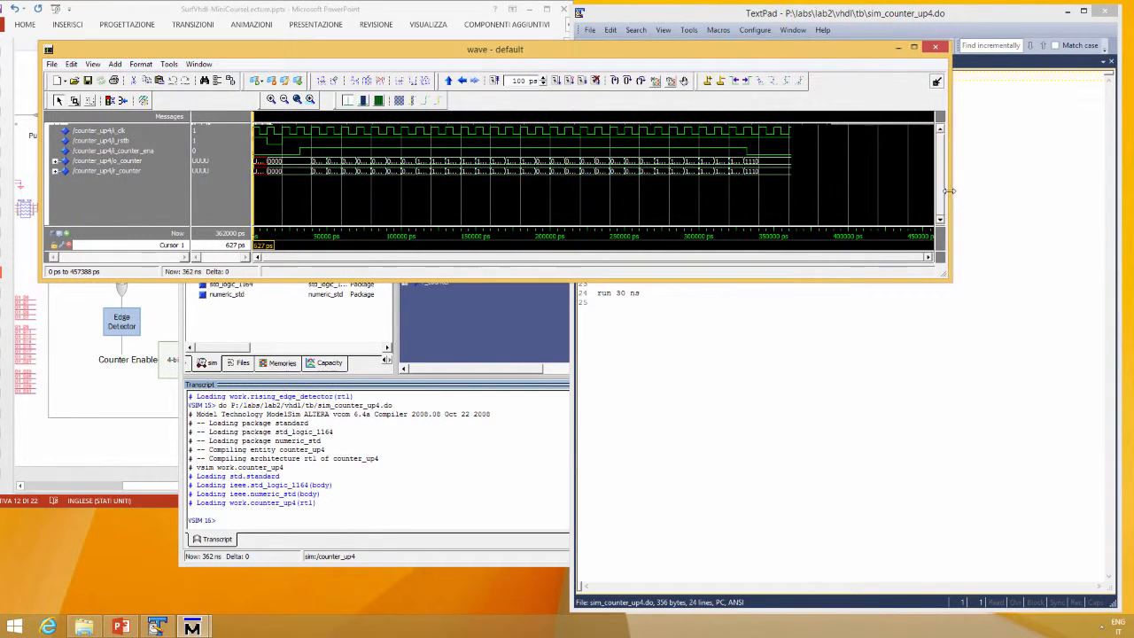
left_click(957, 46)
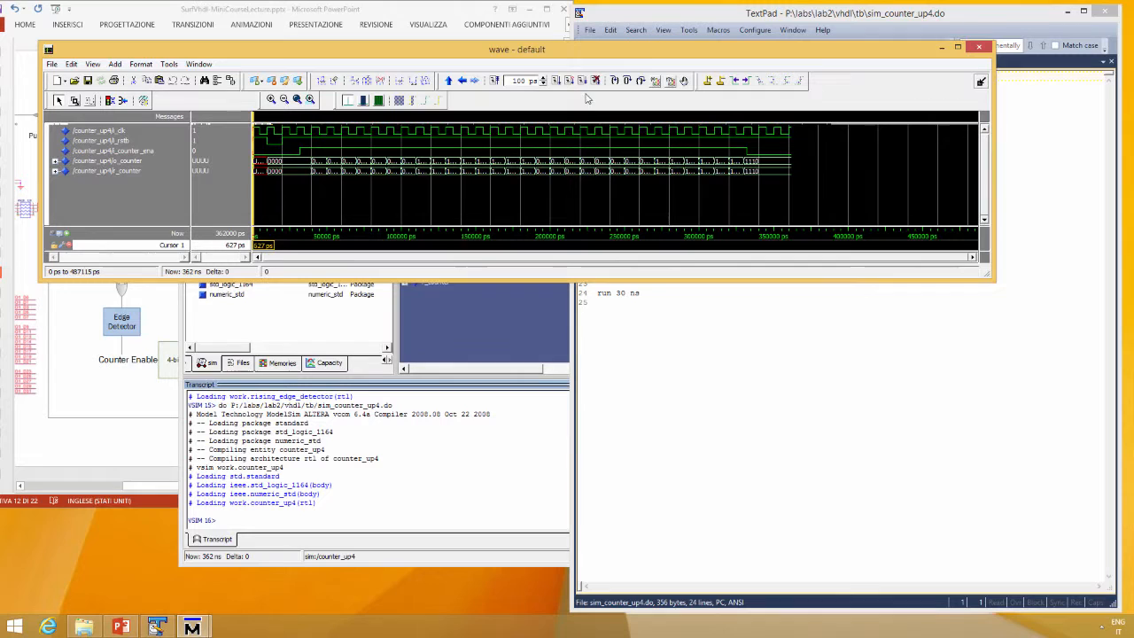
left_click(271, 99)
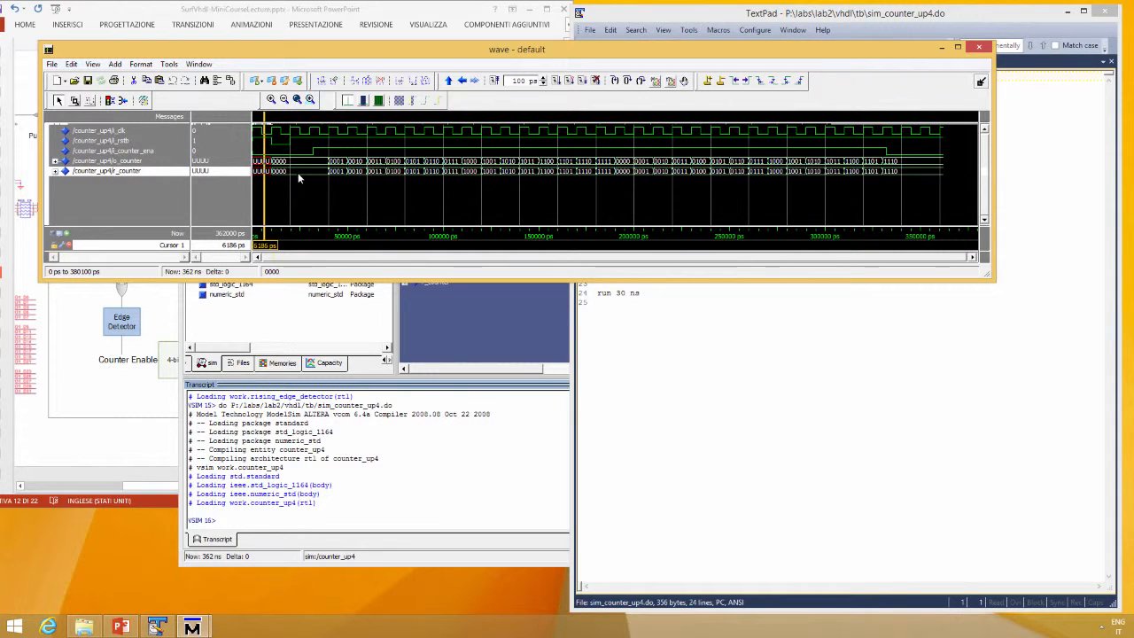
mouse_move(308, 184)
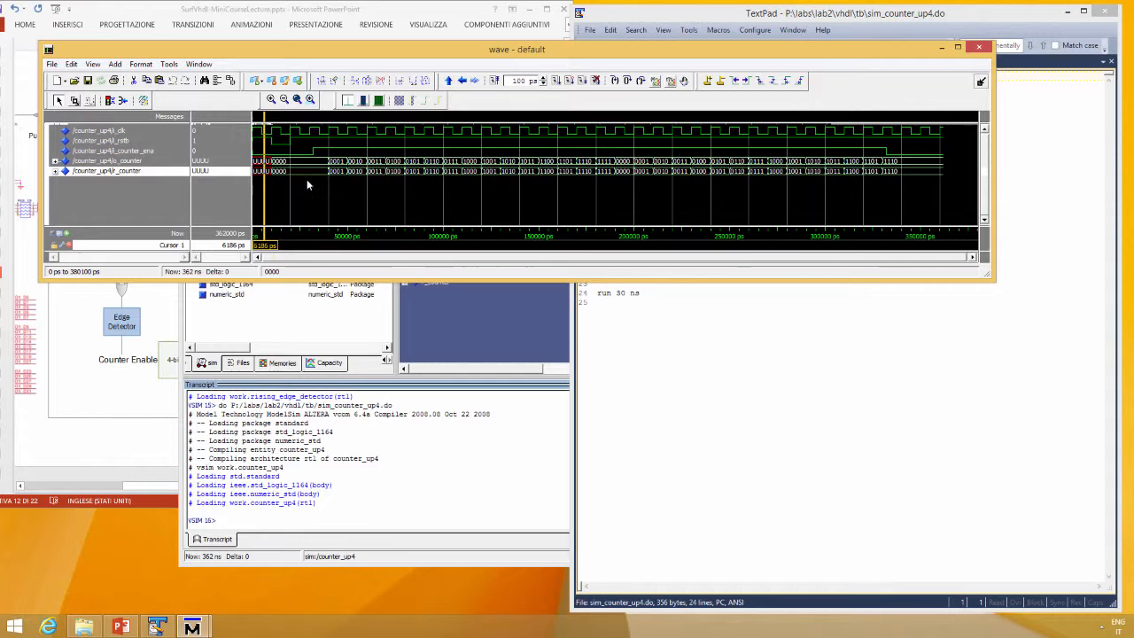
mouse_move(324, 193)
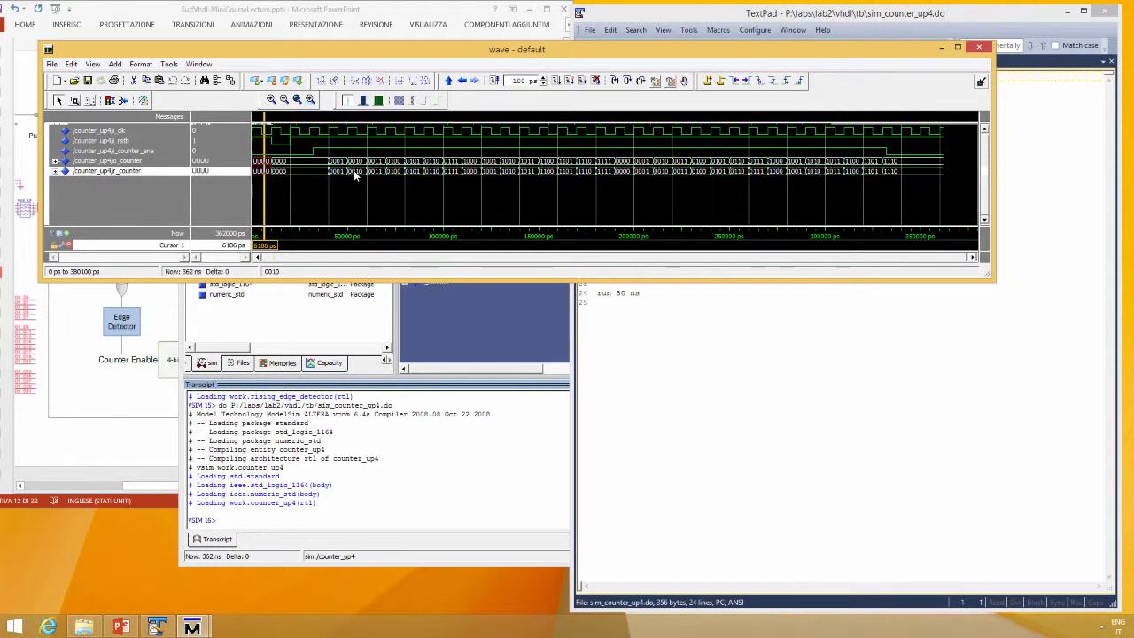
mouse_move(355, 174)
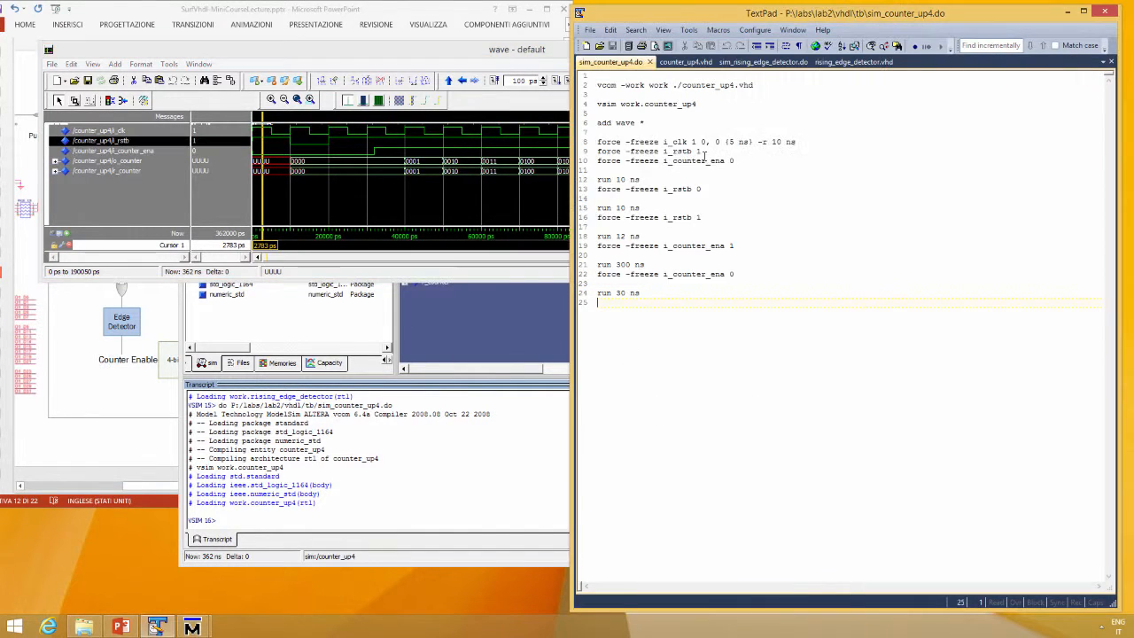
Check counter_up4.vhd, display r_counter in Unsigned radix, and mark a waveform time point
left_click(677, 61)
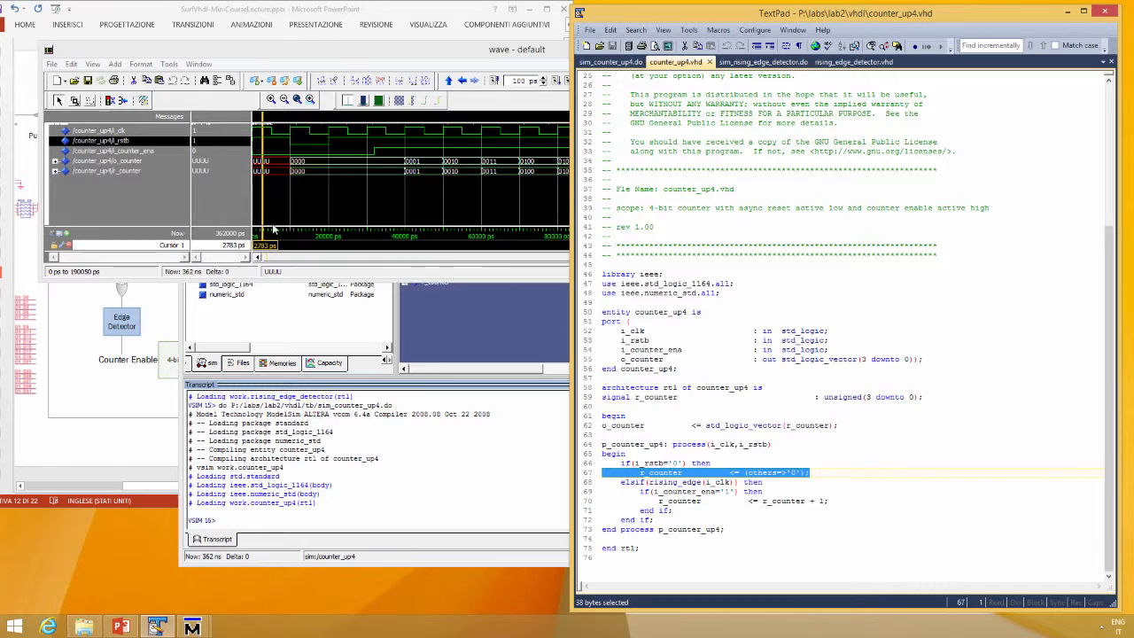
mouse_move(275, 206)
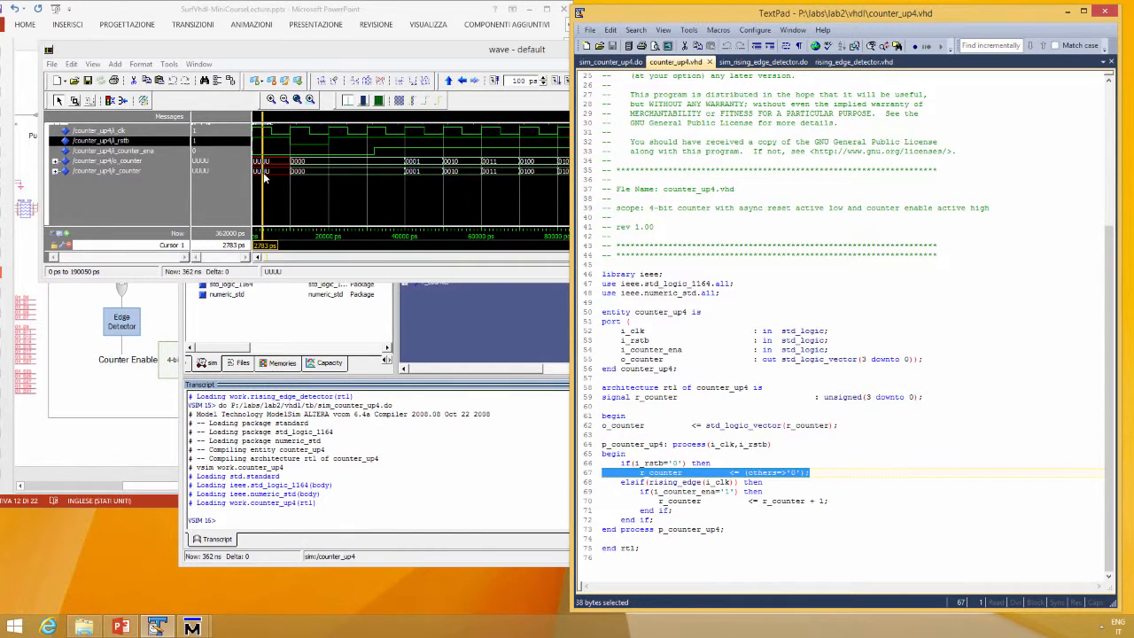
mouse_move(277, 194)
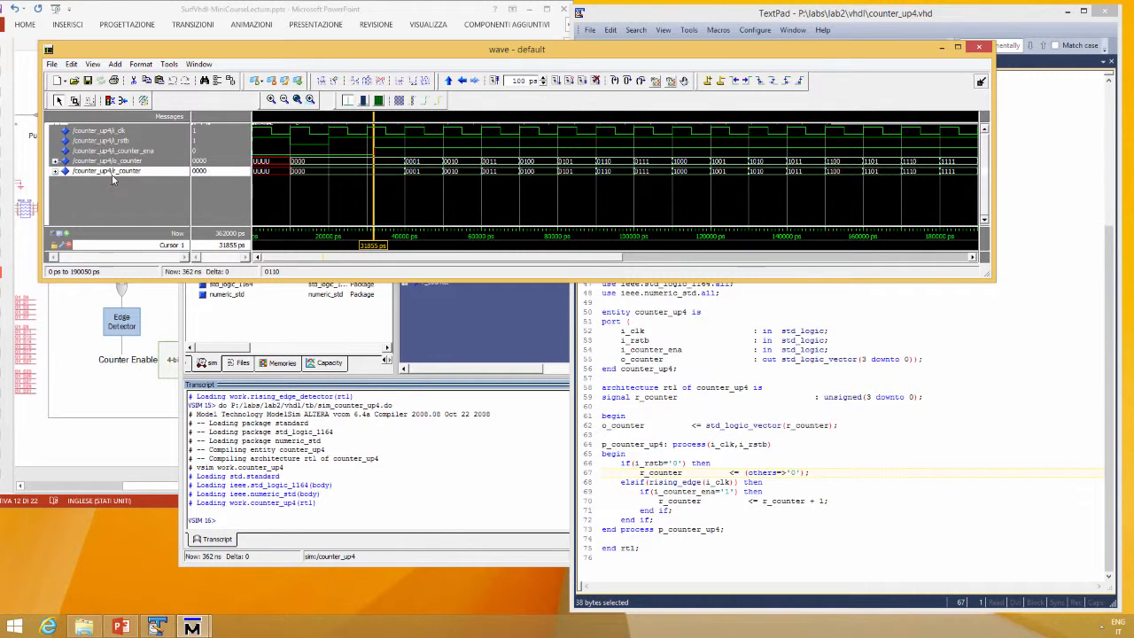
right_click(107, 170)
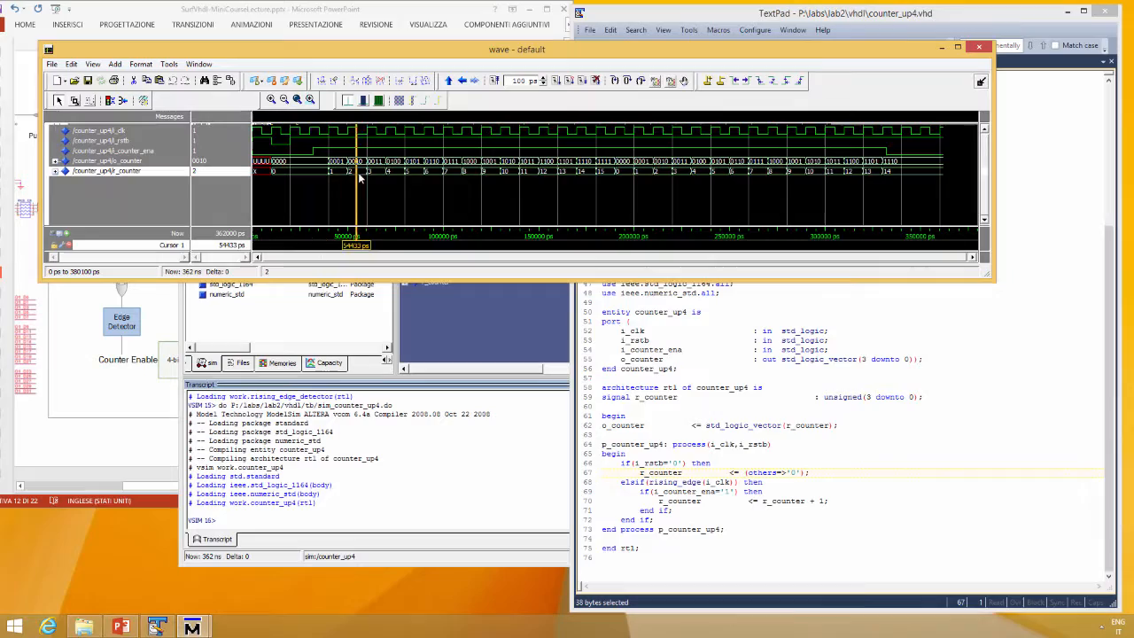
left_click(430, 182)
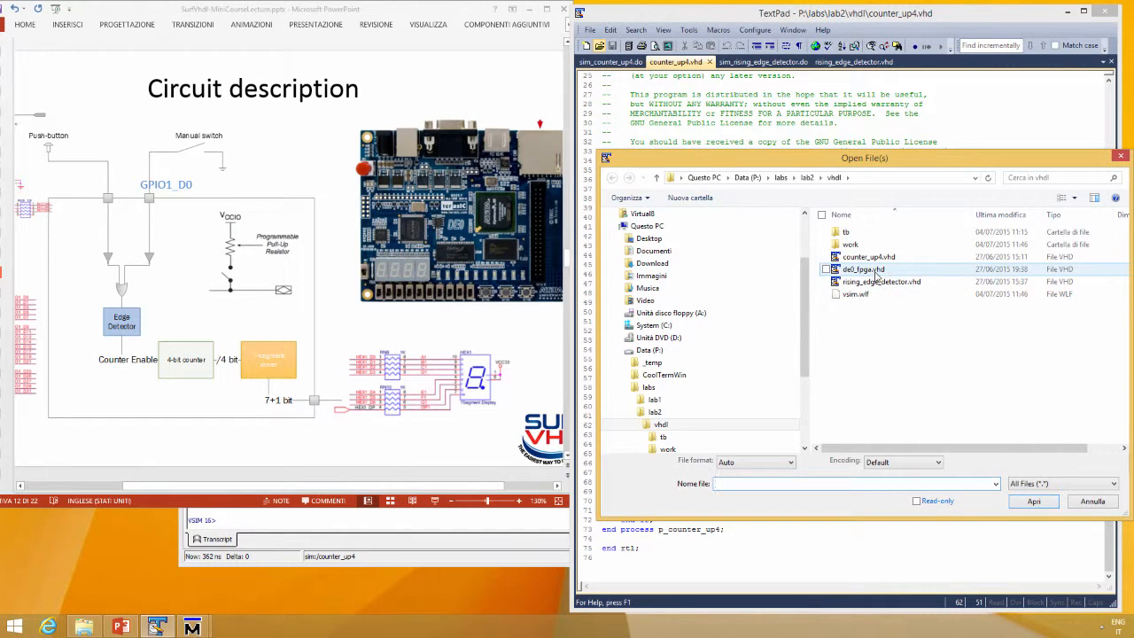
Open de0_fpga.vhd and scroll through its entity ports to the pad_o_ledg green LED output
double_click(864, 269)
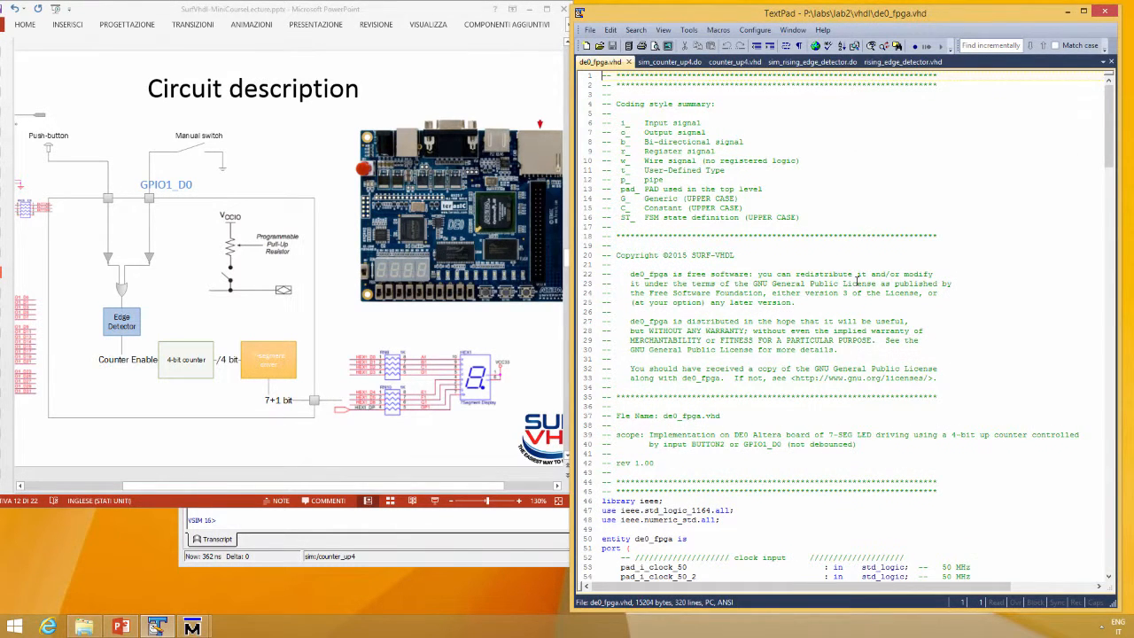
scroll("down", 3)
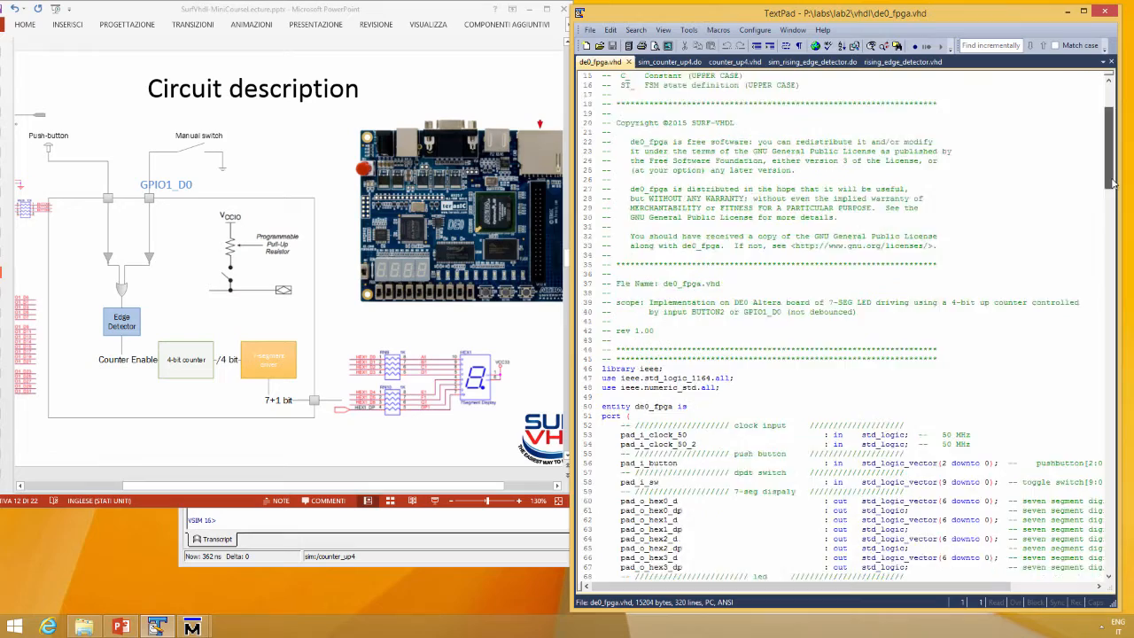
scroll("down", 3)
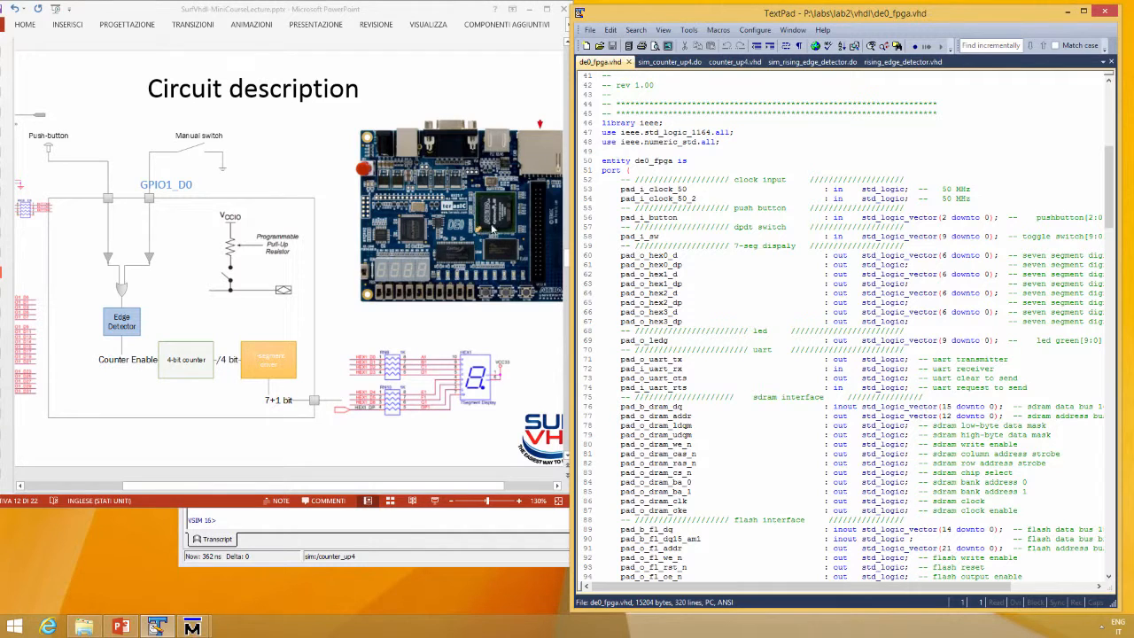
mouse_move(491, 226)
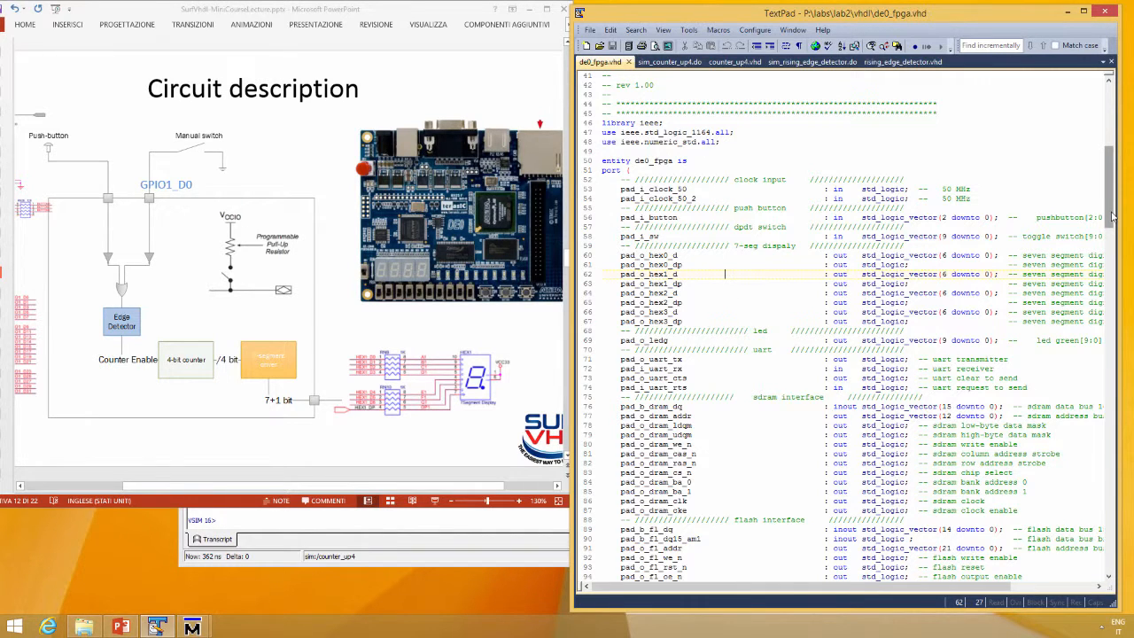
scroll("down", 3)
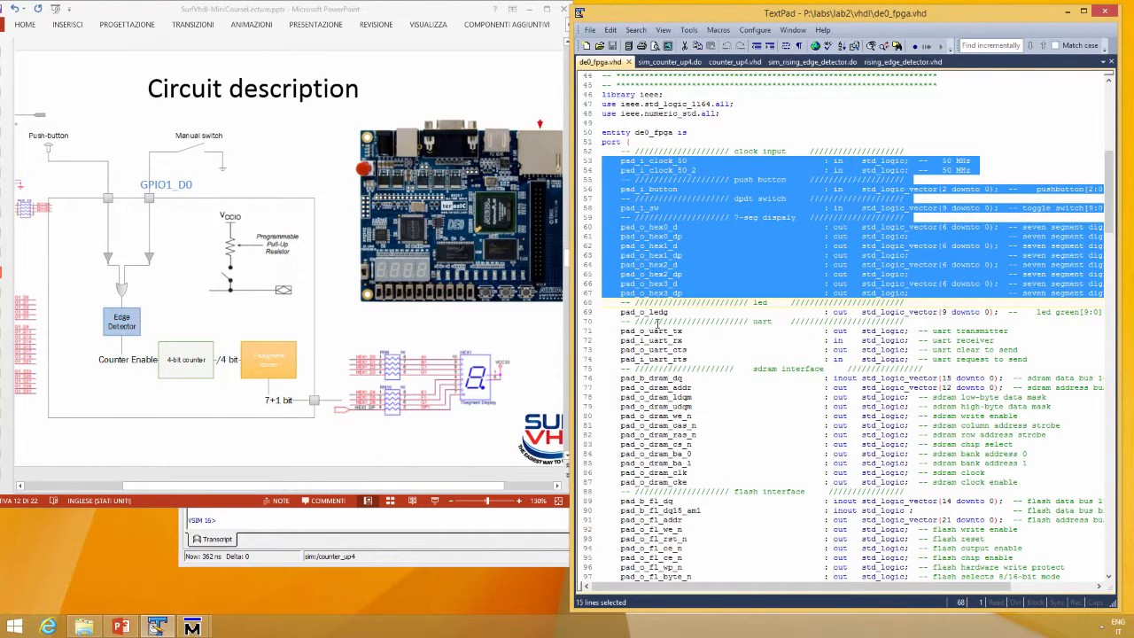
left_click(638, 311)
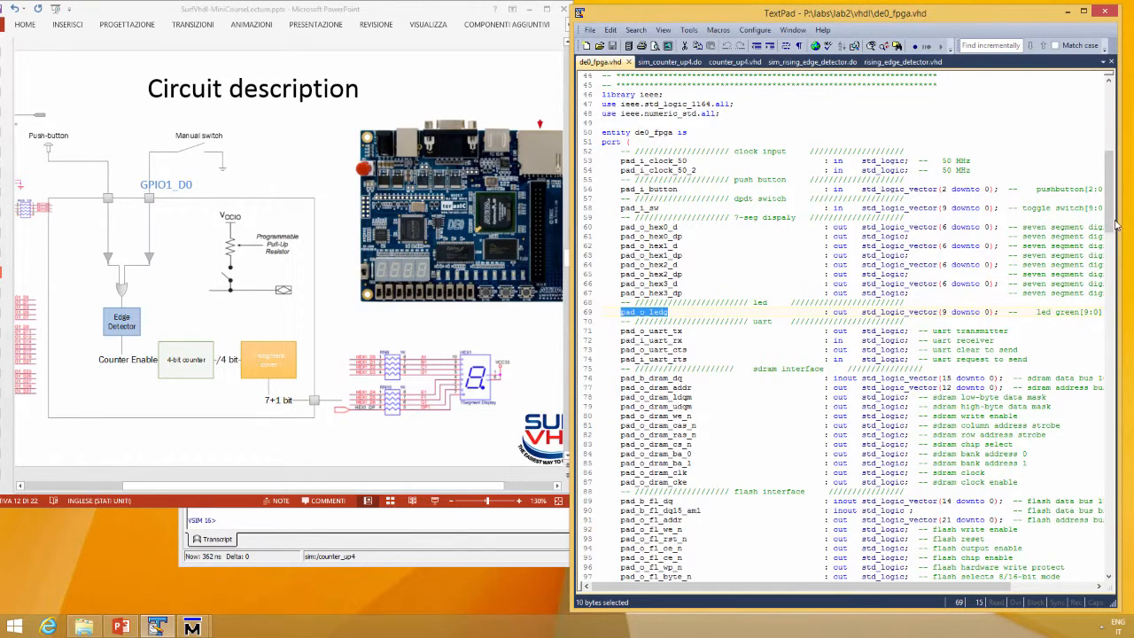
Scroll to the architecture and select seven_seg_lut4's default 'when others' segment pattern
scroll("down", 3)
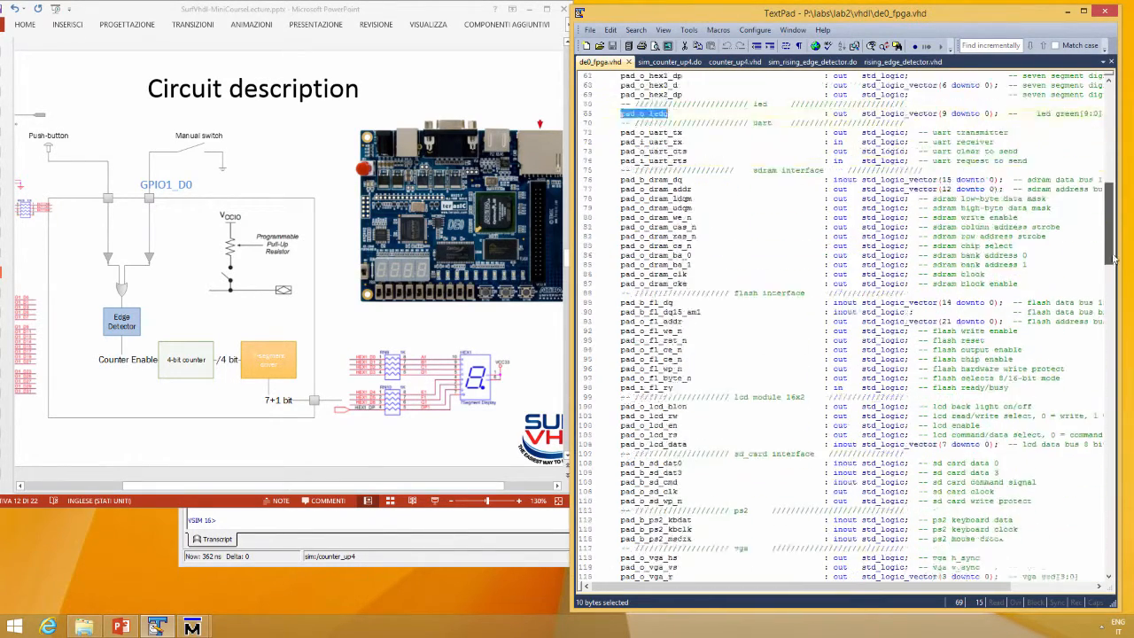
scroll("down", 3)
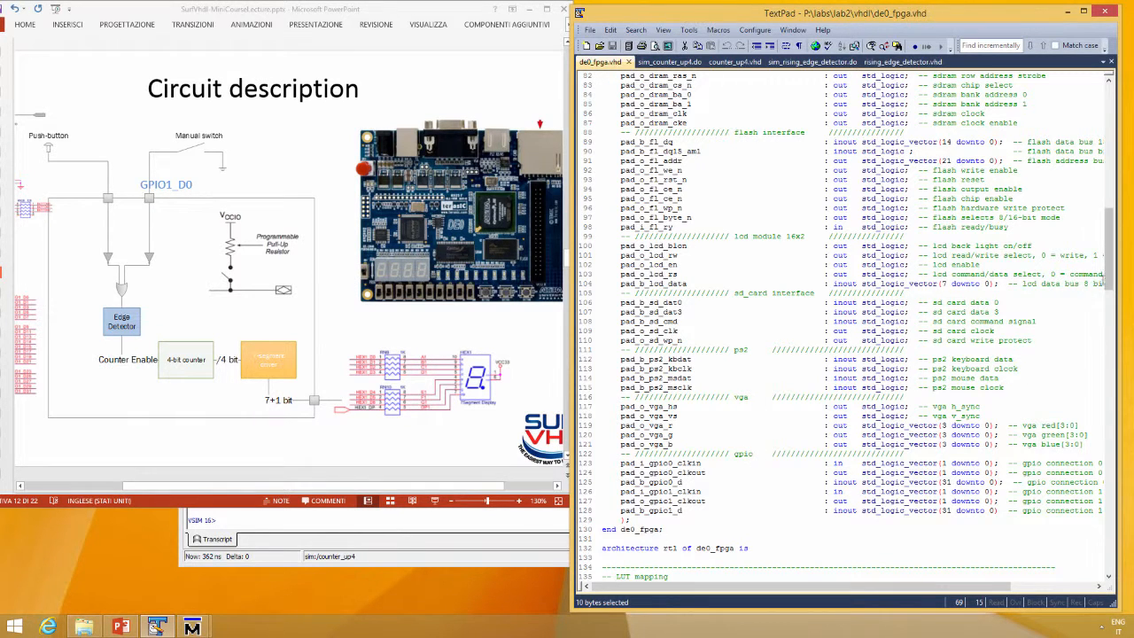
scroll("down", 3)
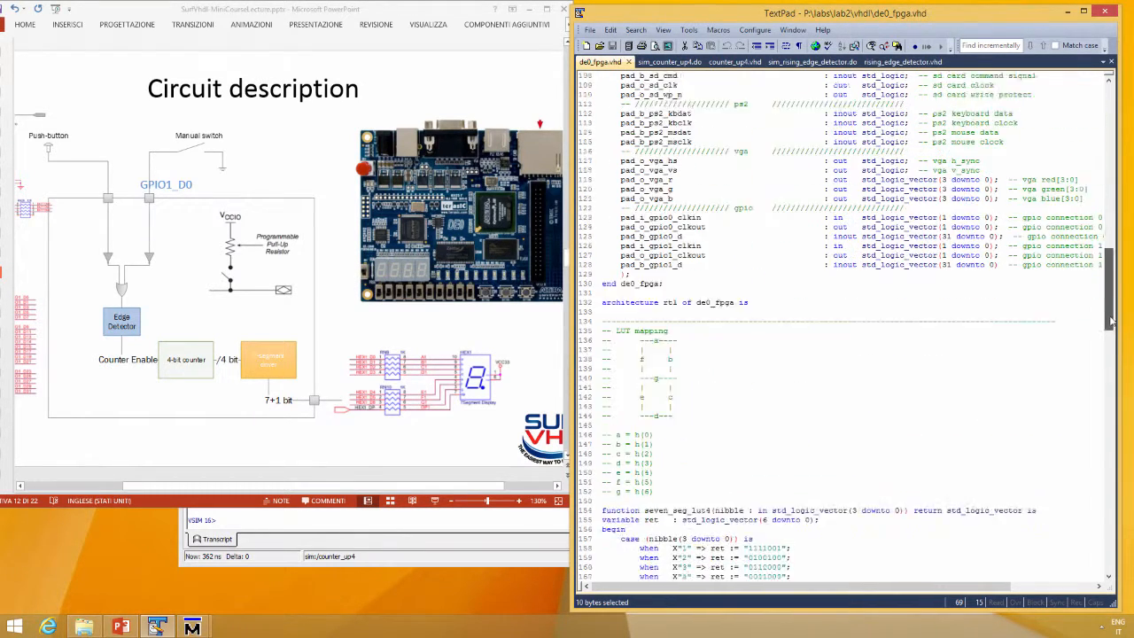
scroll("down", 3)
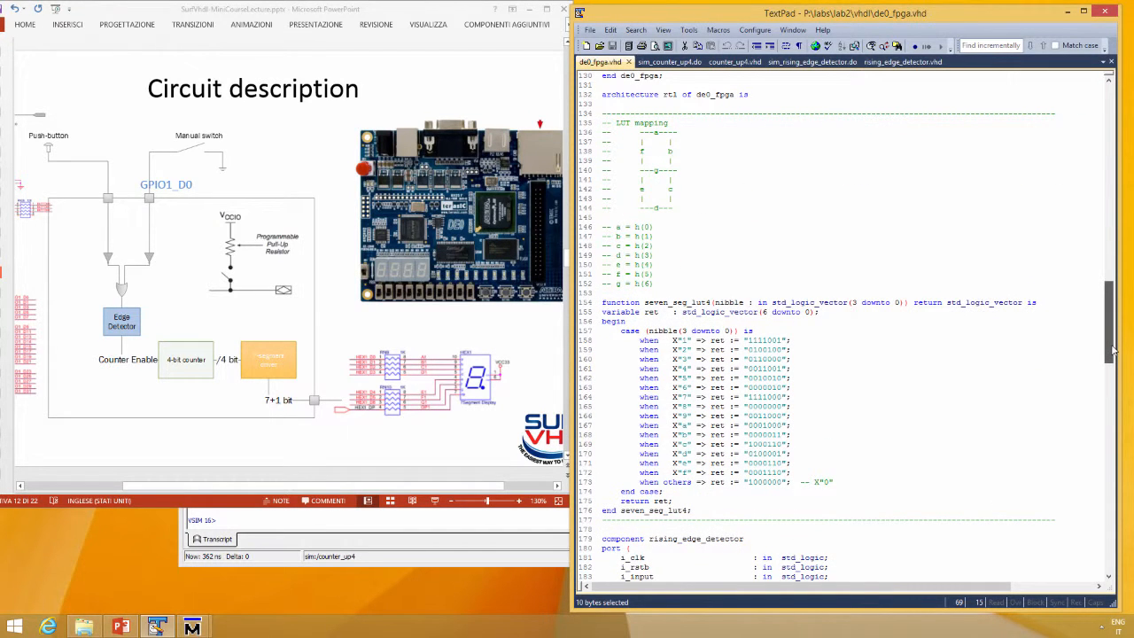
scroll("down", 3)
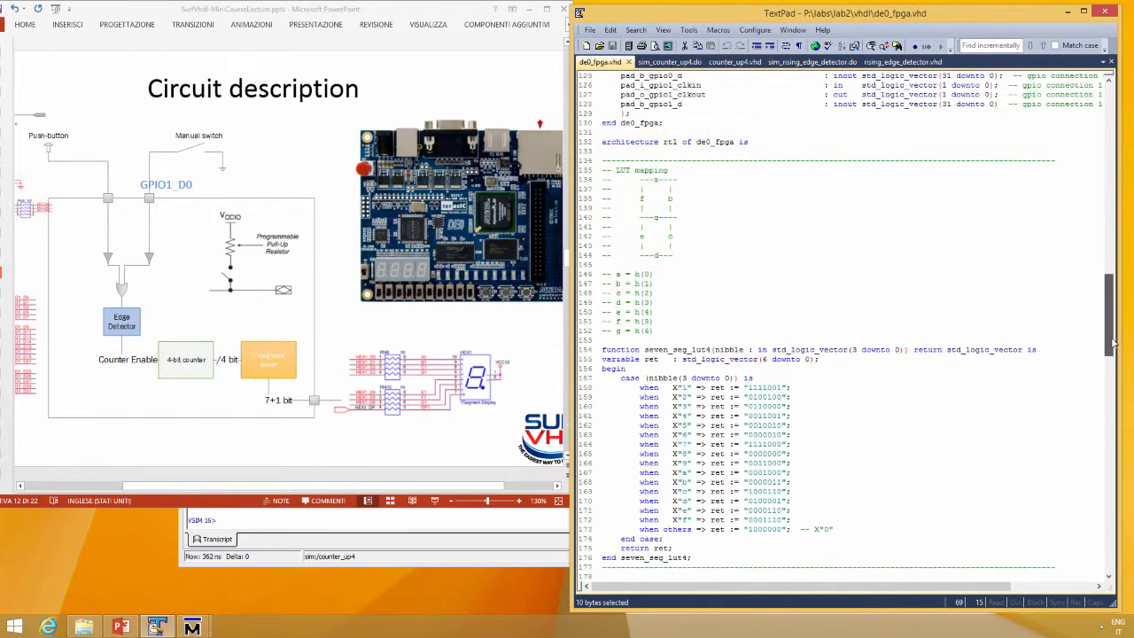
scroll("down", 3)
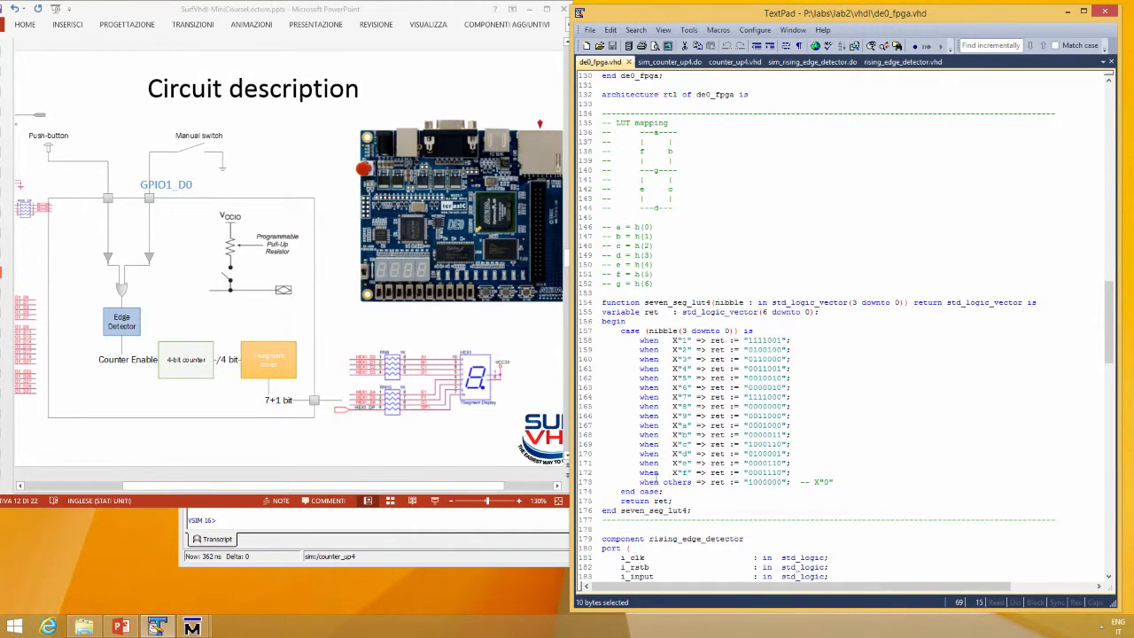
left_click_drag(636, 434, 691, 510)
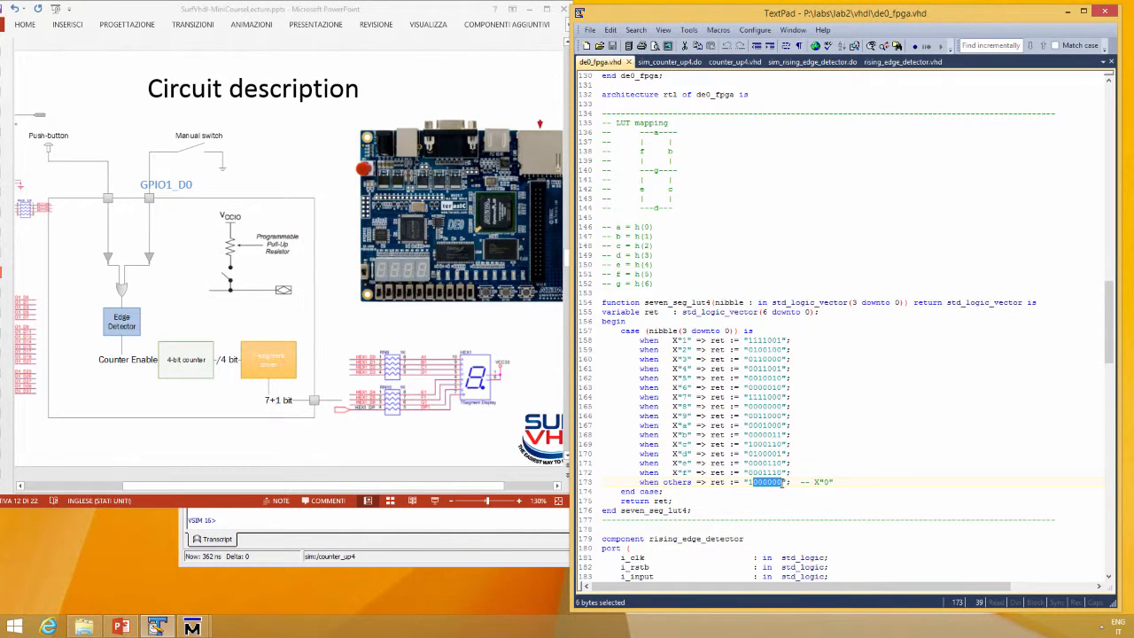
mouse_move(422, 274)
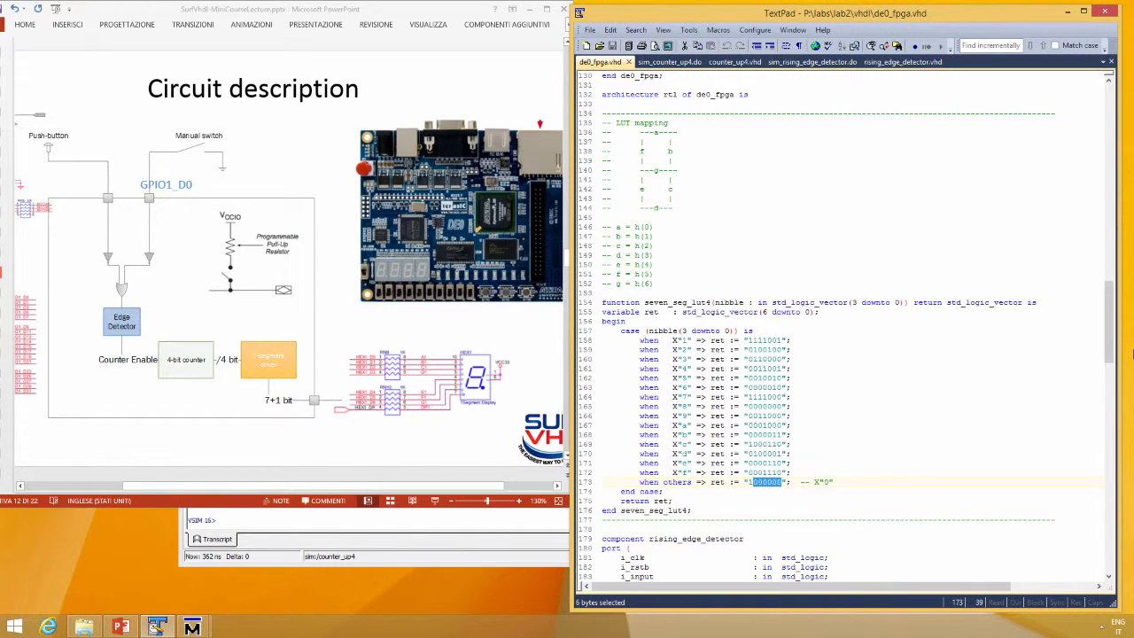
scroll("down", 3)
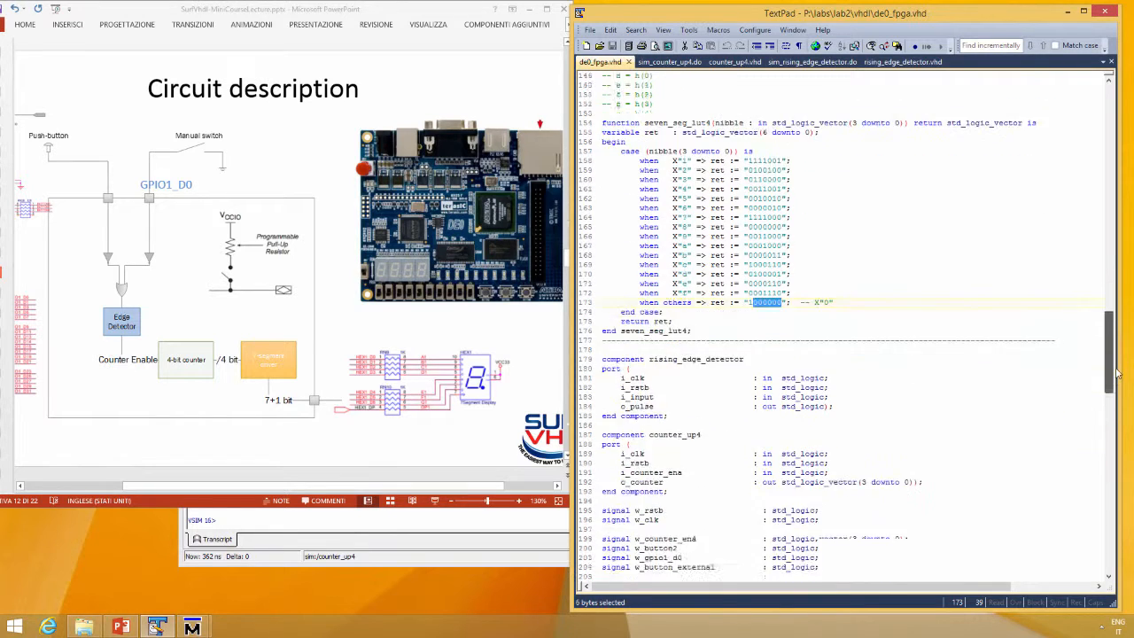
scroll("down", 3)
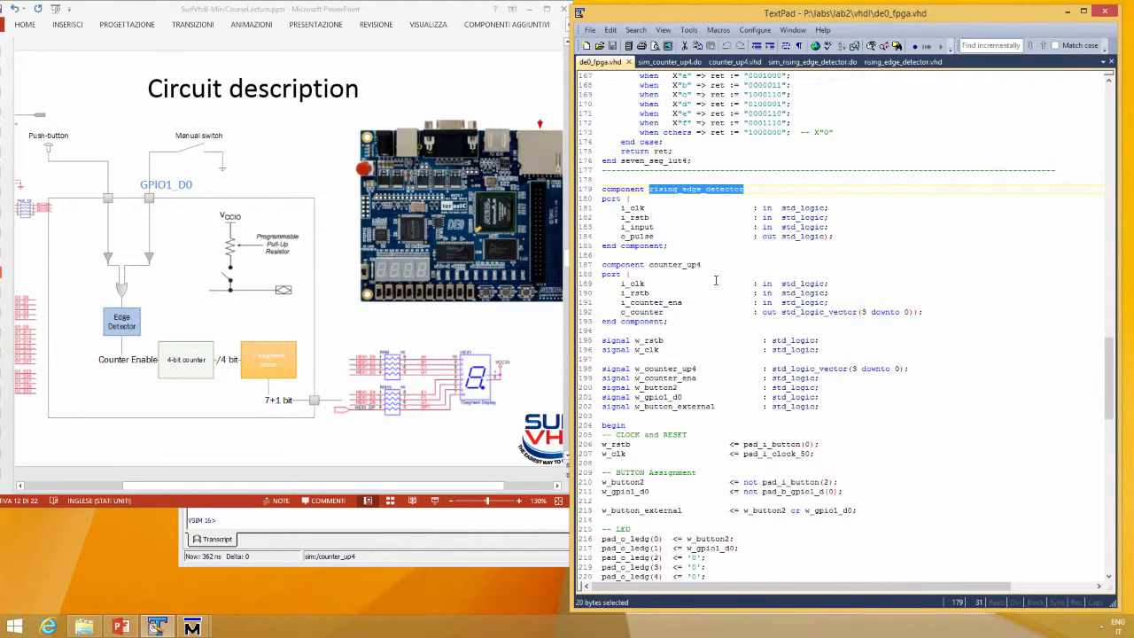
double_click(675, 264)
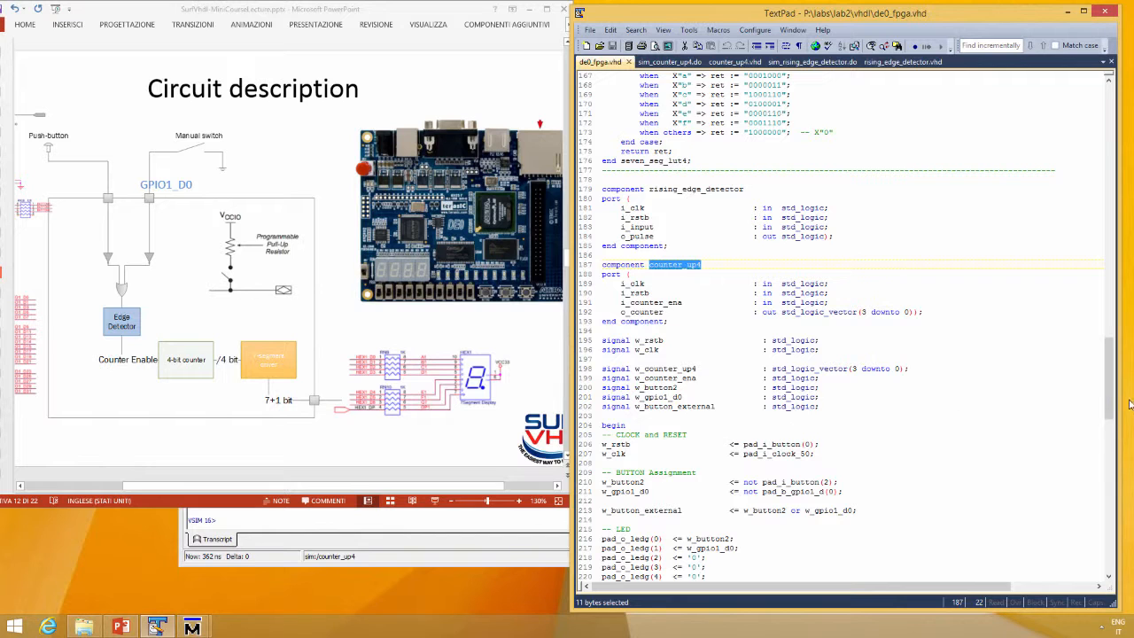
scroll("down", 3)
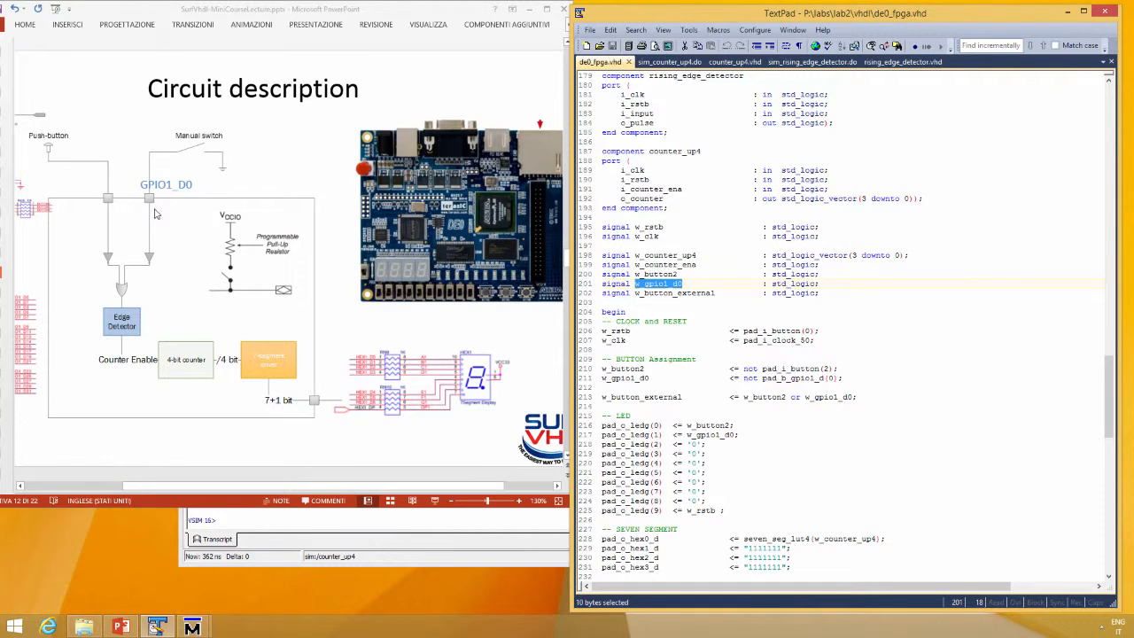
mouse_move(679, 304)
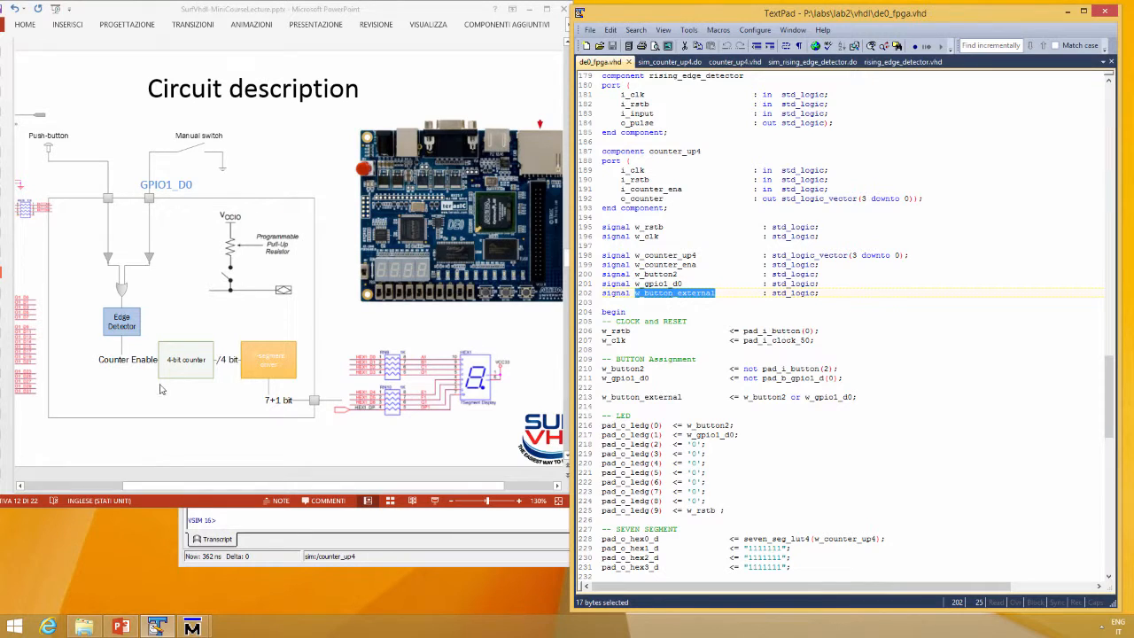
mouse_move(122, 307)
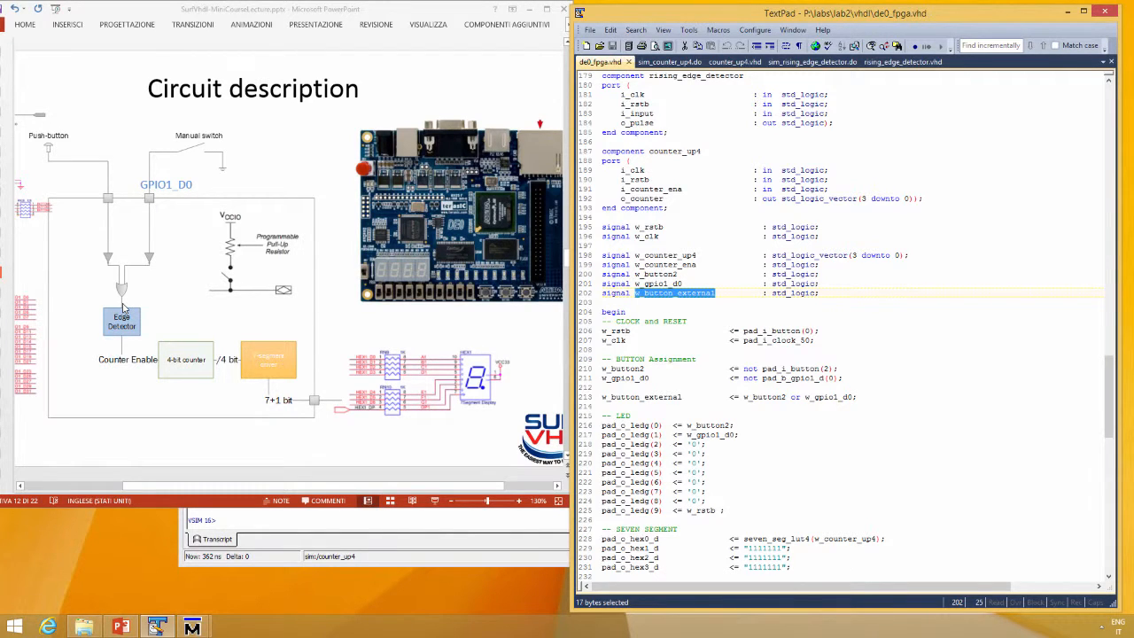
mouse_move(115, 319)
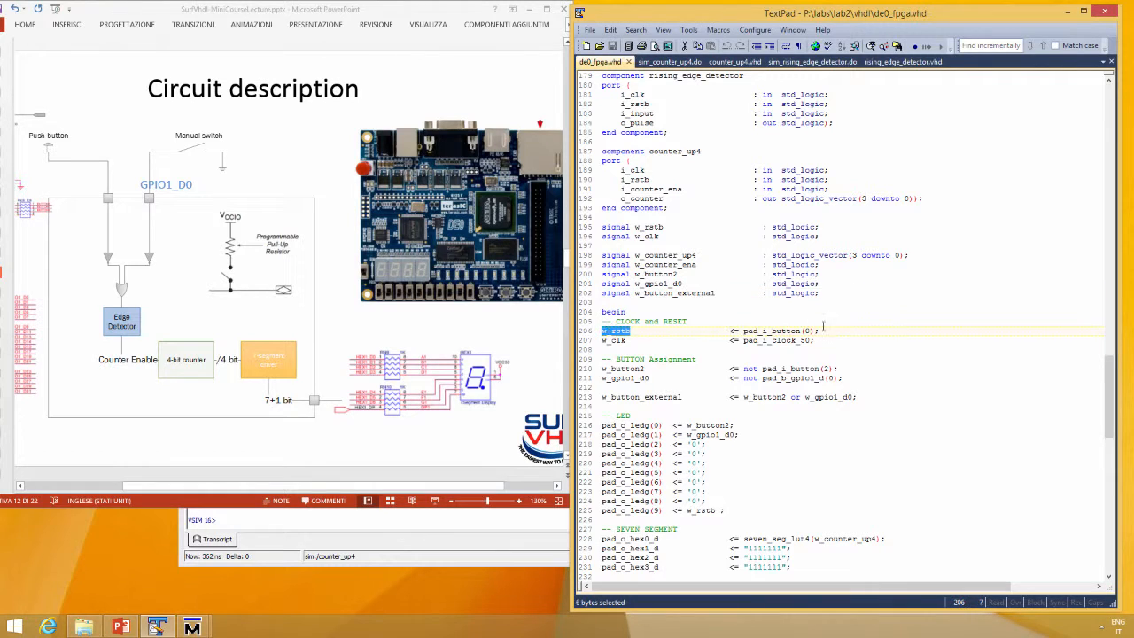
left_click(810, 331)
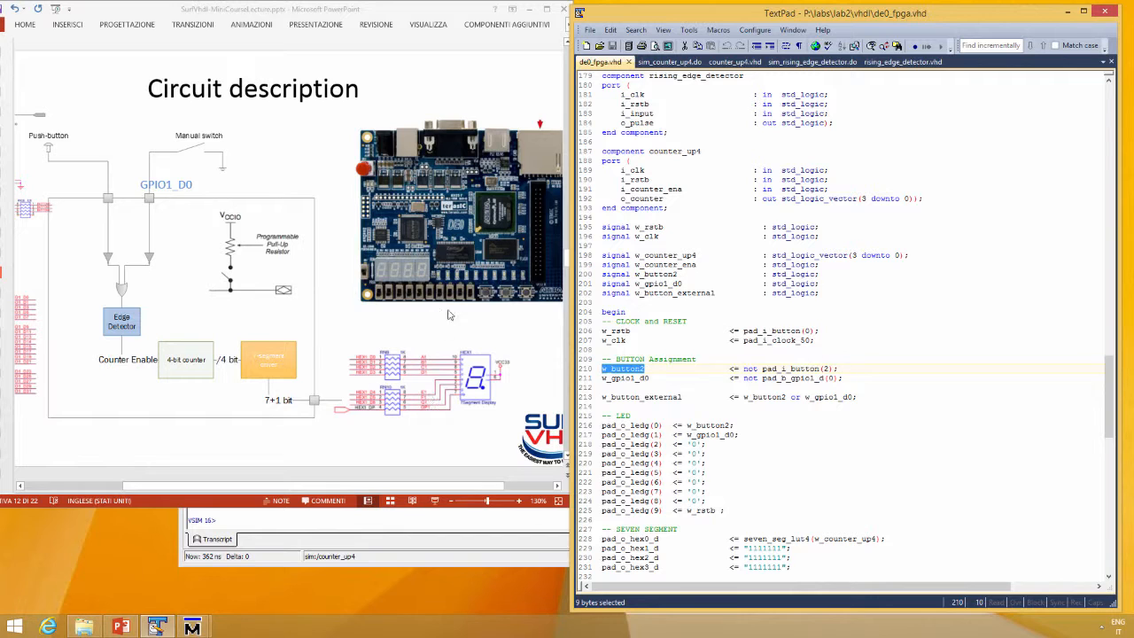
mouse_move(485, 297)
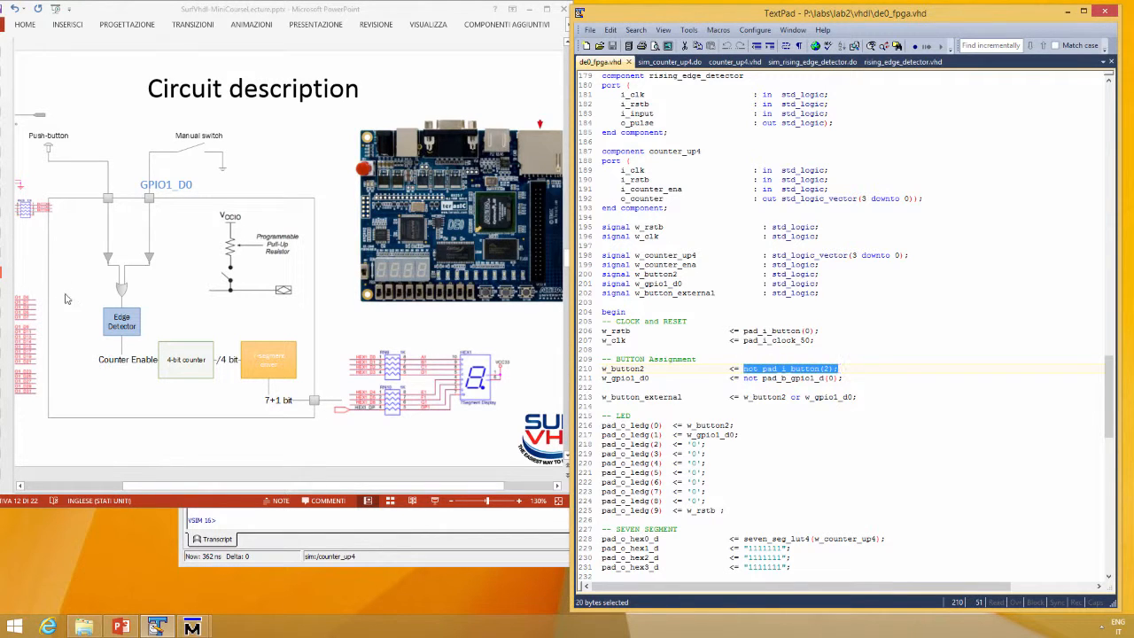
mouse_move(104, 261)
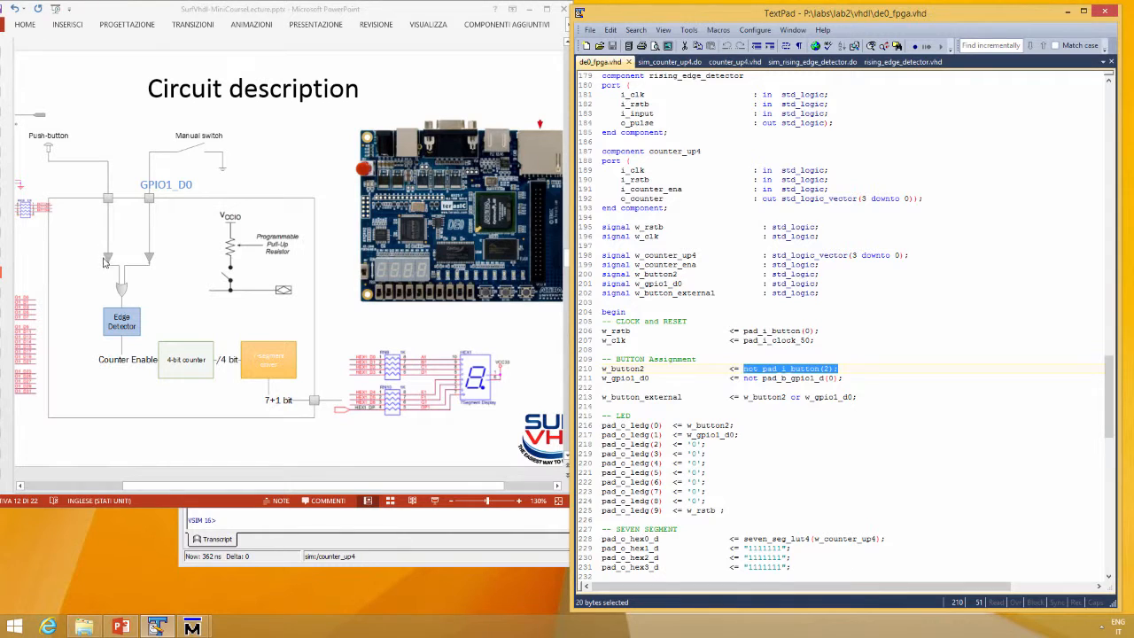
mouse_move(170, 159)
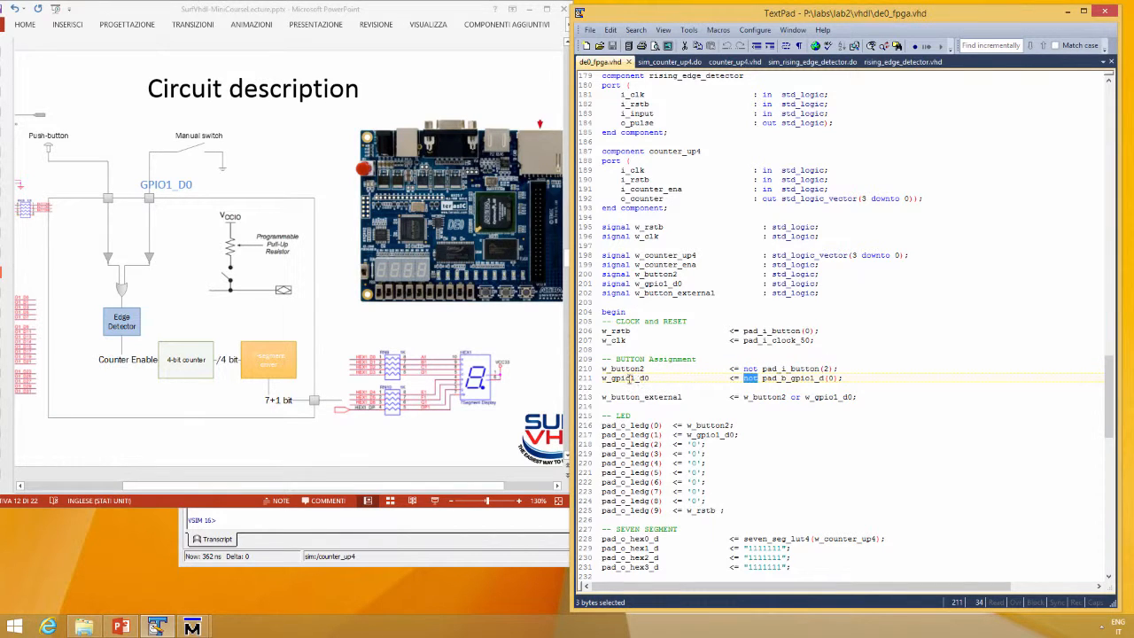
double_click(624, 378)
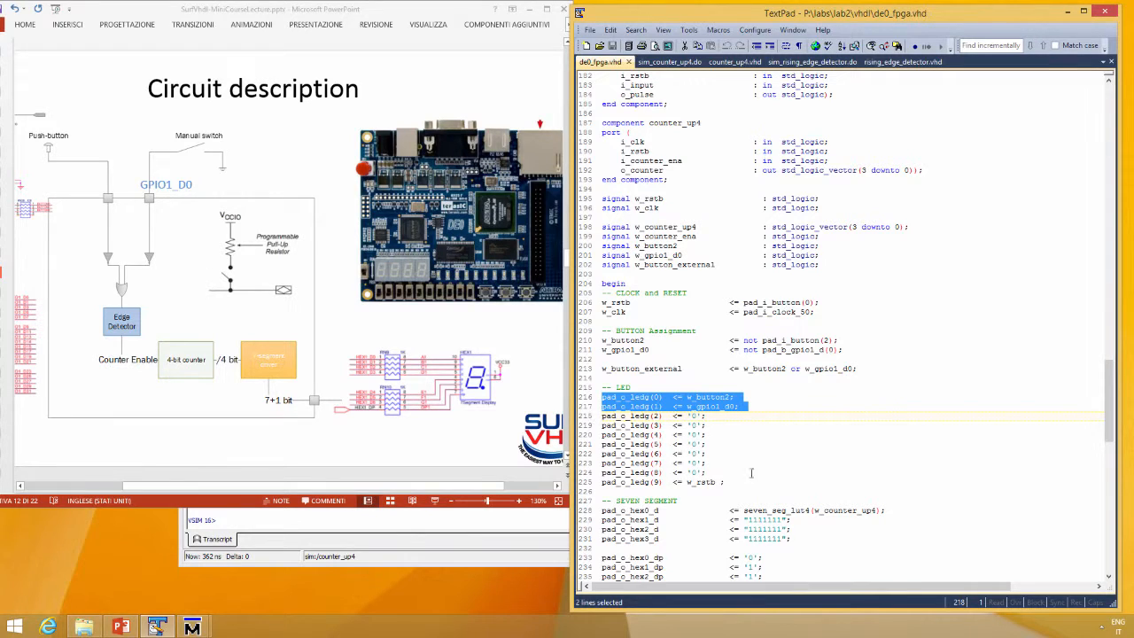
double_click(703, 482)
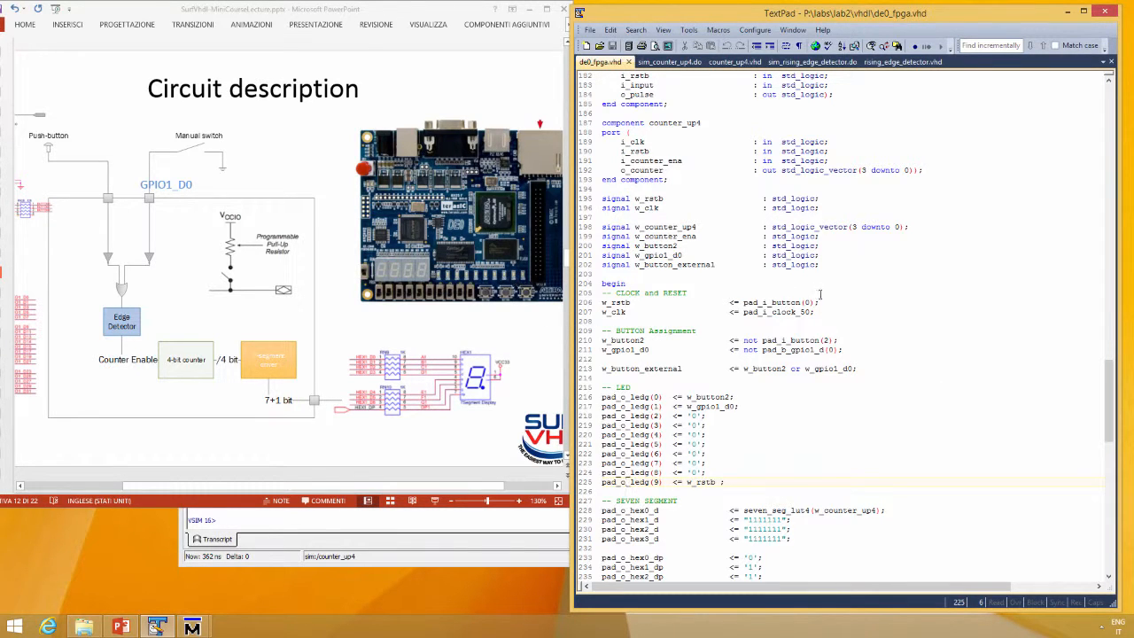
scroll("down", 3)
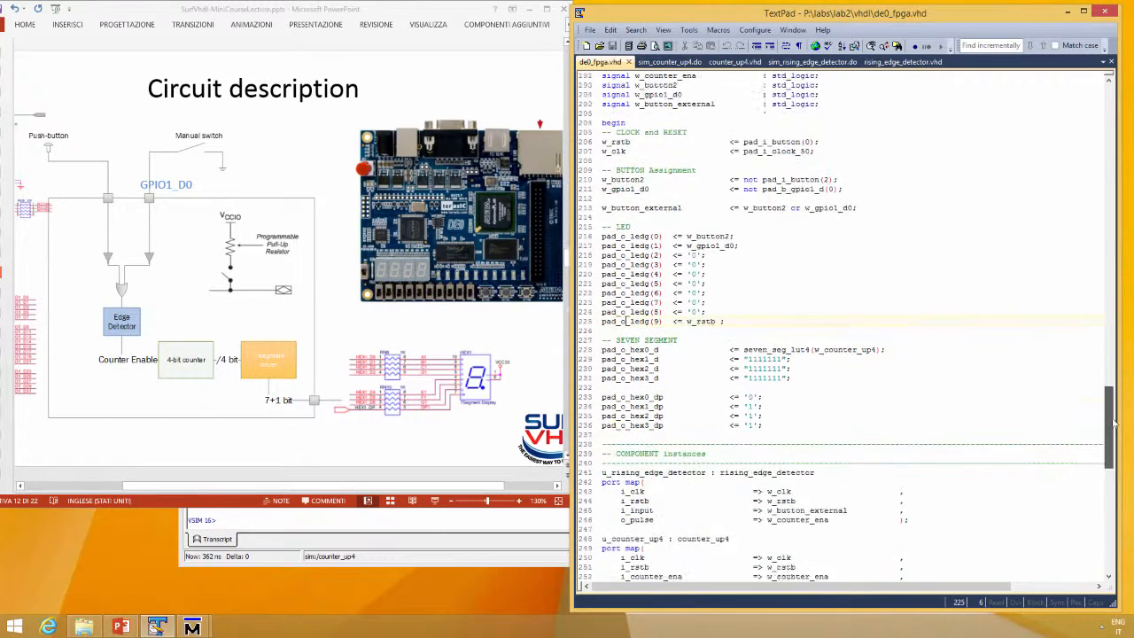
scroll("down", 3)
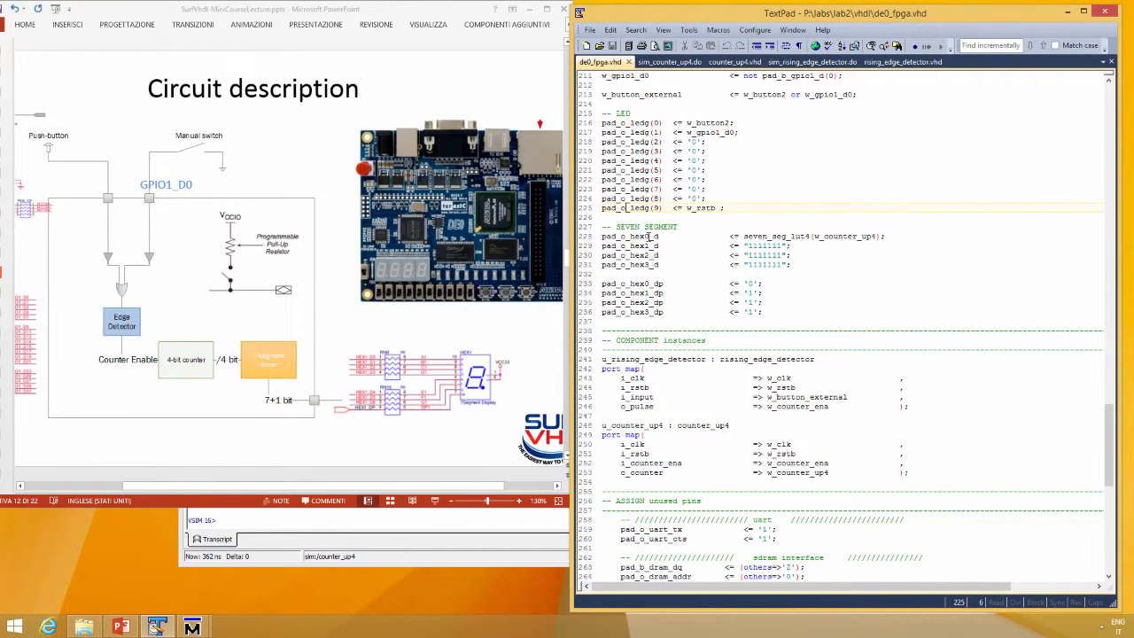
double_click(640, 246)
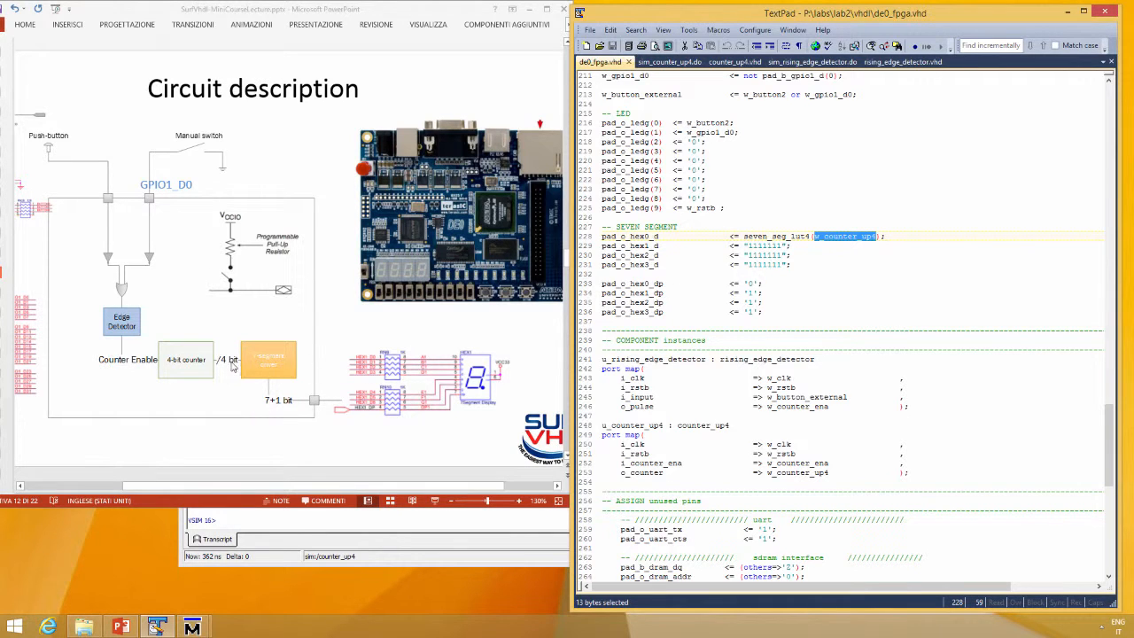
mouse_move(265, 388)
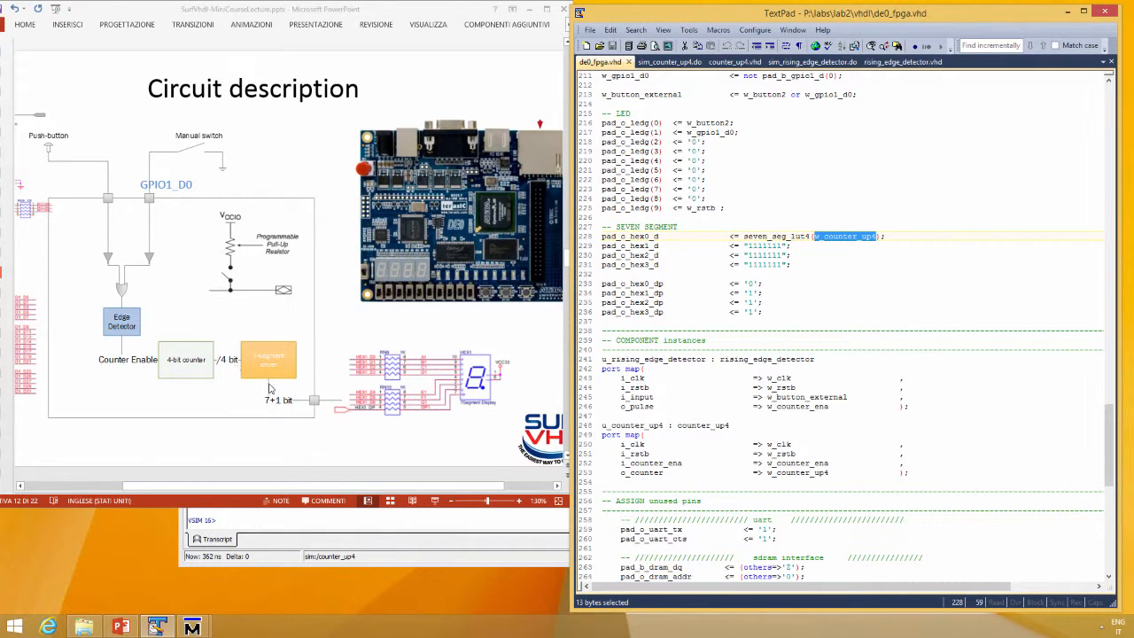
mouse_move(273, 406)
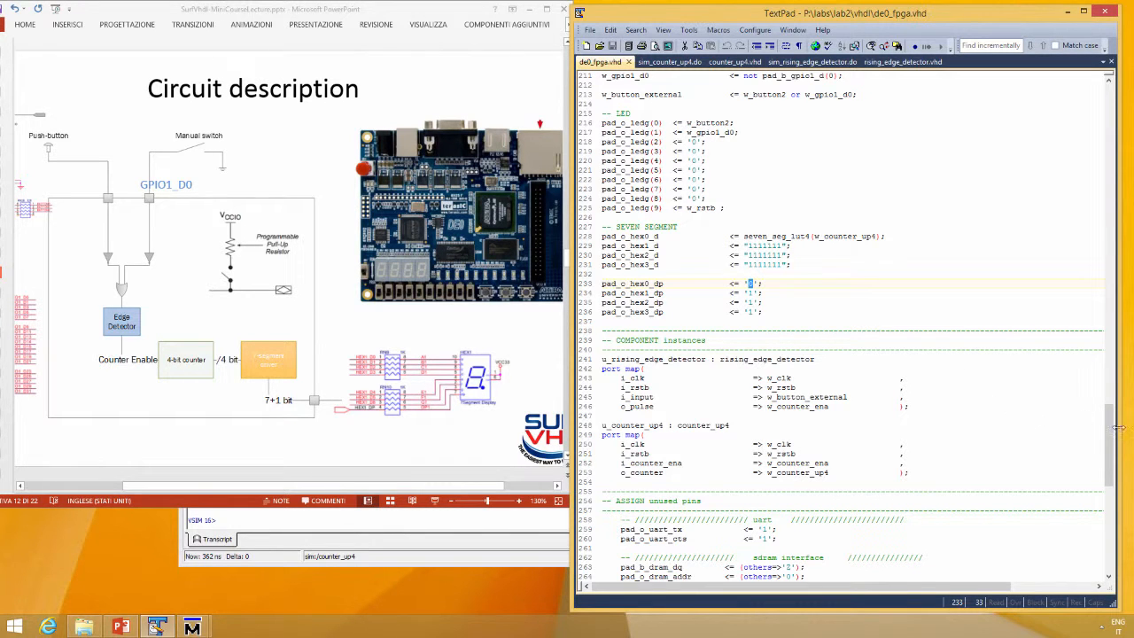
scroll("down", 3)
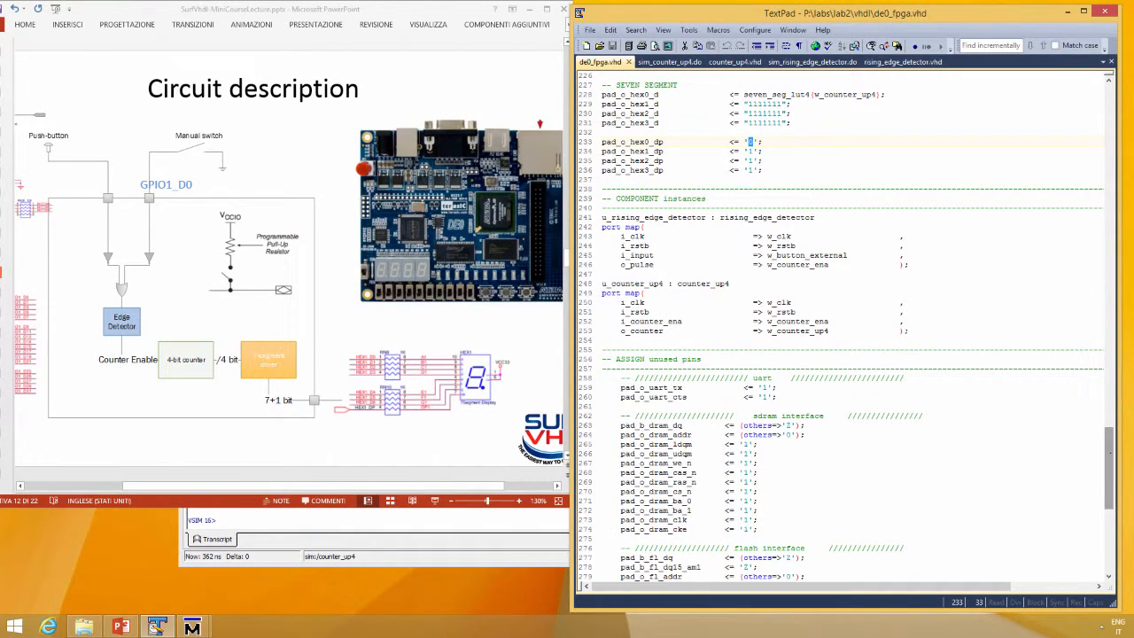
mouse_move(722, 228)
type("0")
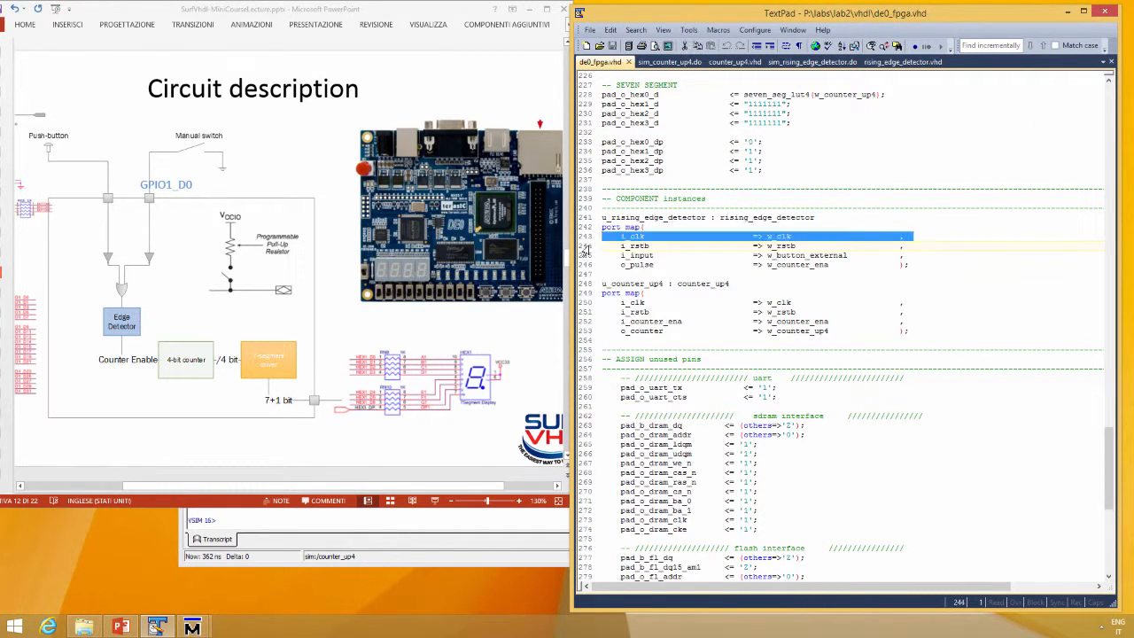
left_click_drag(636, 236, 825, 264)
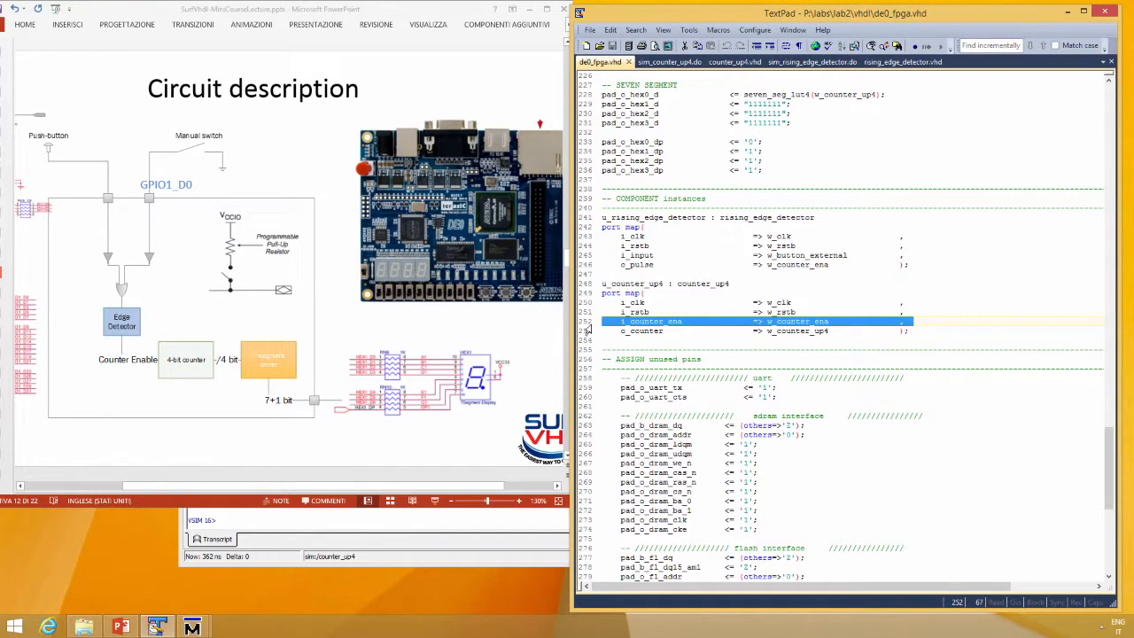
mouse_move(804, 332)
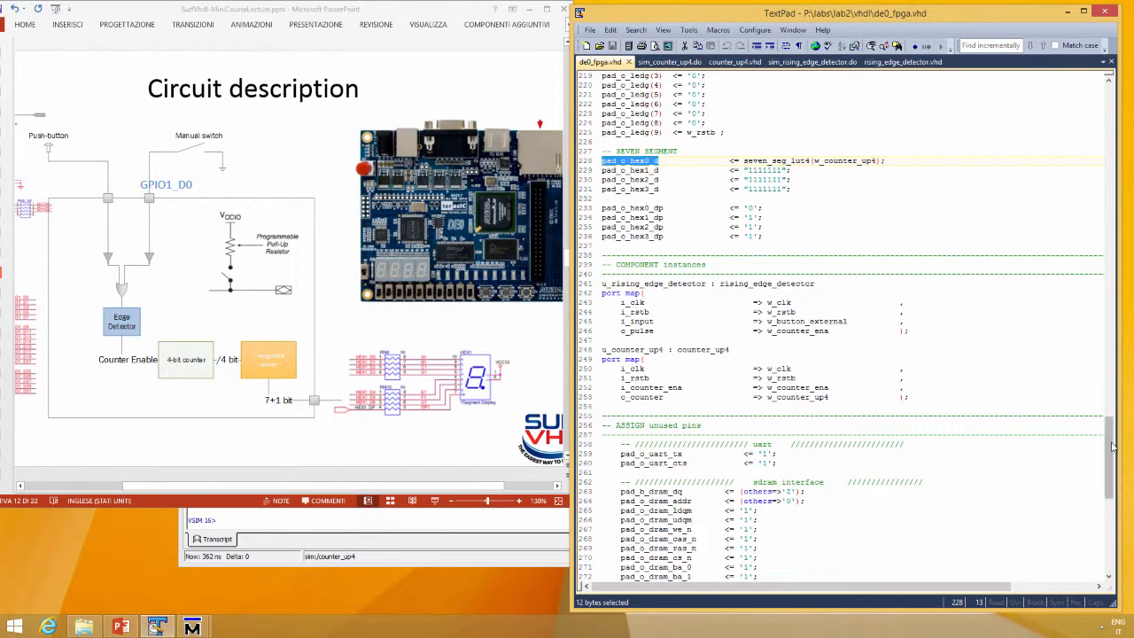
scroll("down", 3)
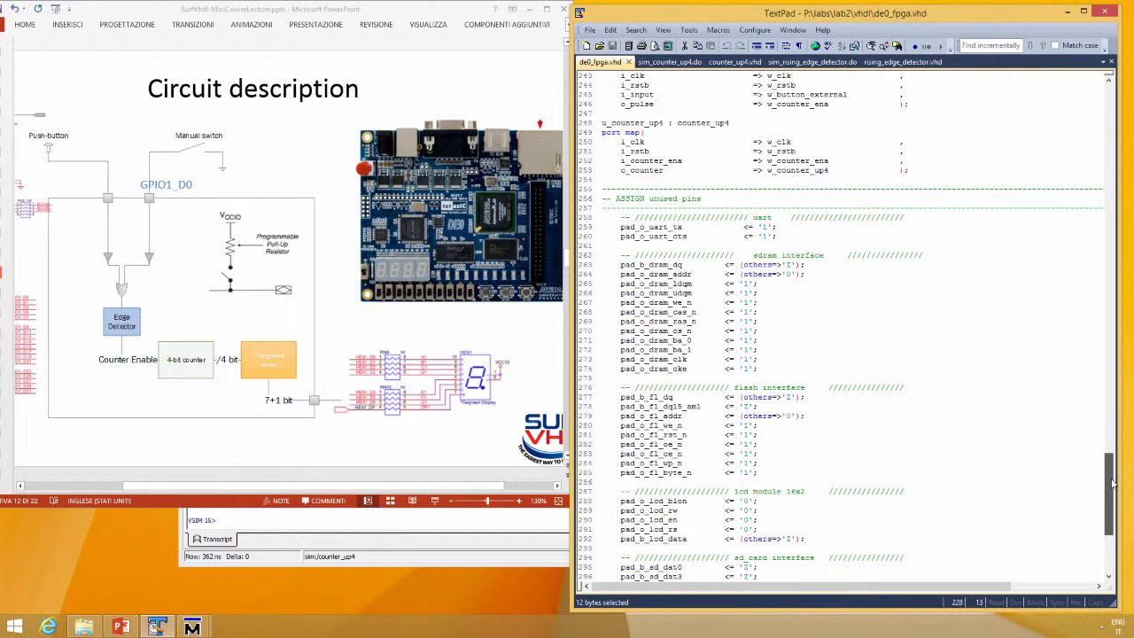
scroll("down", 3)
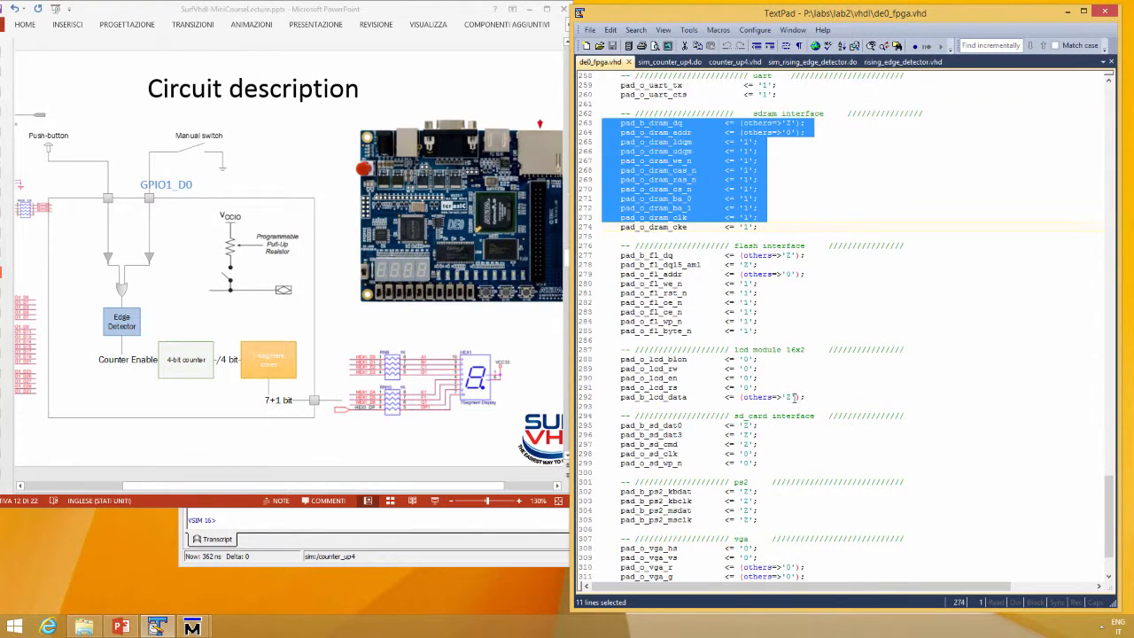
scroll("down", 3)
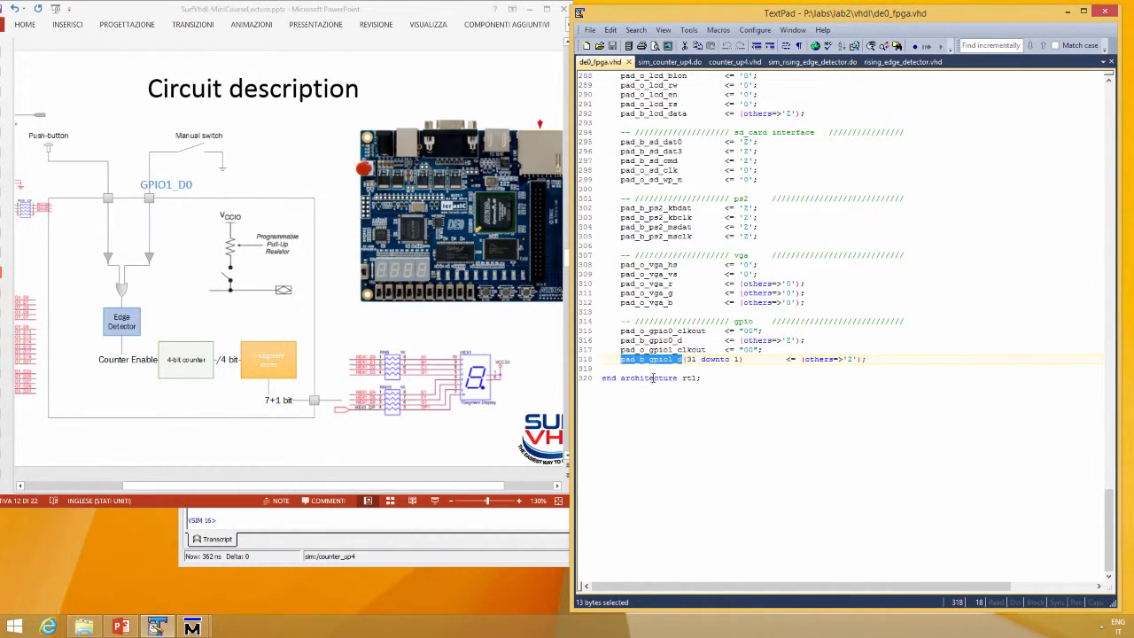
mouse_move(721, 365)
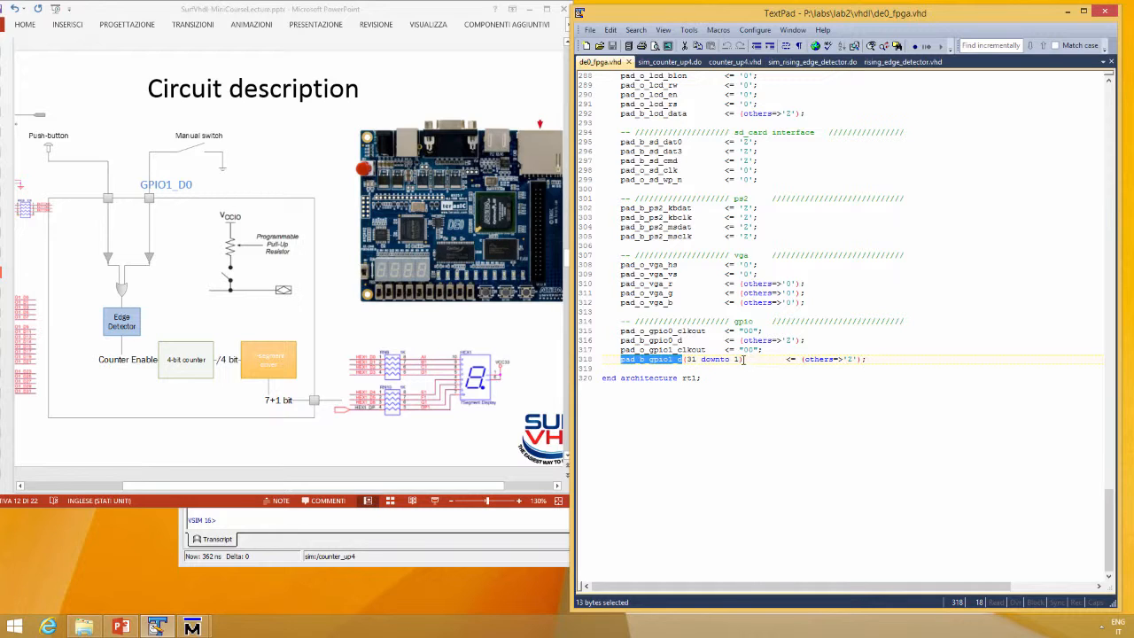
mouse_move(711, 385)
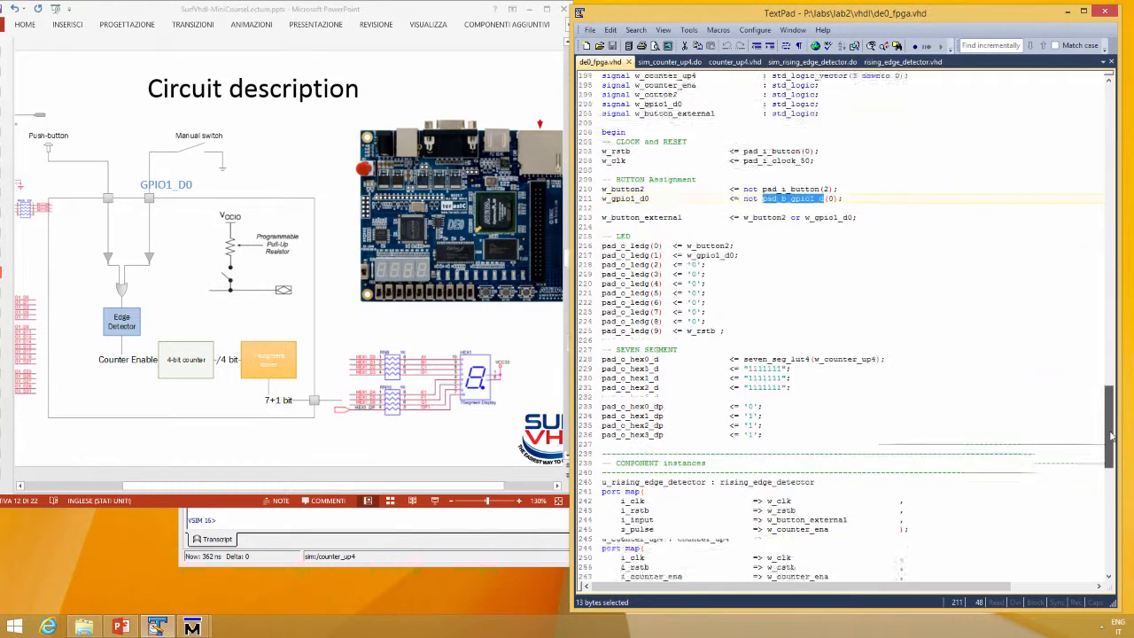
scroll("down", 3)
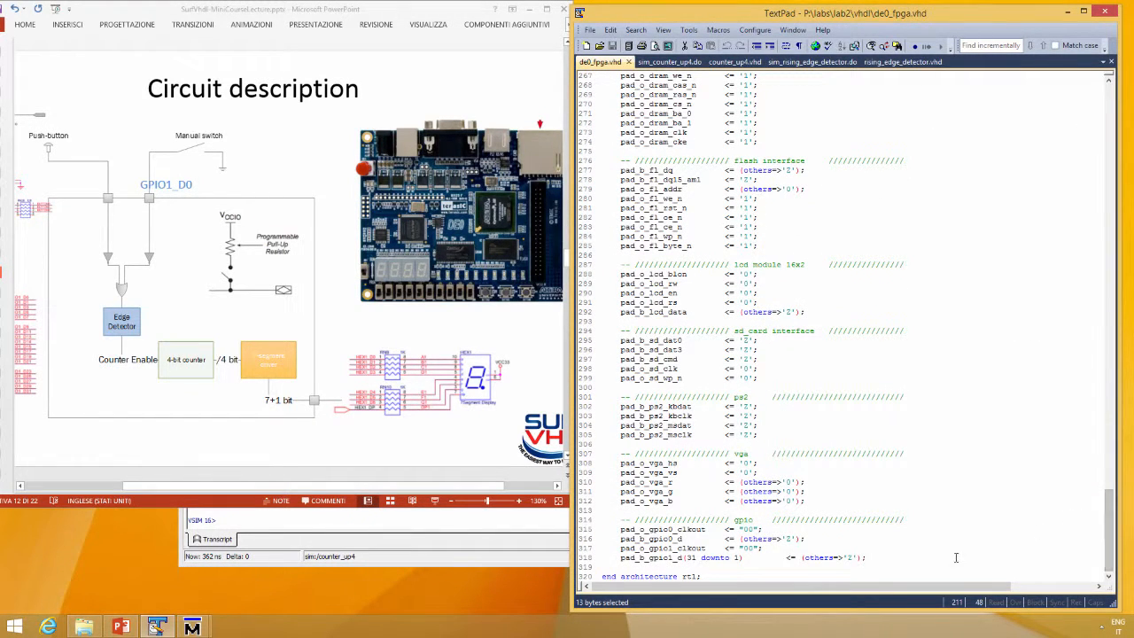